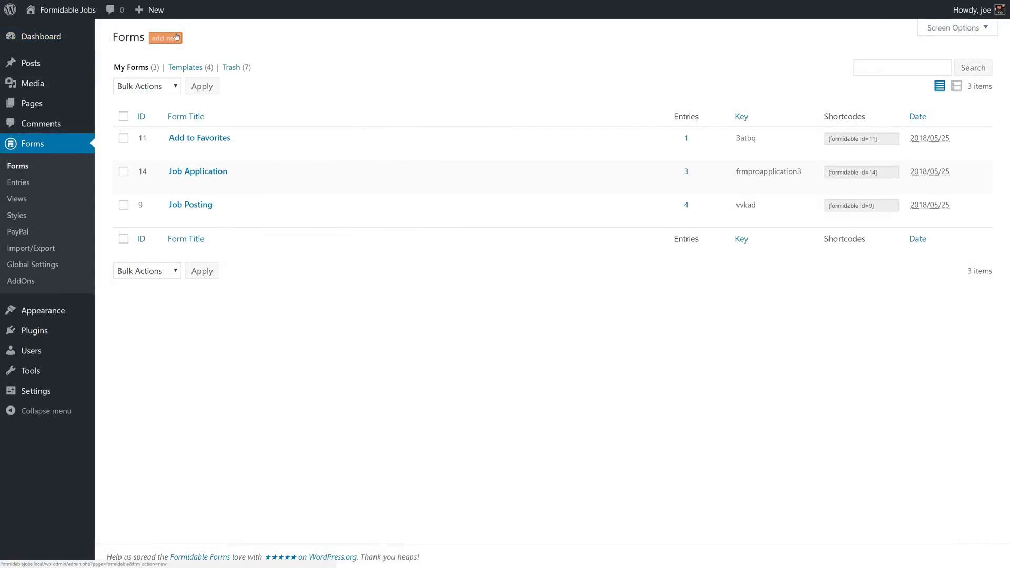
- Create a new form titled Comments containing a Rich Text field
{"action": "left_click", "coordinate": [163, 37]}
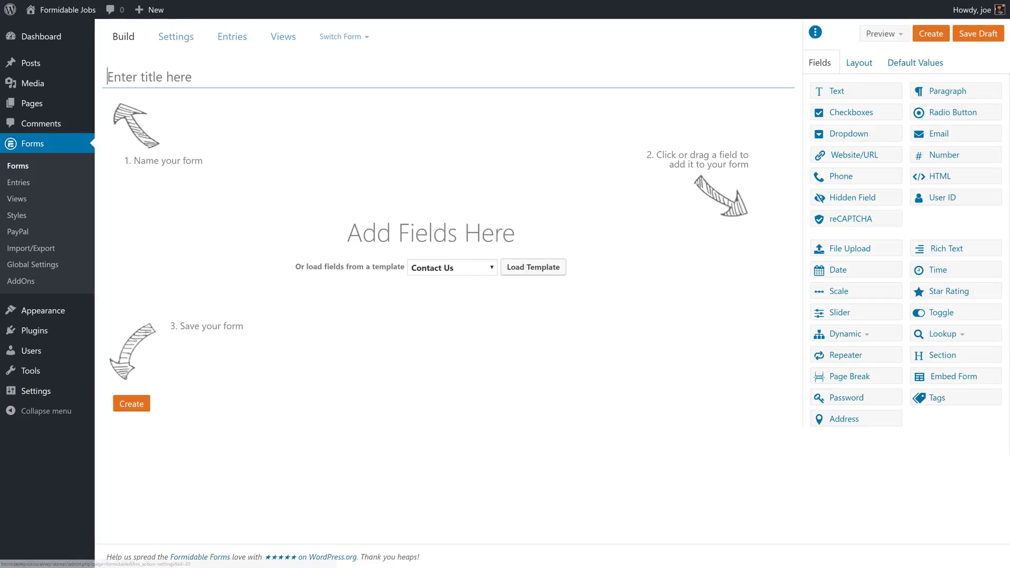
{"action": "type", "text": "COmm"}
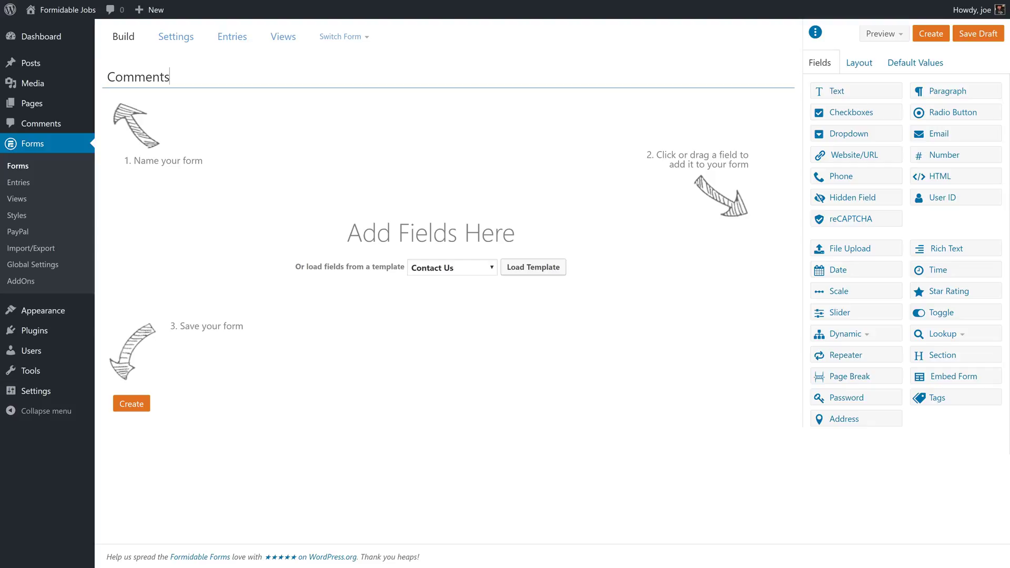
{"action": "mouse_move", "coordinate": [851, 154]}
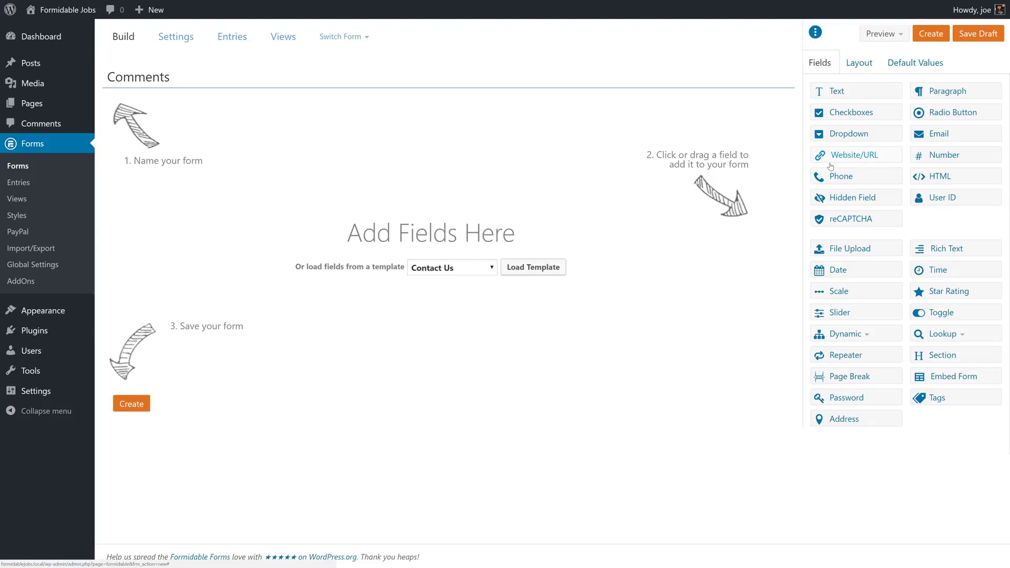
{"action": "left_click", "coordinate": [946, 249]}
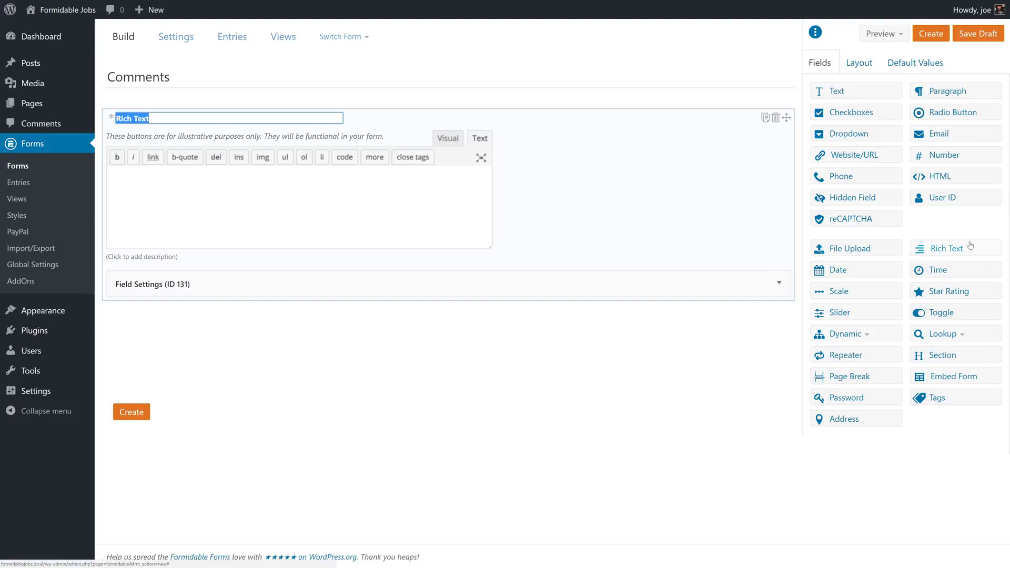
{"action": "left_click", "coordinate": [929, 32]}
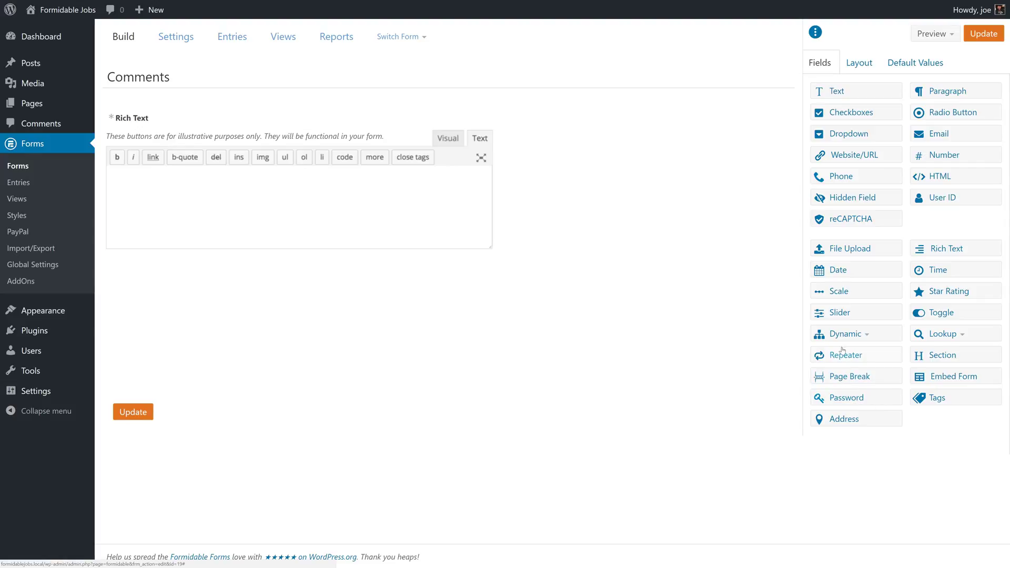
- Add a Dynamic field and label it Applicant
{"action": "left_click", "coordinate": [847, 333]}
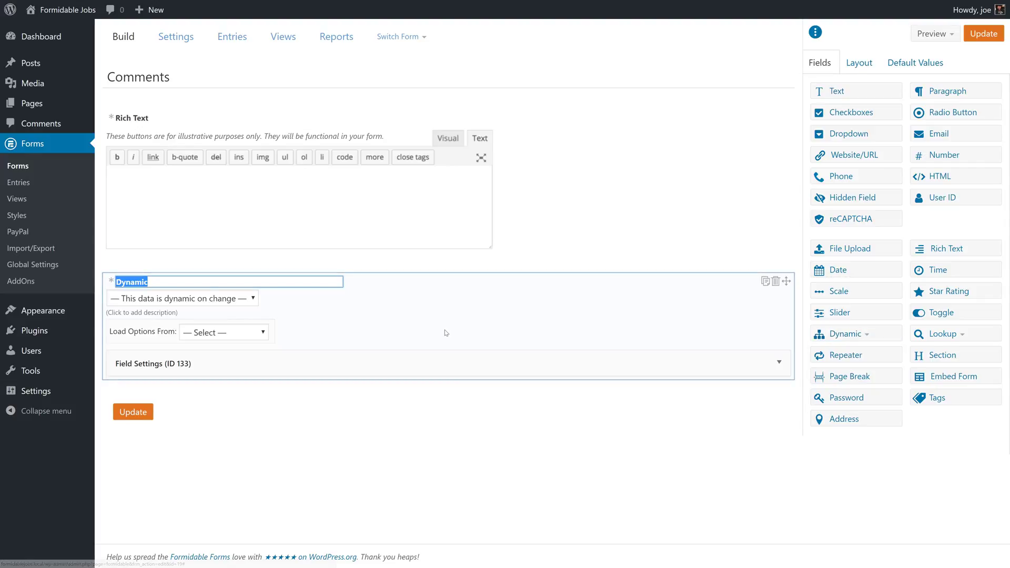
{"action": "type", "text": "APplc"}
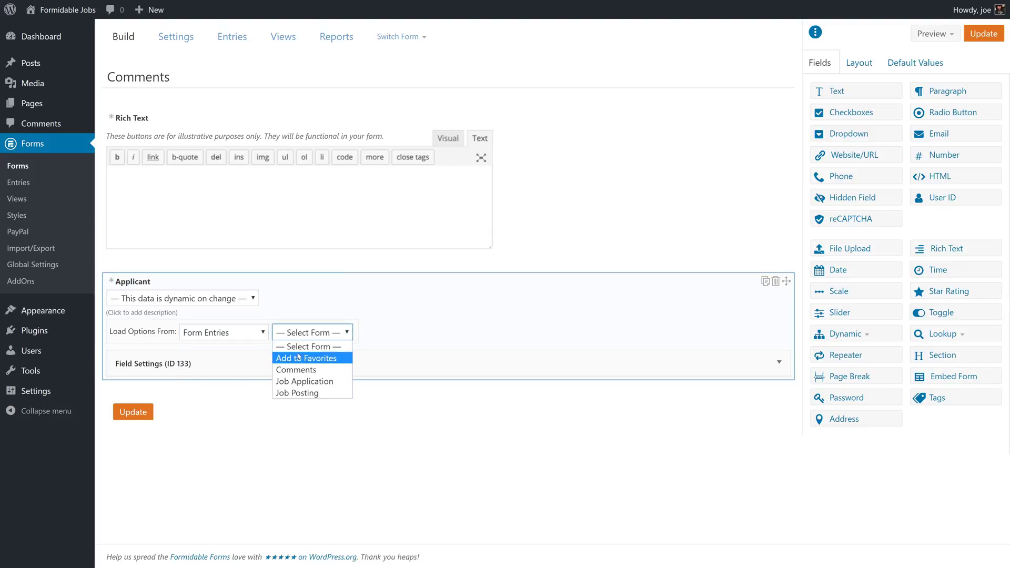
- Load the Applicant options from Job Application entries showing Email, and make it required
{"action": "left_click", "coordinate": [304, 381]}
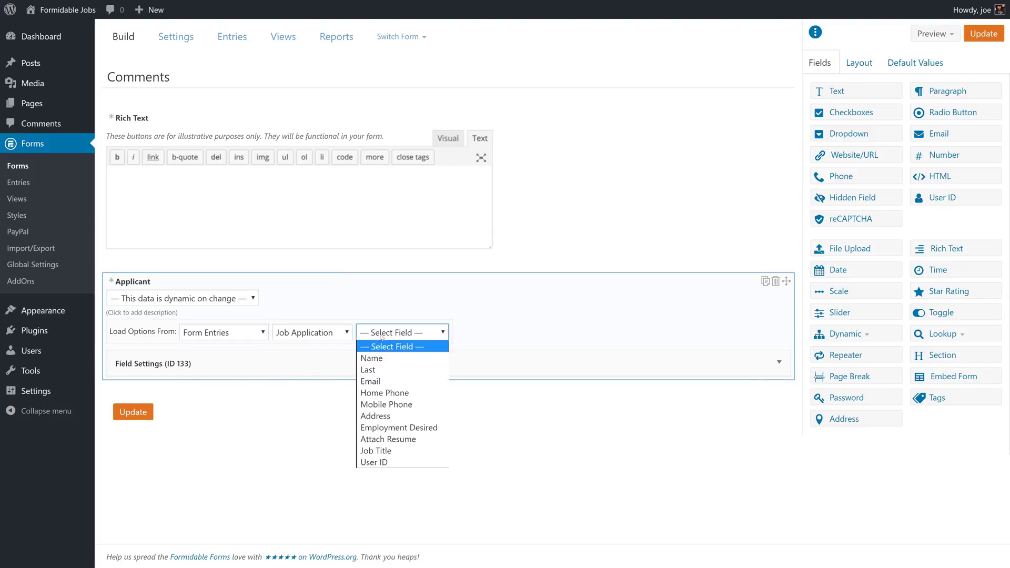
{"action": "left_click", "coordinate": [370, 381]}
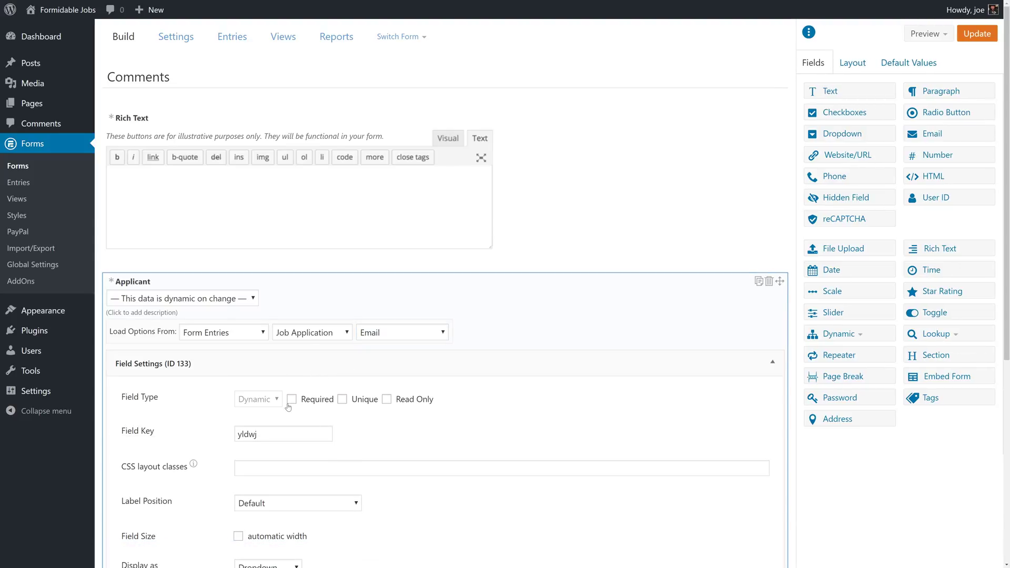
{"action": "left_click", "coordinate": [291, 399]}
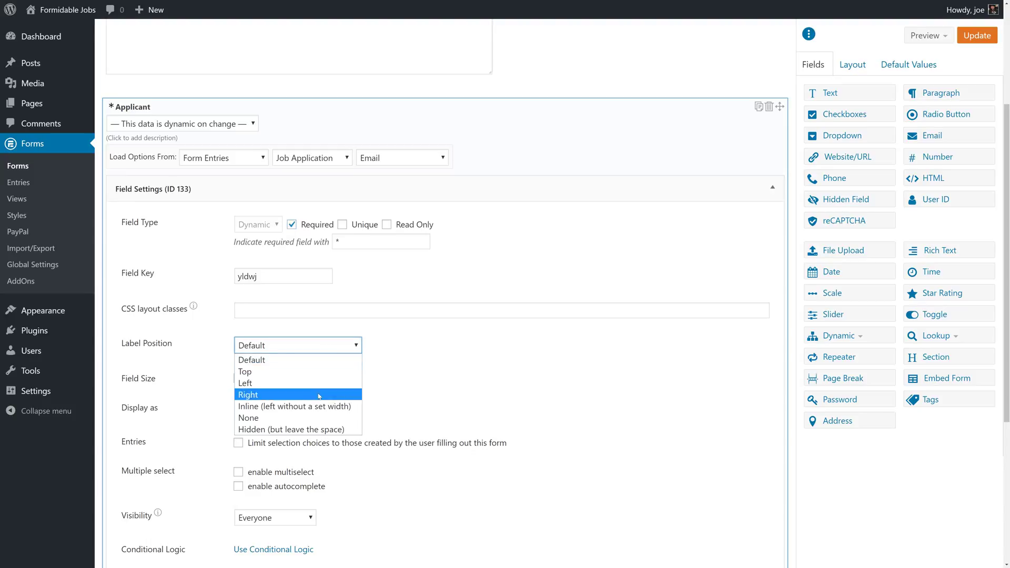
- Set the Applicant label position to None and visibility to Administrator only
{"action": "left_click", "coordinate": [248, 418]}
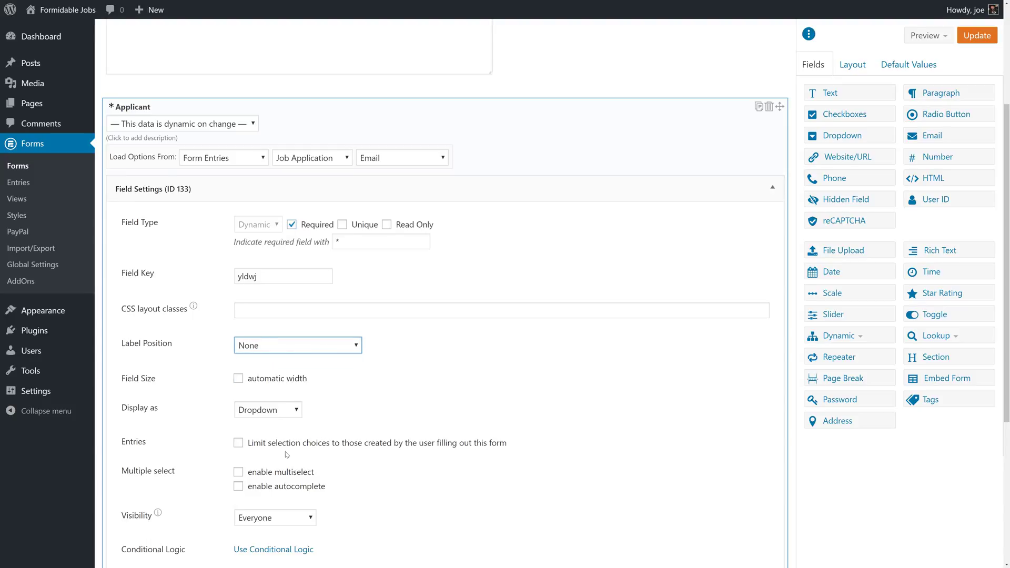
{"action": "left_click", "coordinate": [274, 518]}
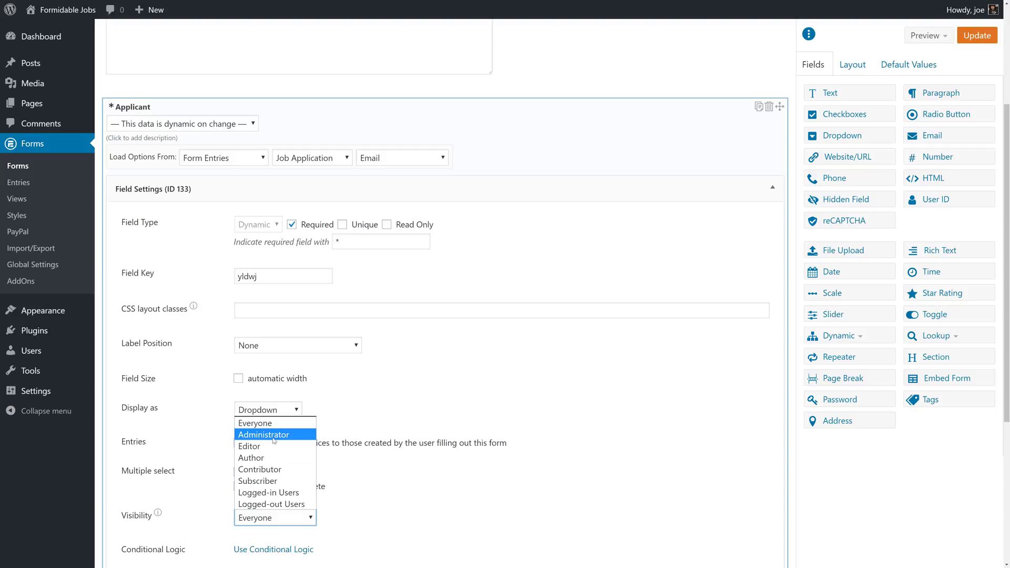
{"action": "left_click", "coordinate": [263, 435]}
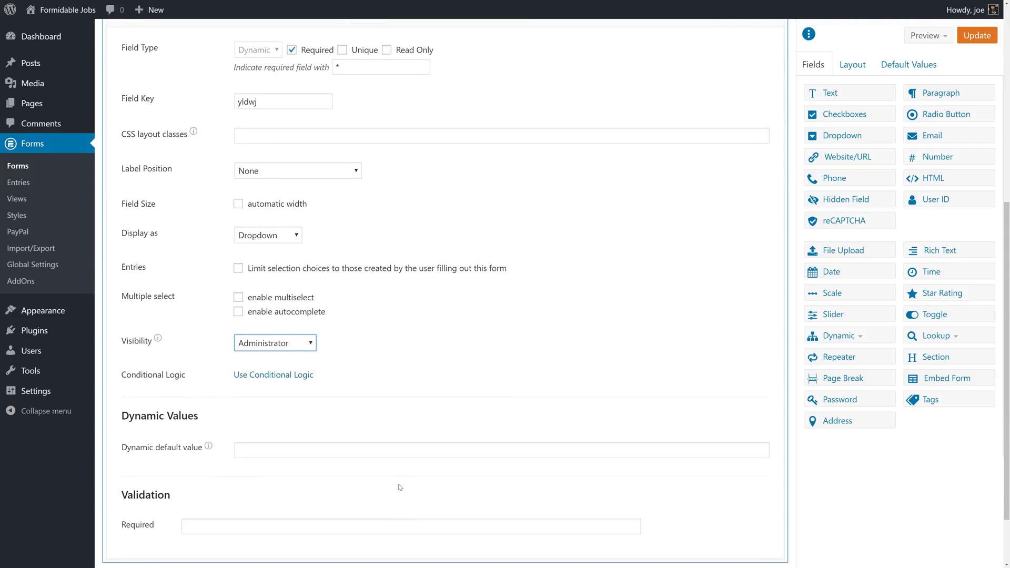
{"action": "mouse_move", "coordinate": [376, 438]}
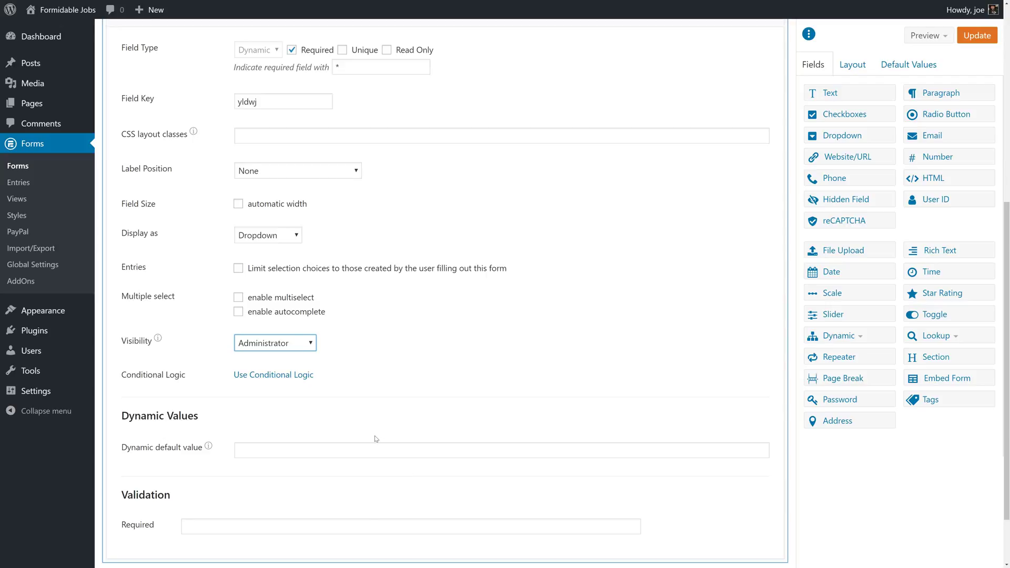
{"action": "scroll", "scroll_direction": "up", "scroll_amount": 3}
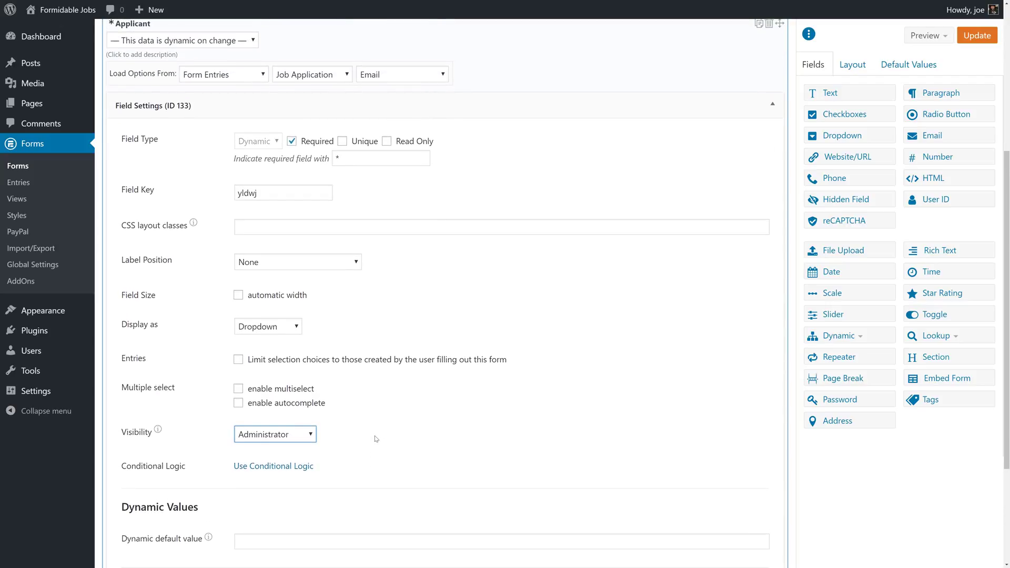
{"action": "scroll", "scroll_direction": "down", "scroll_amount": 3}
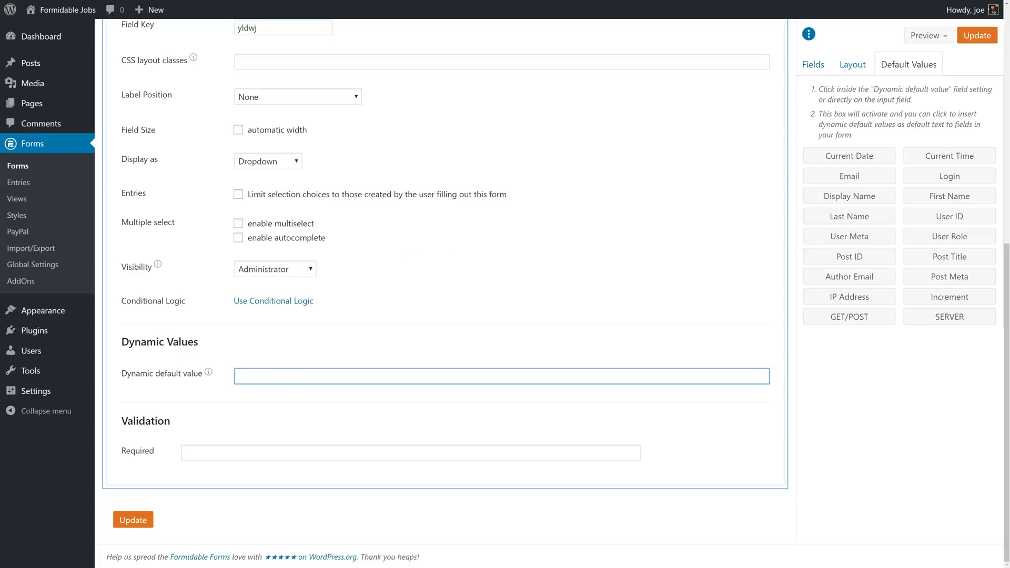
- Set the Applicant dynamic default value to [get param=entry] and update the Comments form
{"action": "type", "text": "[get param=entry]"}
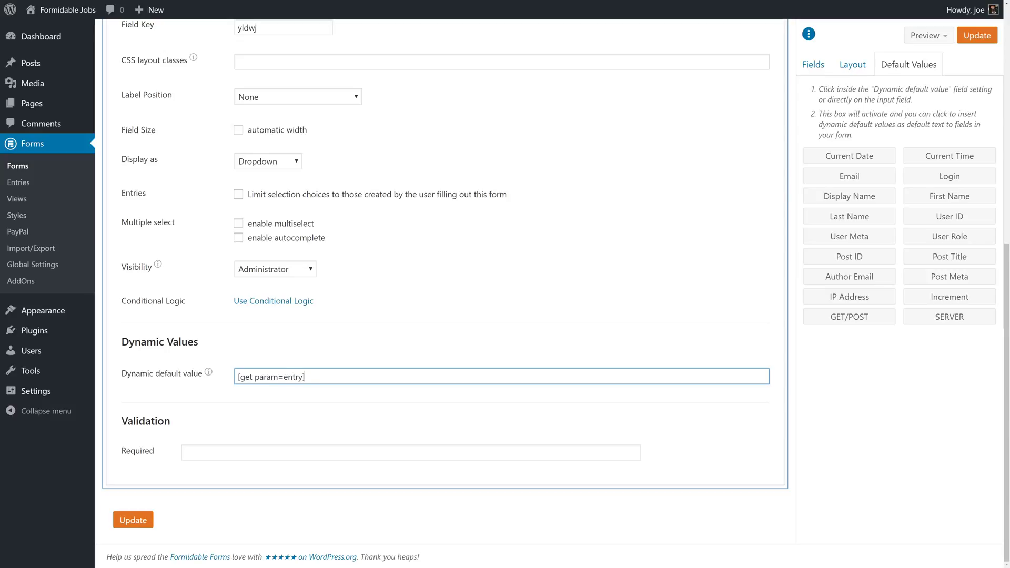
{"action": "mouse_move", "coordinate": [243, 151]}
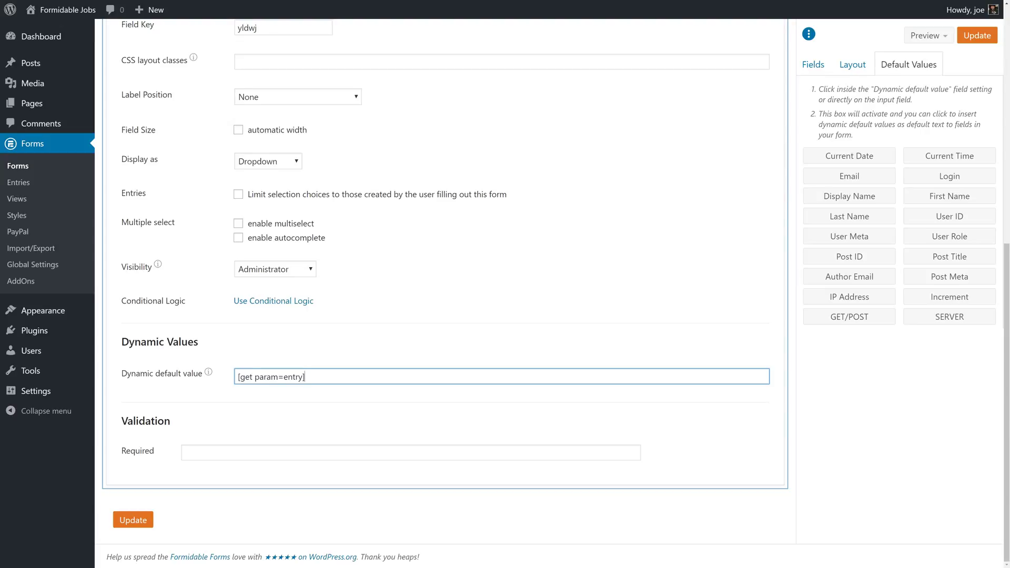
{"action": "scroll", "scroll_direction": "up", "scroll_amount": 3}
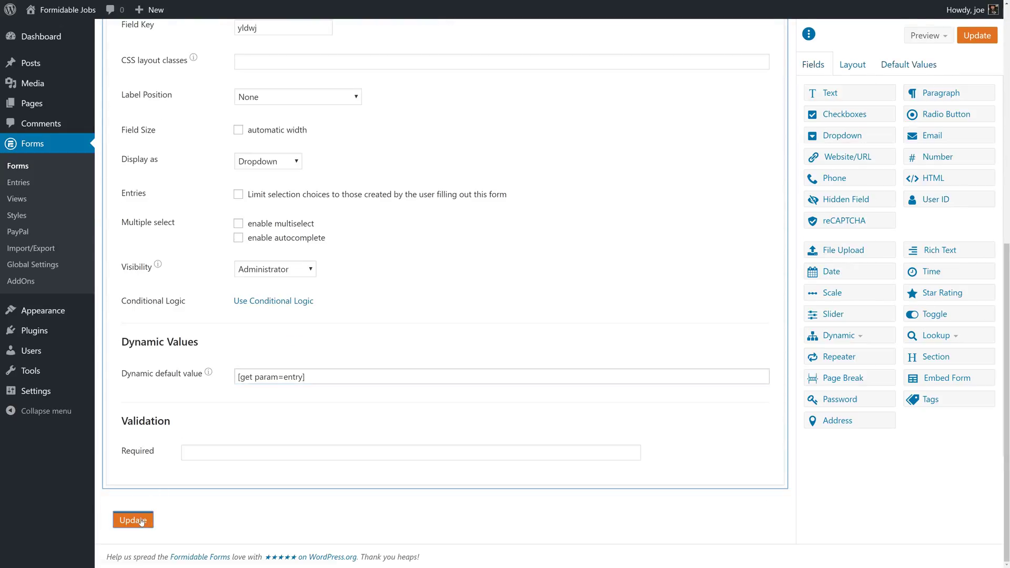
{"action": "left_click", "coordinate": [133, 520]}
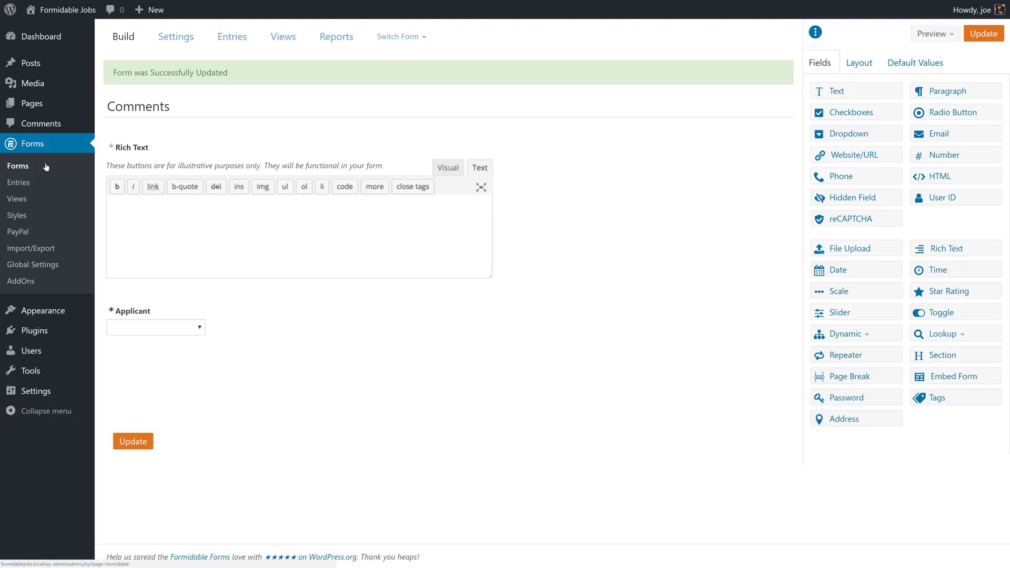
{"action": "mouse_move", "coordinate": [18, 199]}
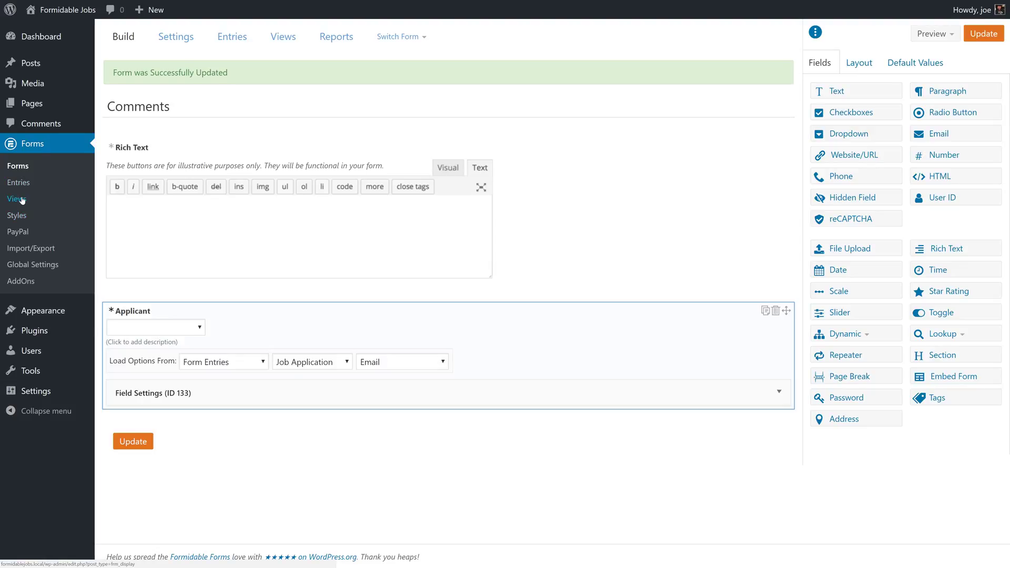
- Start a new view titled Applicant Comments using entries from the Comments form
{"action": "left_click", "coordinate": [17, 199]}
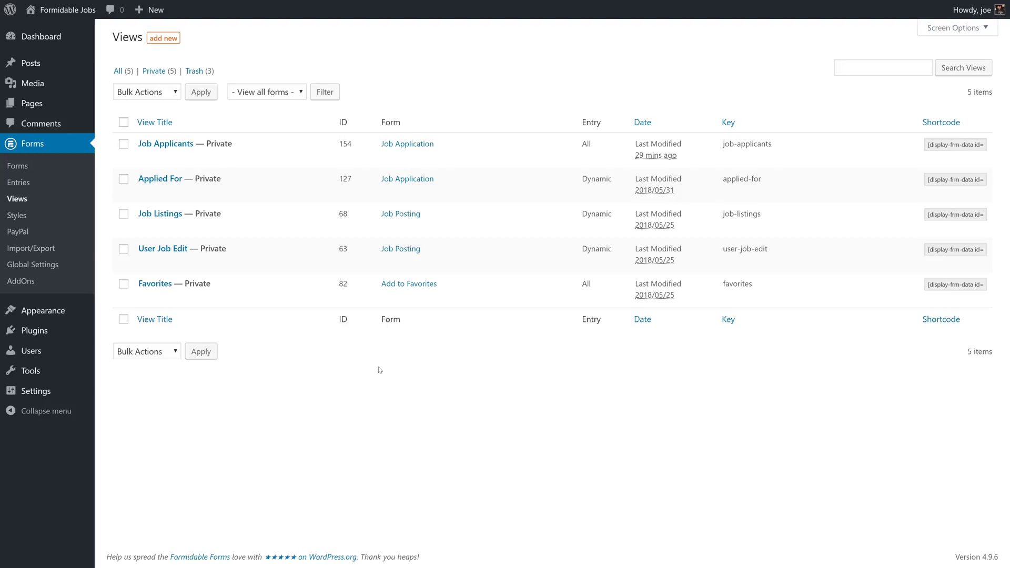
{"action": "mouse_move", "coordinate": [163, 38]}
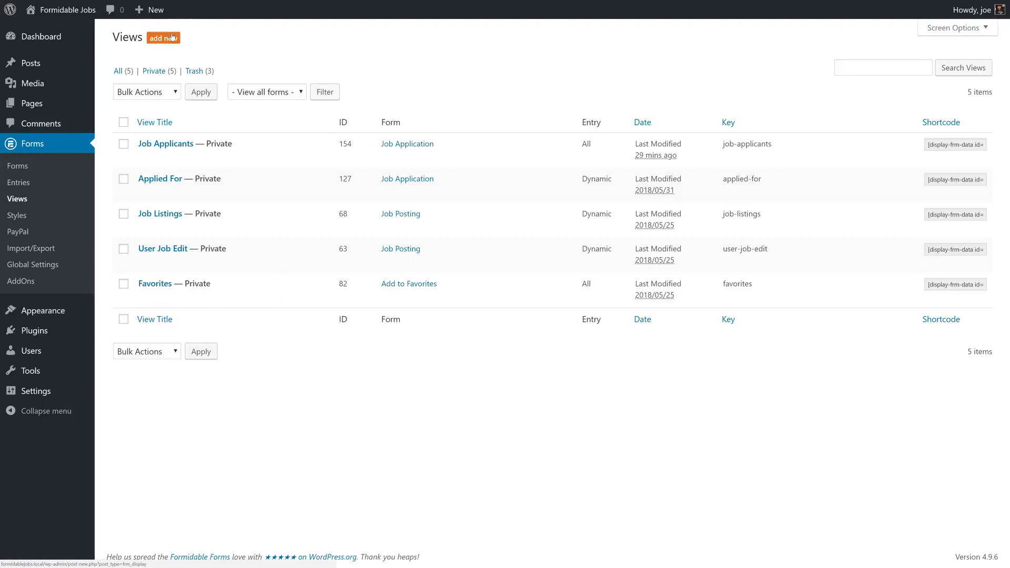
{"action": "left_click", "coordinate": [163, 38]}
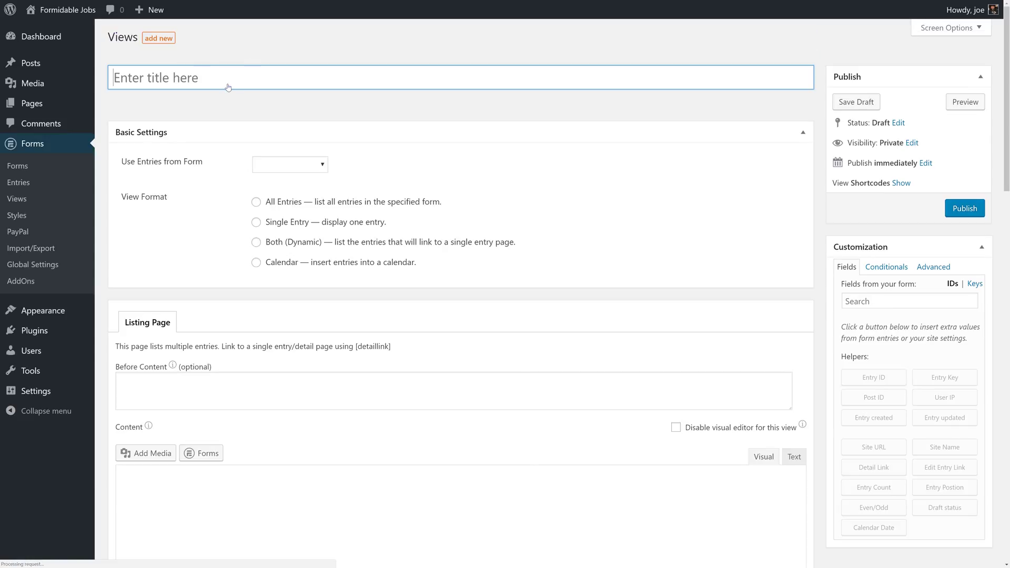
{"action": "type", "text": "APpl"}
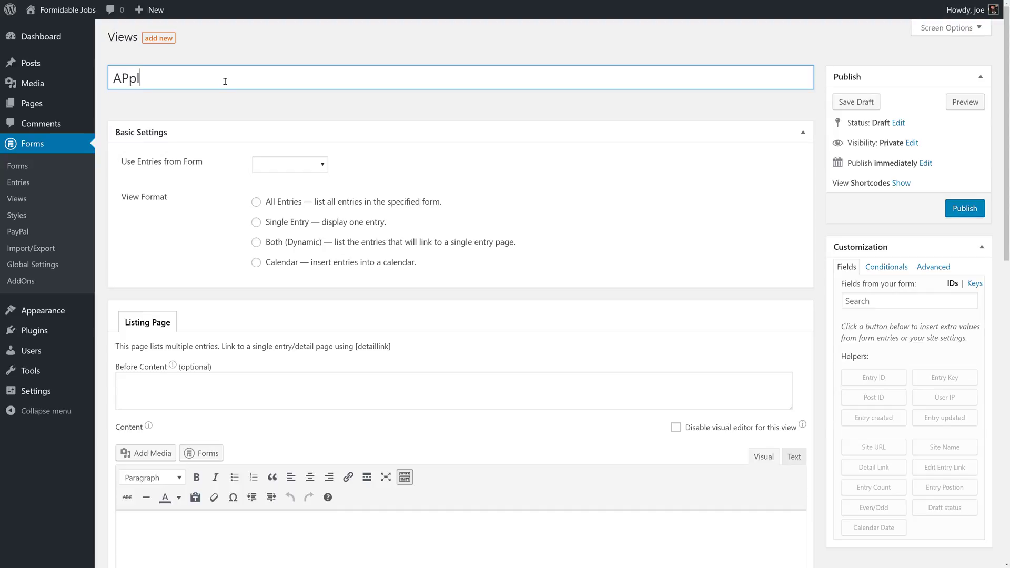
{"action": "type", "text": "icant"}
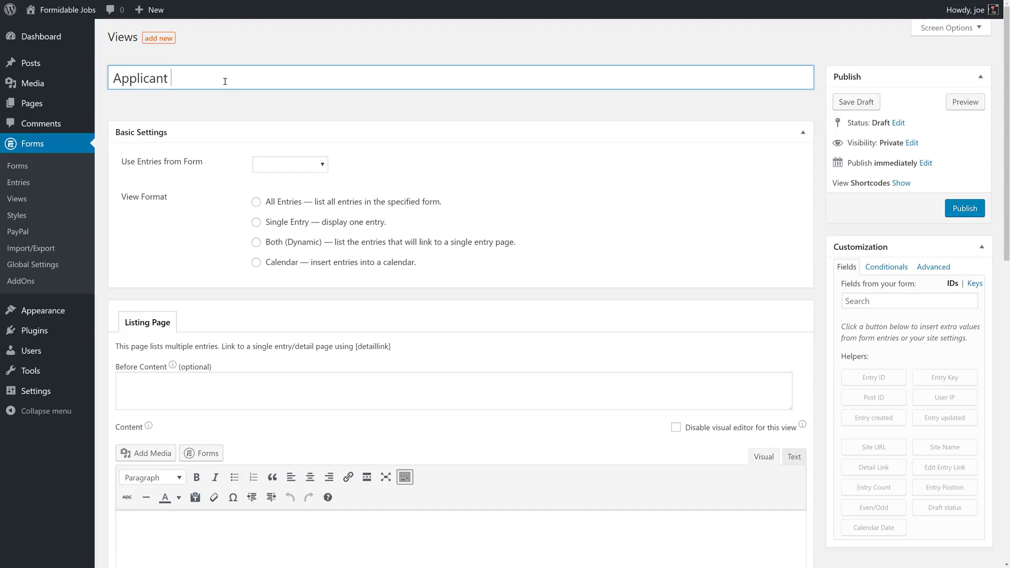
{"action": "type", "text": "Co"}
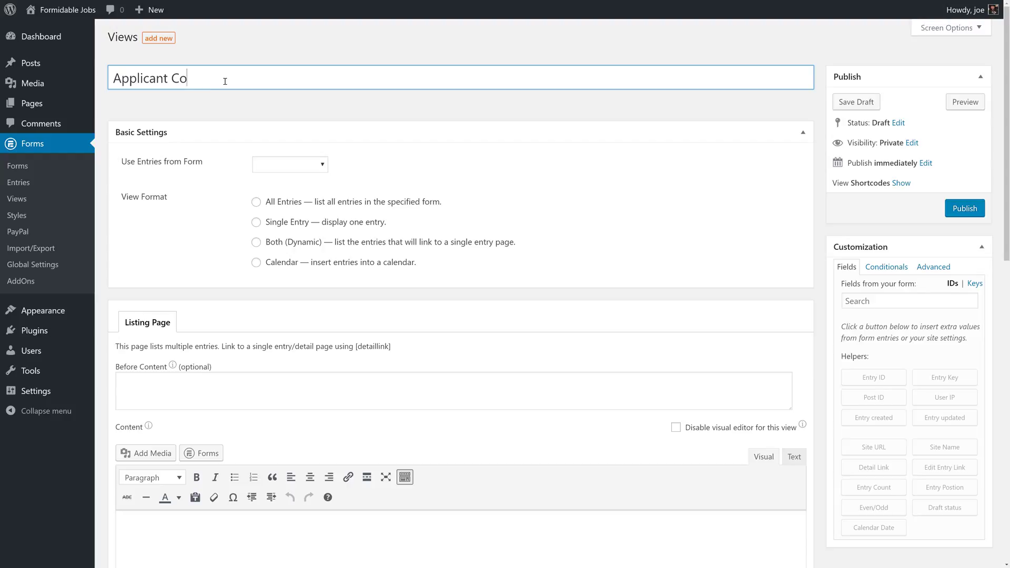
{"action": "left_click", "coordinate": [288, 164]}
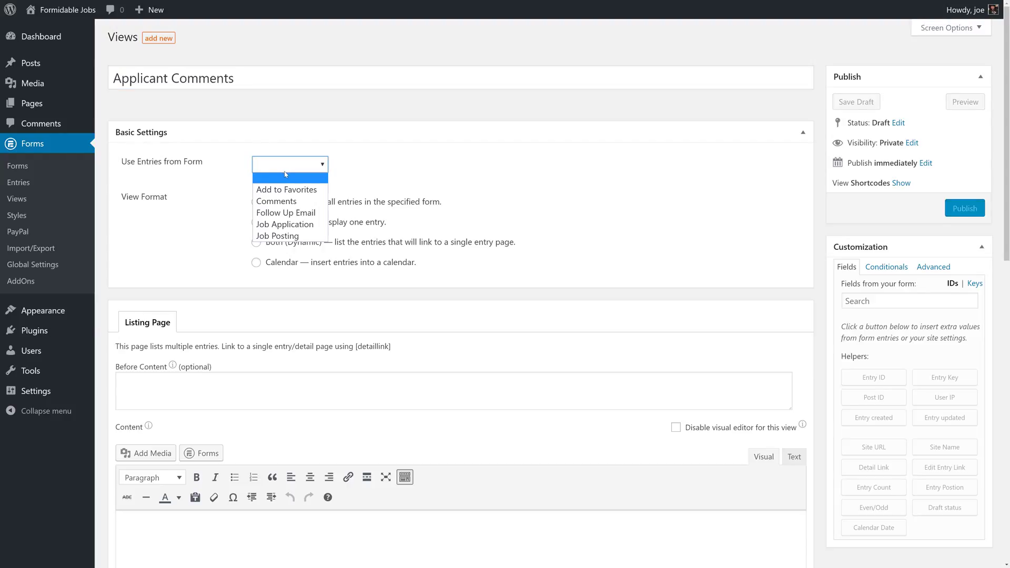
{"action": "left_click", "coordinate": [275, 201]}
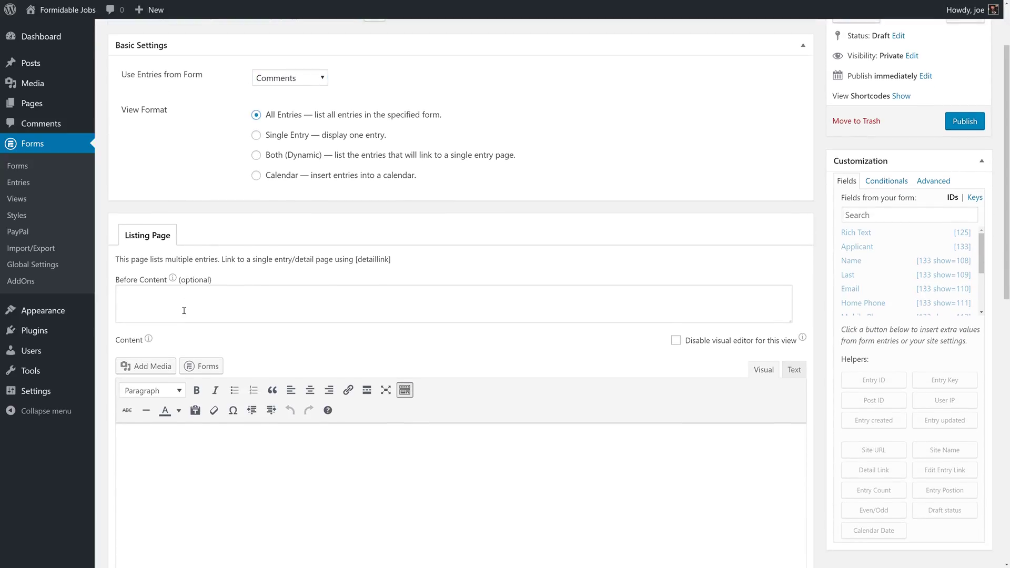
- Add <h4>Comments</h4> as Before Content and insert the Rich Text field into Content
{"action": "type", "text": "<h4>"}
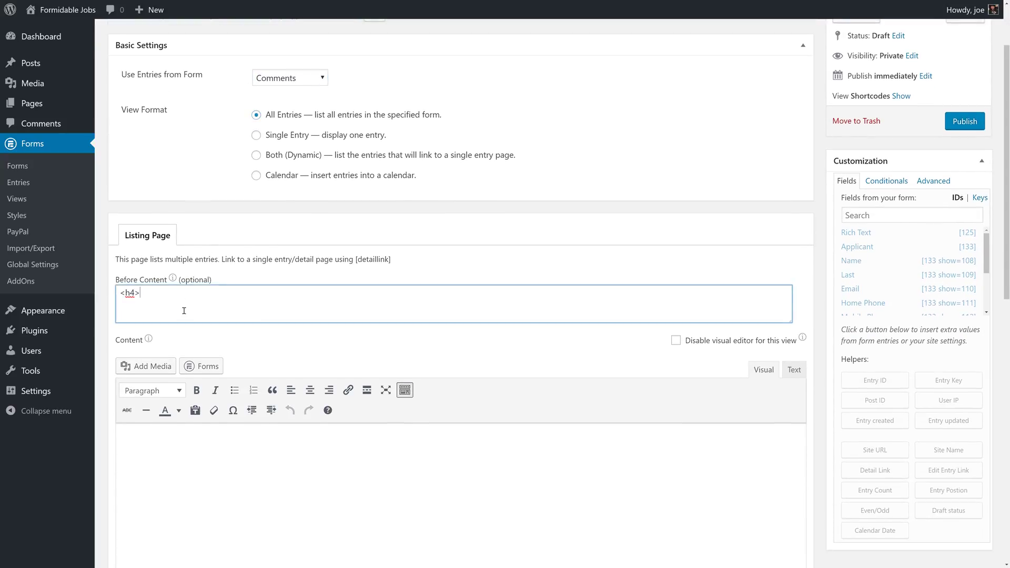
{"action": "type", "text": "Comments</"}
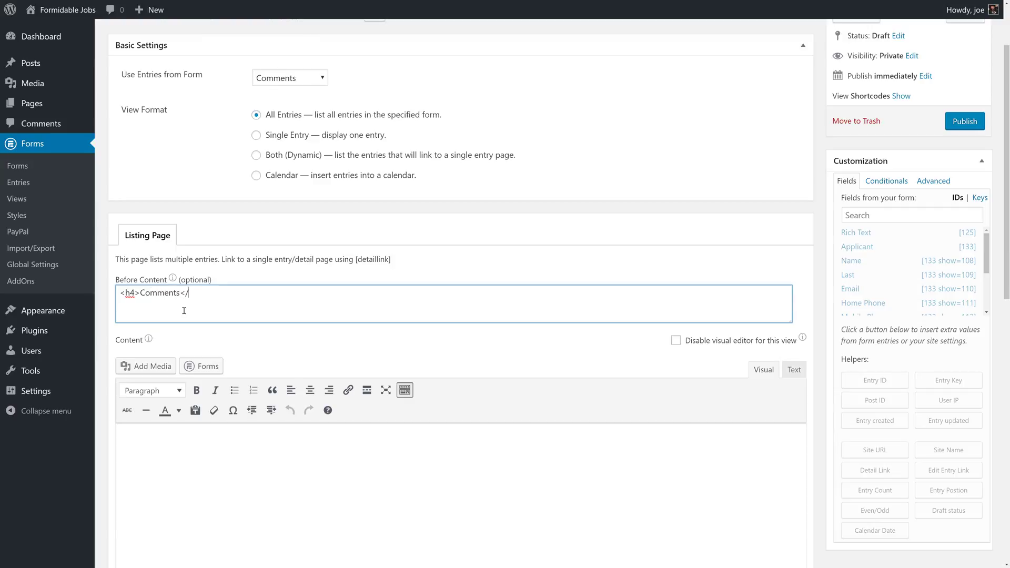
{"action": "type", "text": "h4>"}
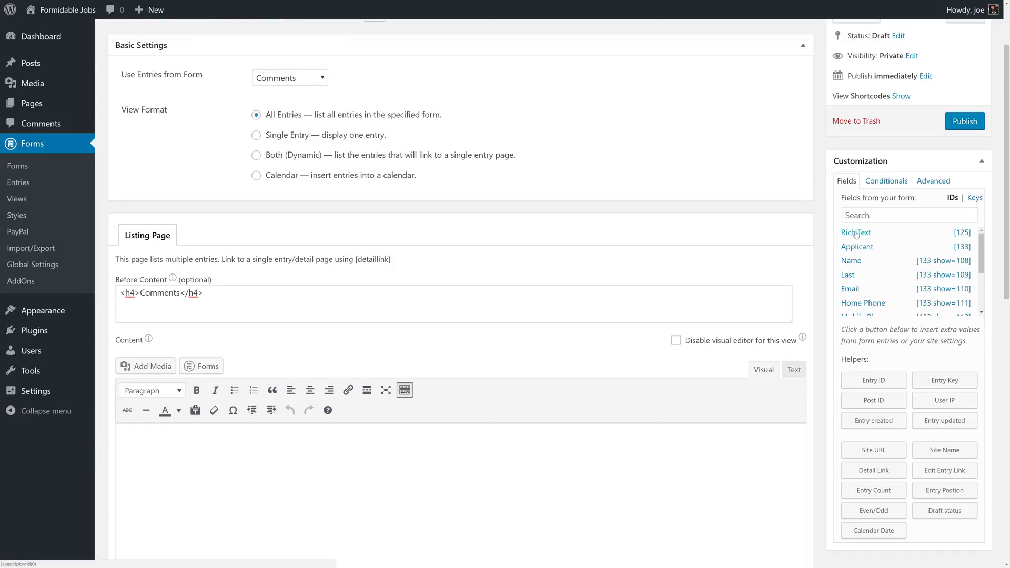
{"action": "left_click", "coordinate": [856, 232]}
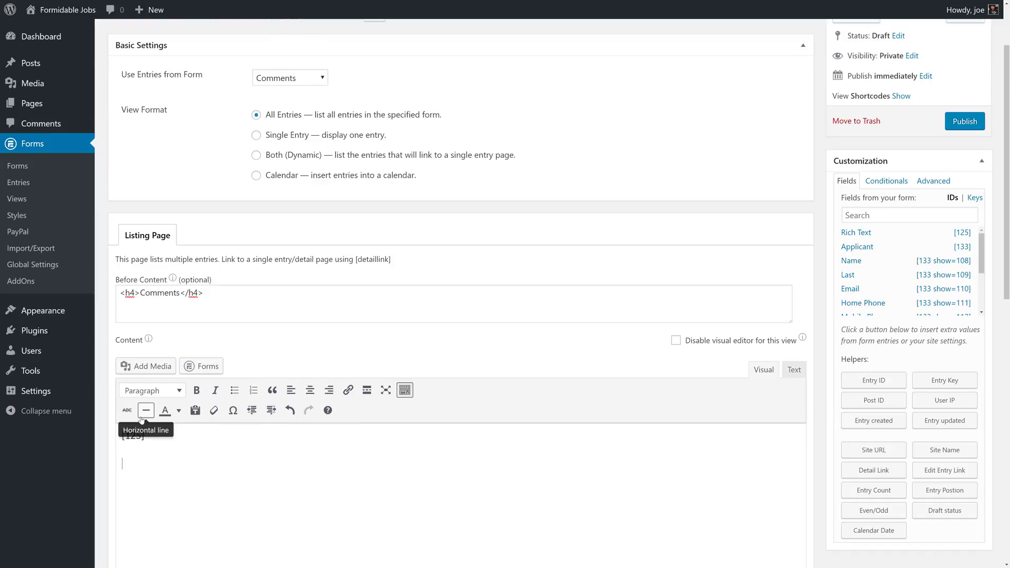
- Add an entry filter: Applicant is equal to [get param=entry]
{"action": "scroll", "scroll_direction": "down", "scroll_amount": 3}
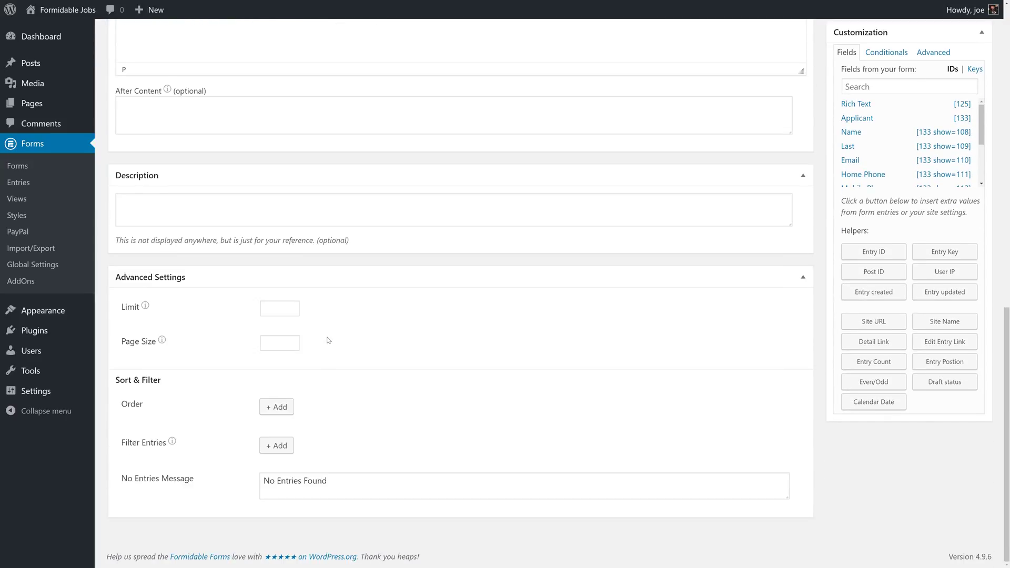
{"action": "mouse_move", "coordinate": [305, 430]}
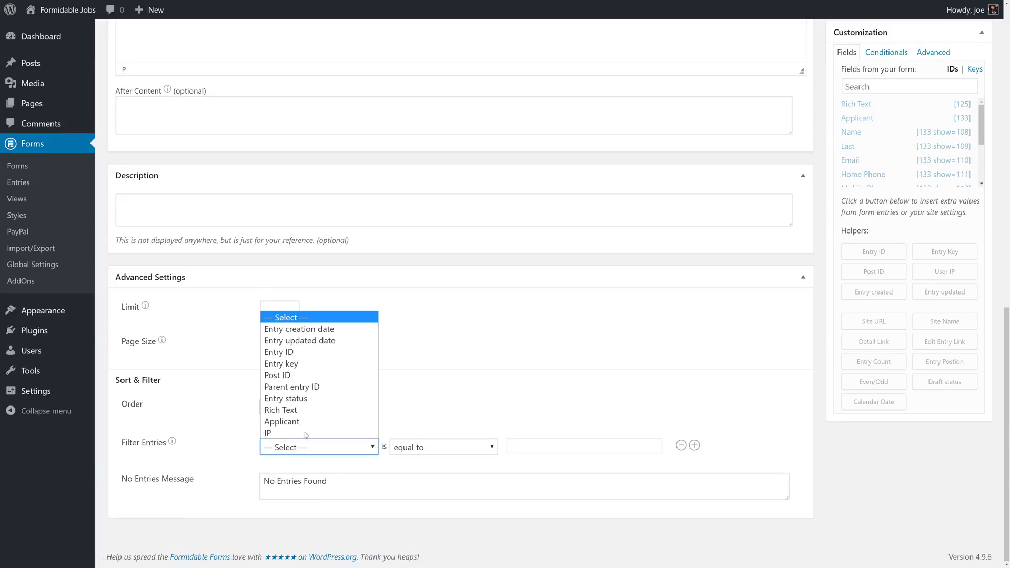
{"action": "left_click", "coordinate": [282, 421]}
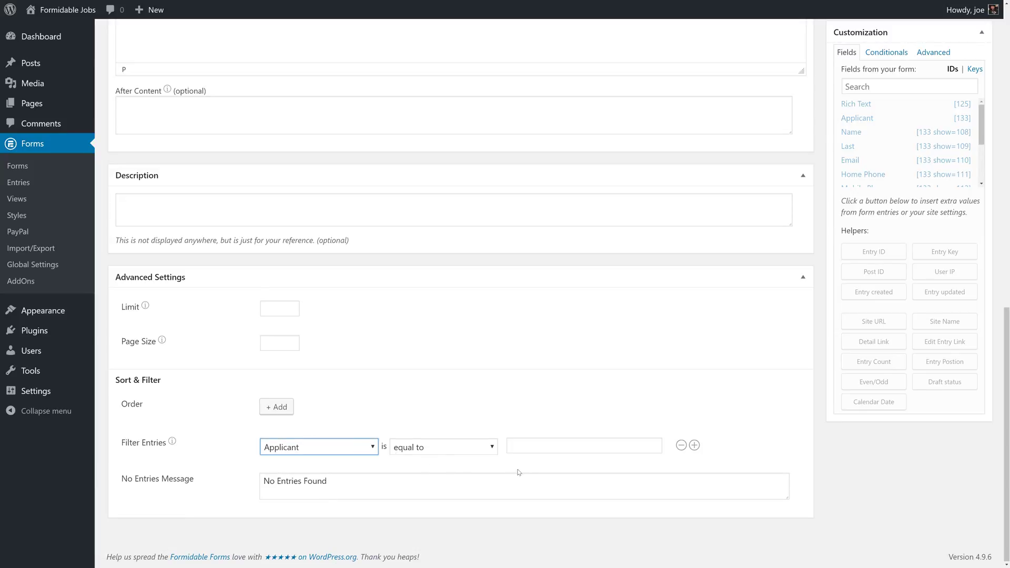
{"action": "left_click", "coordinate": [582, 445]}
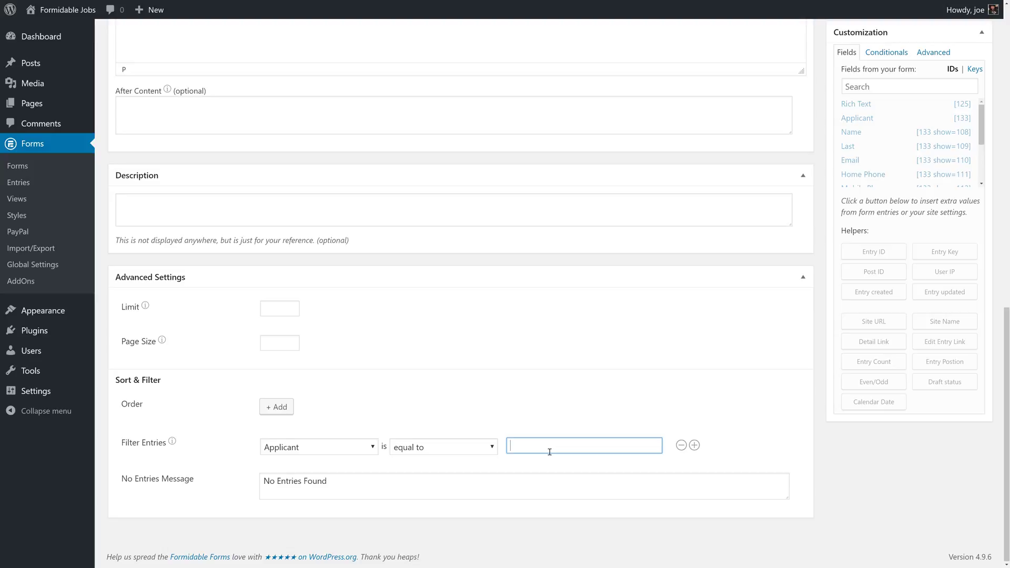
{"action": "type", "text": "[get param"}
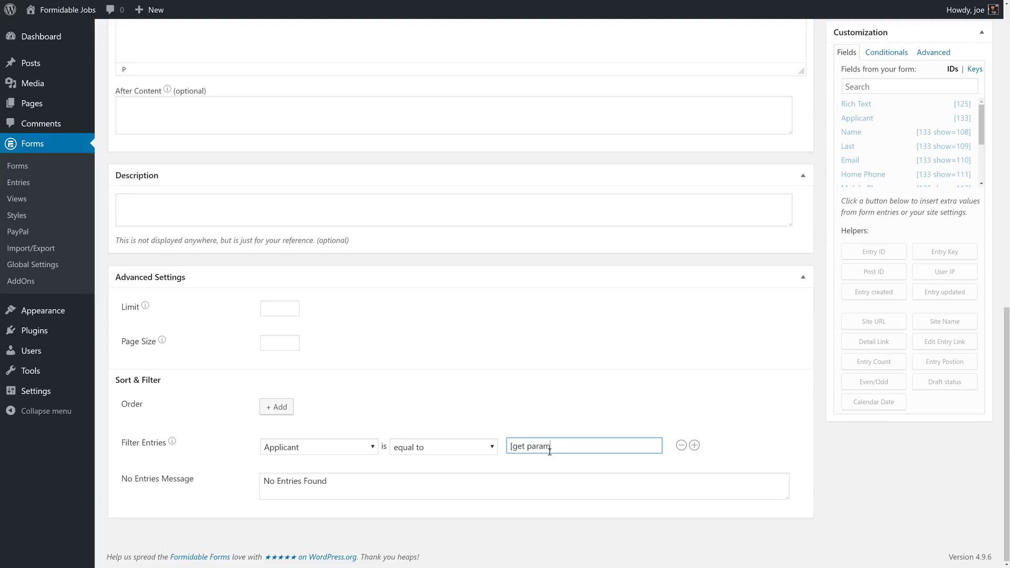
{"action": "type", "text": "=entry"}
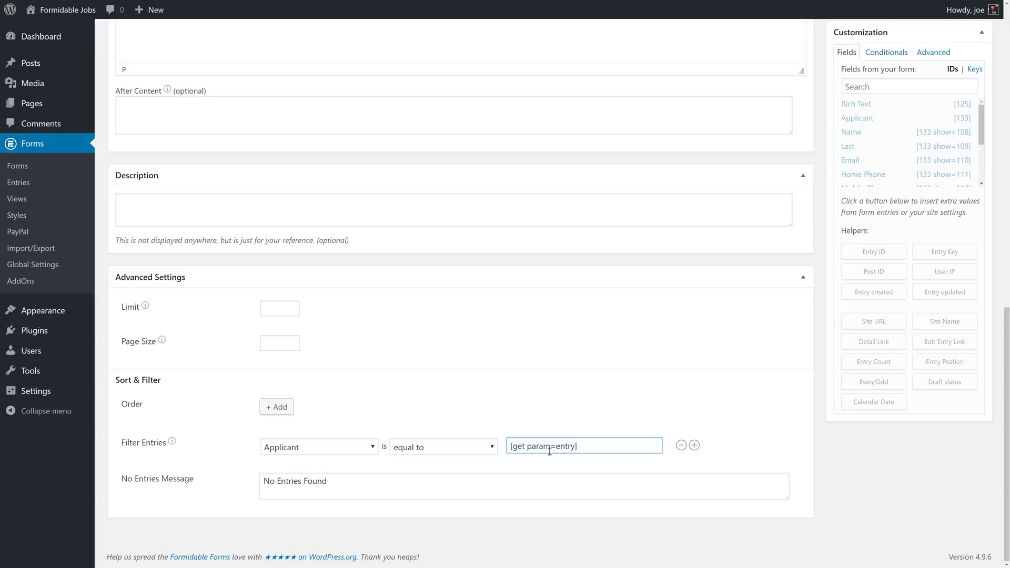
{"action": "mouse_move", "coordinate": [626, 421]}
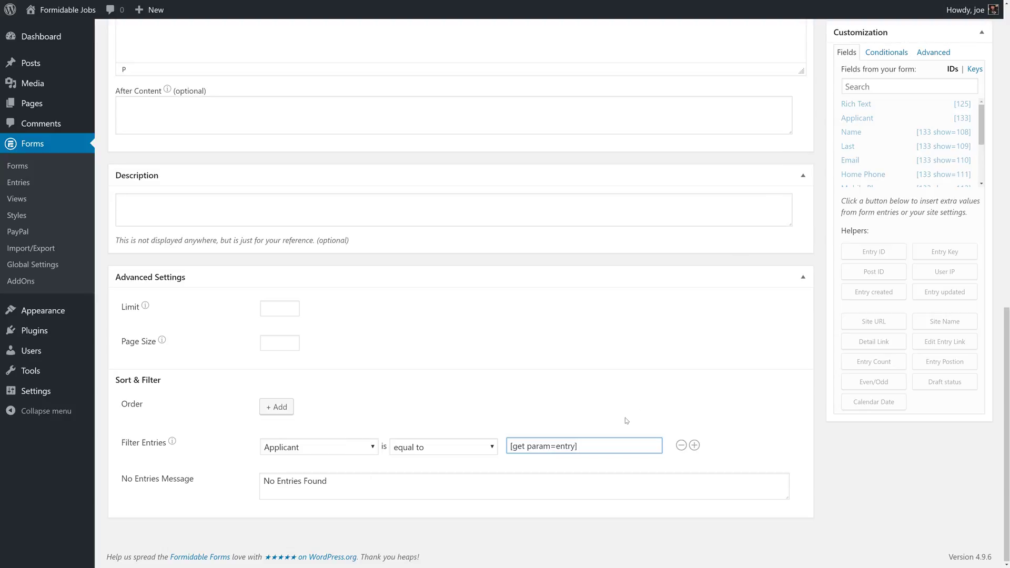
{"action": "scroll", "scroll_direction": "up", "scroll_amount": 3}
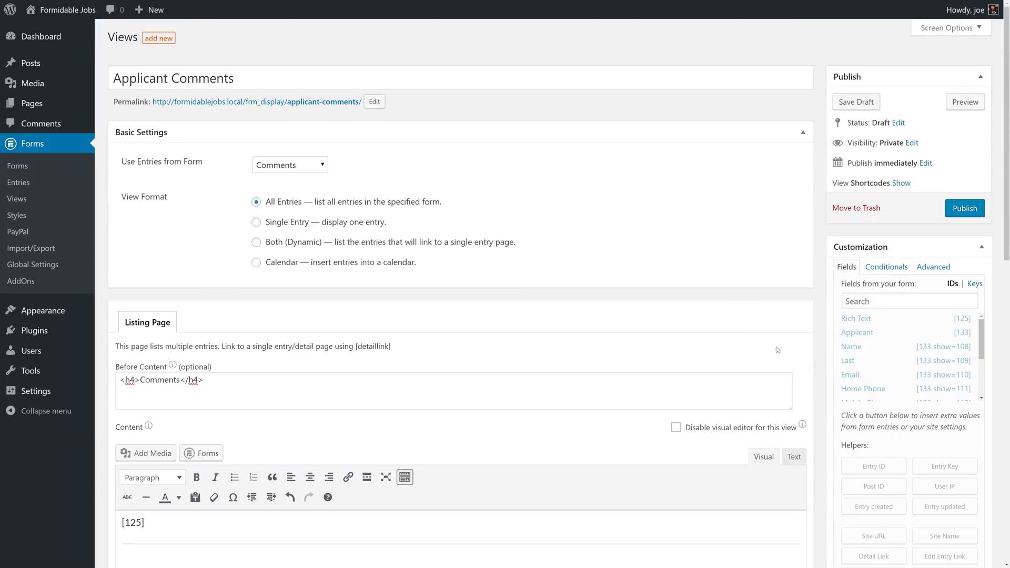
- Publish the Applicant Comments view, then open the Job Applicants view from the Views list
{"action": "left_click", "coordinate": [965, 208]}
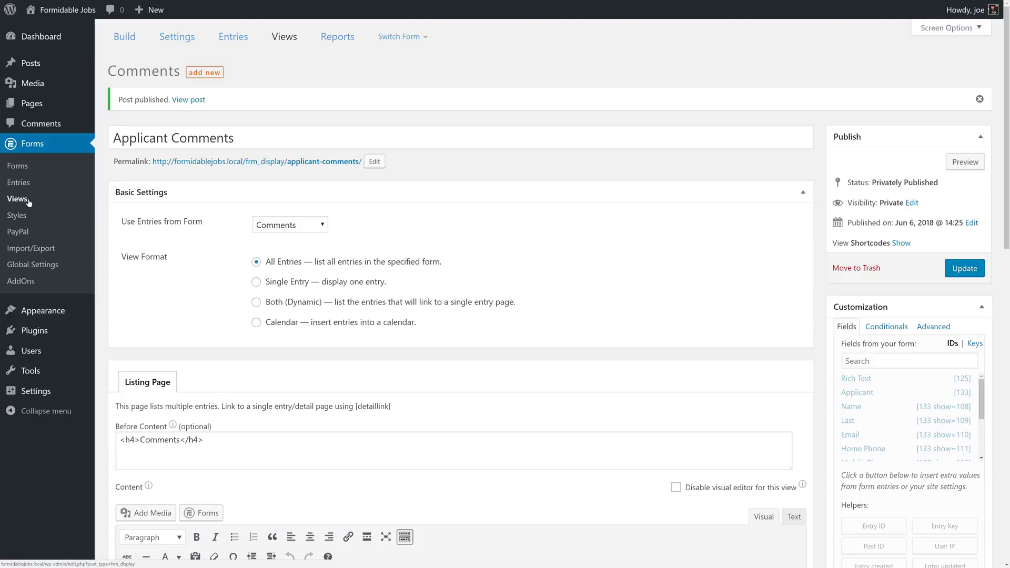
{"action": "left_click", "coordinate": [18, 199]}
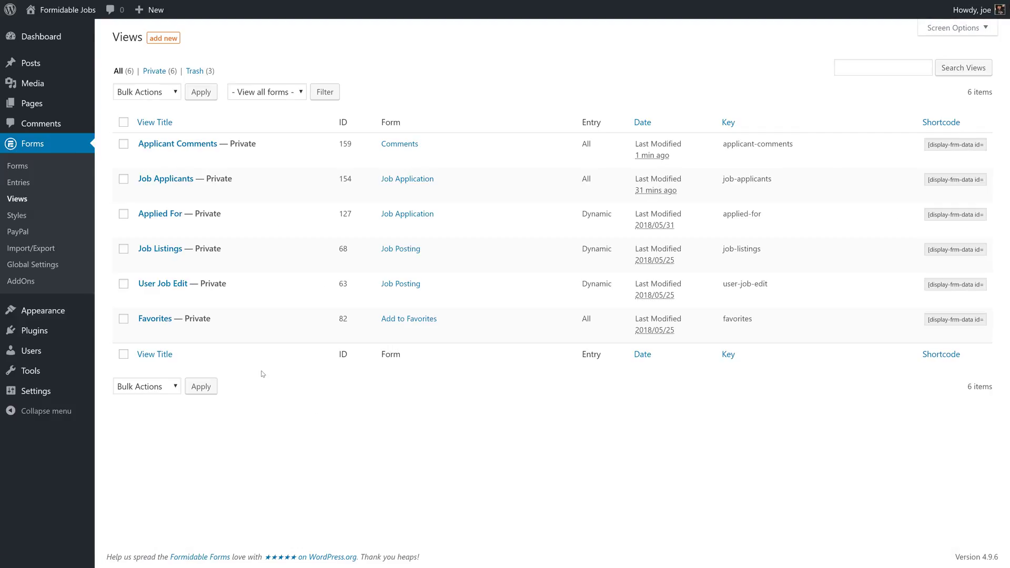
{"action": "mouse_move", "coordinate": [197, 144]}
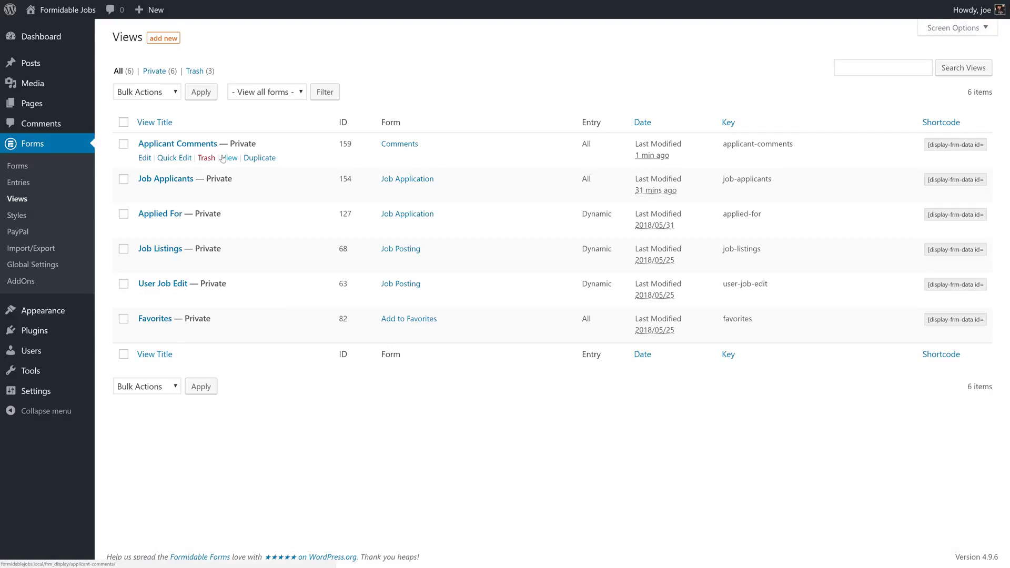
{"action": "mouse_move", "coordinate": [234, 206]}
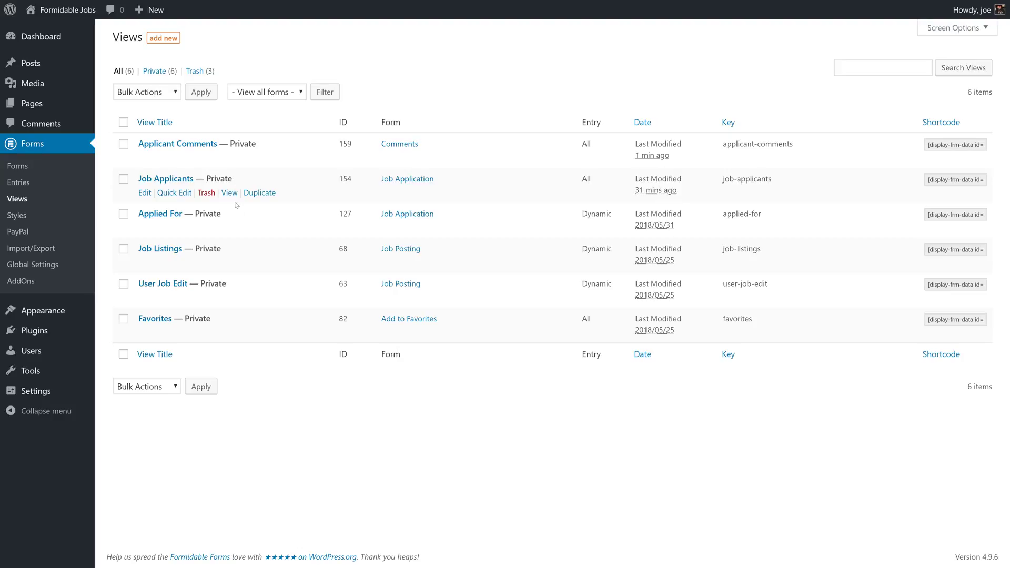
{"action": "mouse_move", "coordinate": [205, 248]}
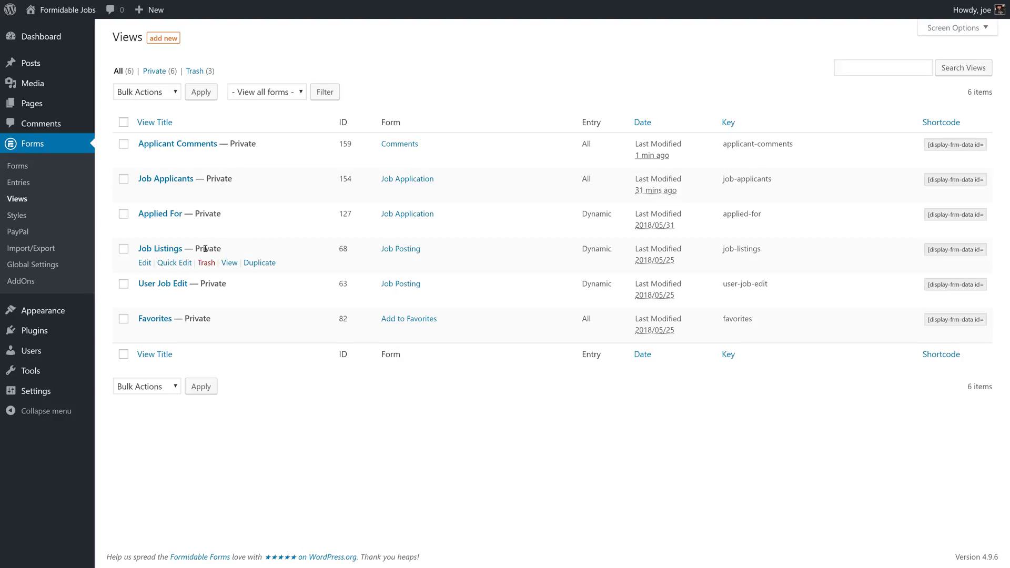
{"action": "mouse_move", "coordinate": [165, 179]}
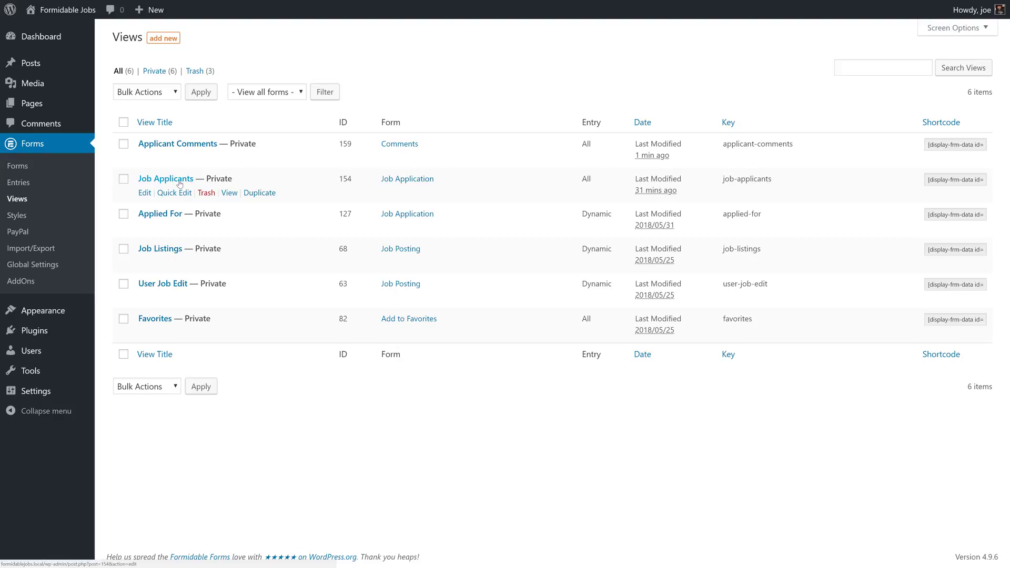
{"action": "left_click", "coordinate": [144, 193]}
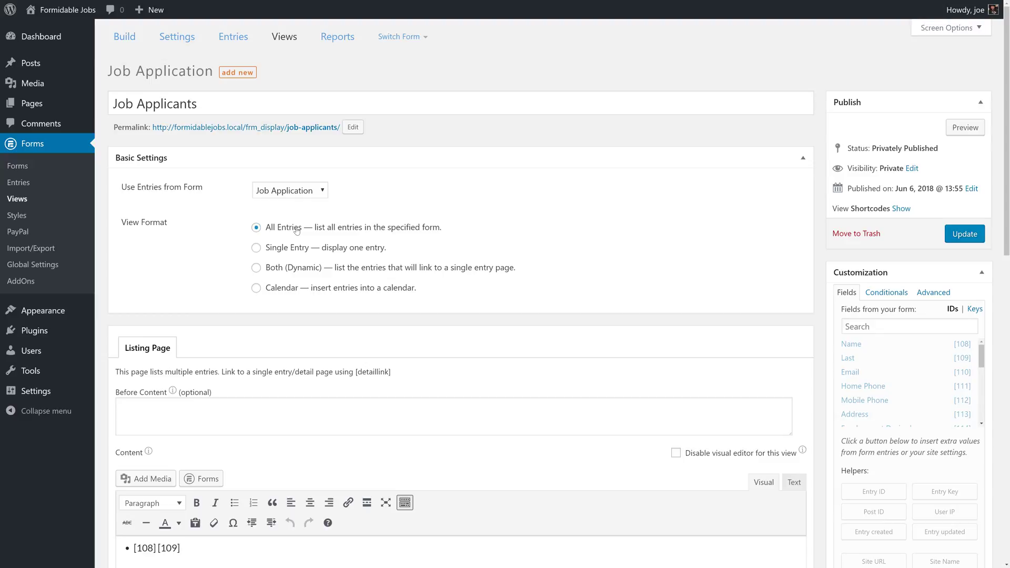
{"action": "mouse_move", "coordinate": [317, 254]}
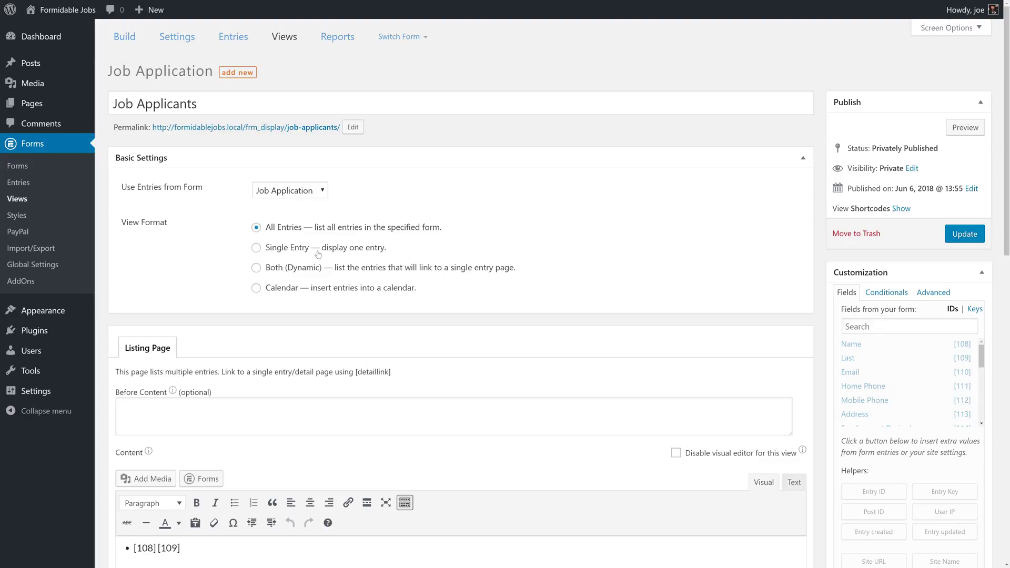
{"action": "mouse_move", "coordinate": [257, 297]}
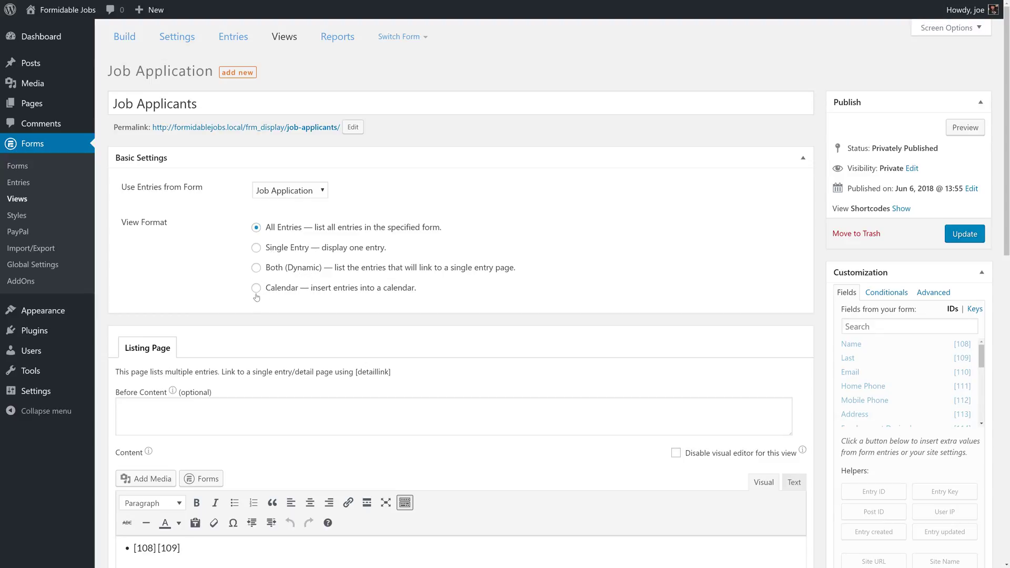
{"action": "mouse_move", "coordinate": [119, 173]}
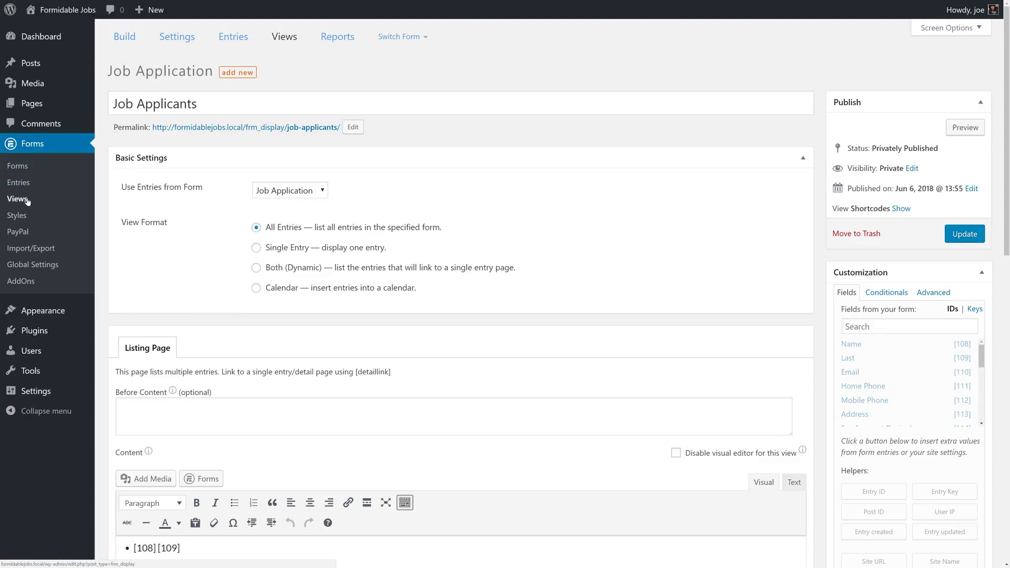
- Create a view titled Applicant Details using Job Application entries in Single Entry format
{"action": "left_click", "coordinate": [18, 199]}
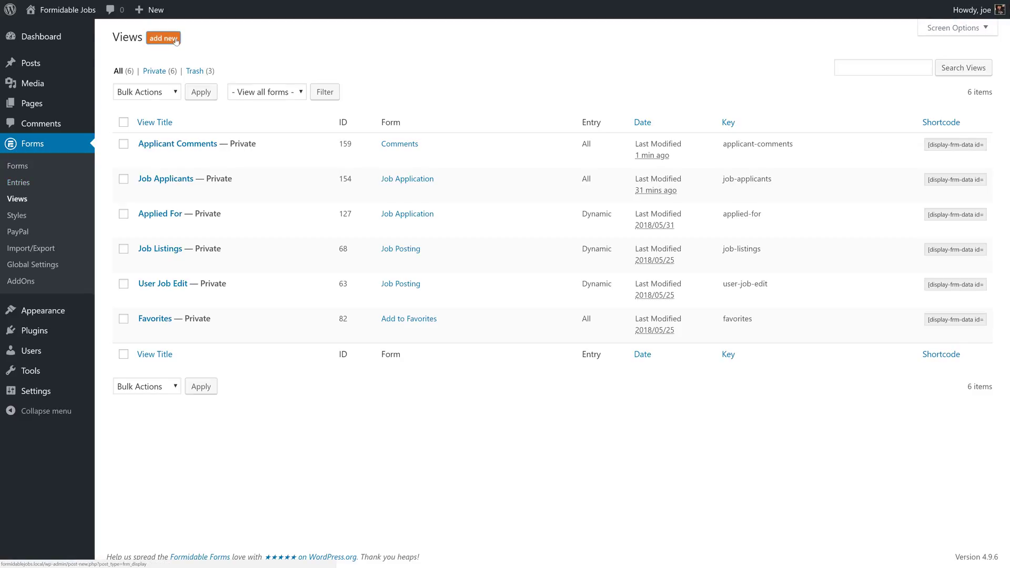
{"action": "left_click", "coordinate": [163, 38]}
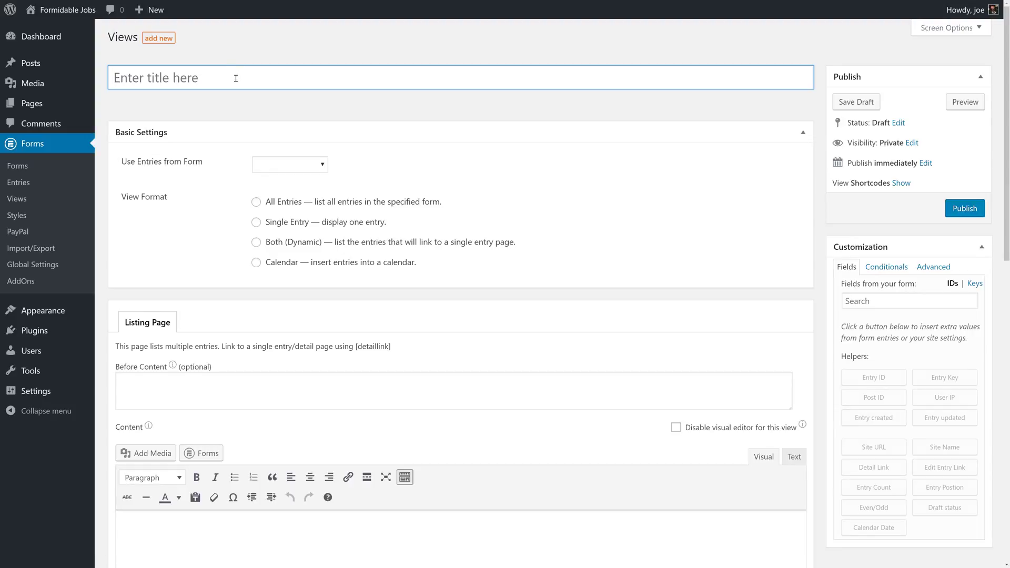
{"action": "type", "text": "Applicant"}
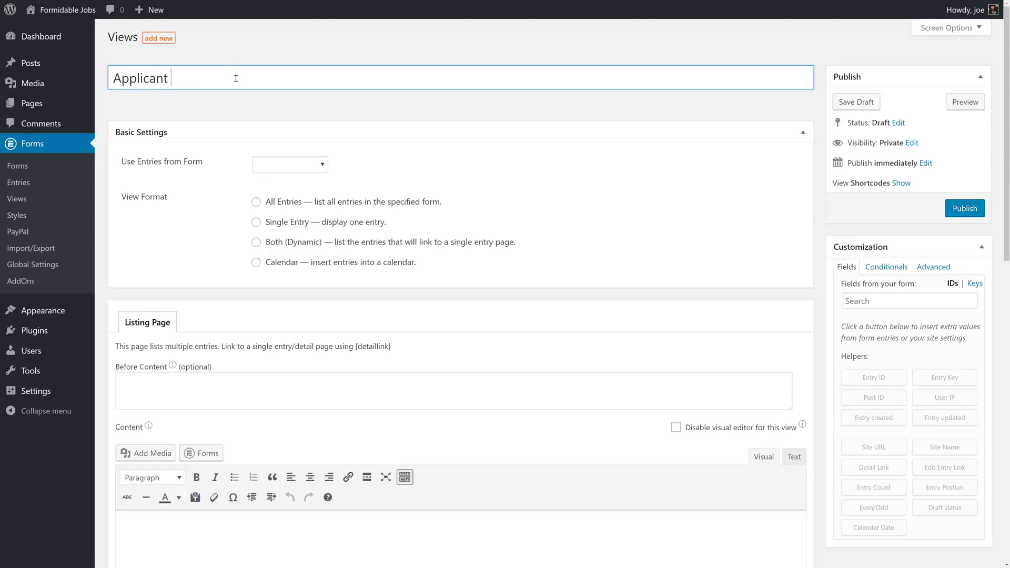
{"action": "type", "text": "Details"}
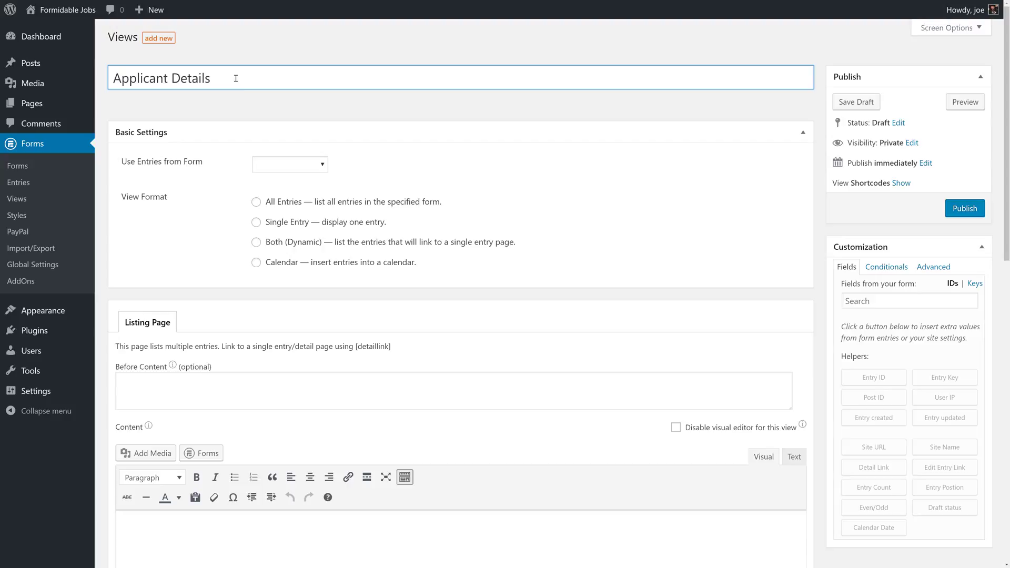
{"action": "left_click", "coordinate": [289, 165]}
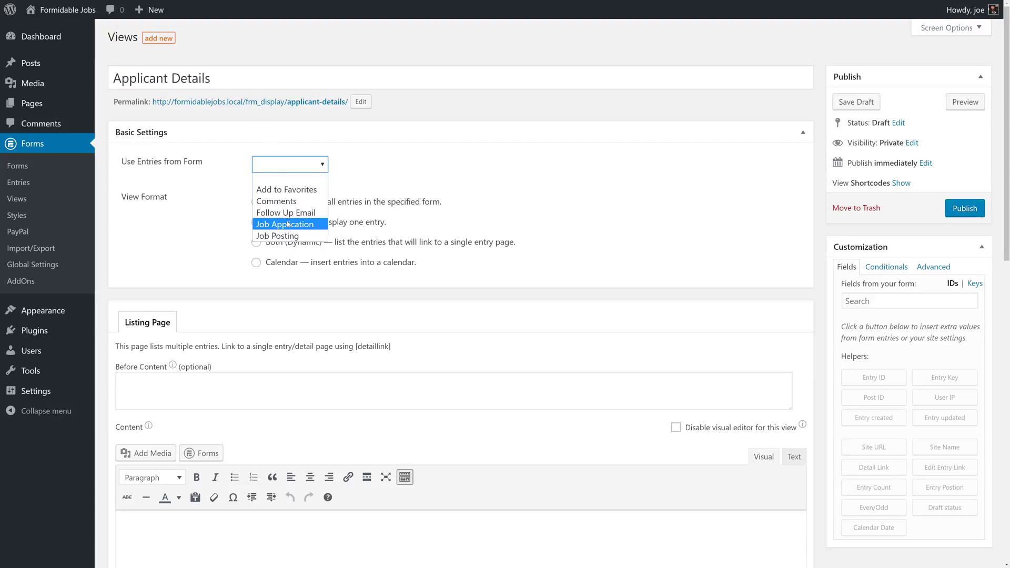
{"action": "left_click", "coordinate": [285, 224]}
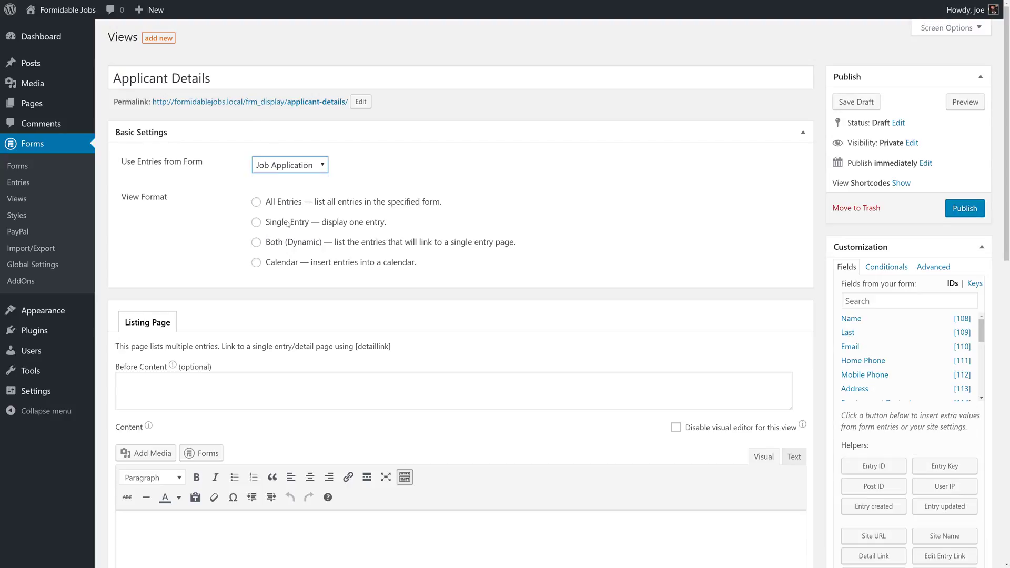
{"action": "left_click", "coordinate": [257, 222]}
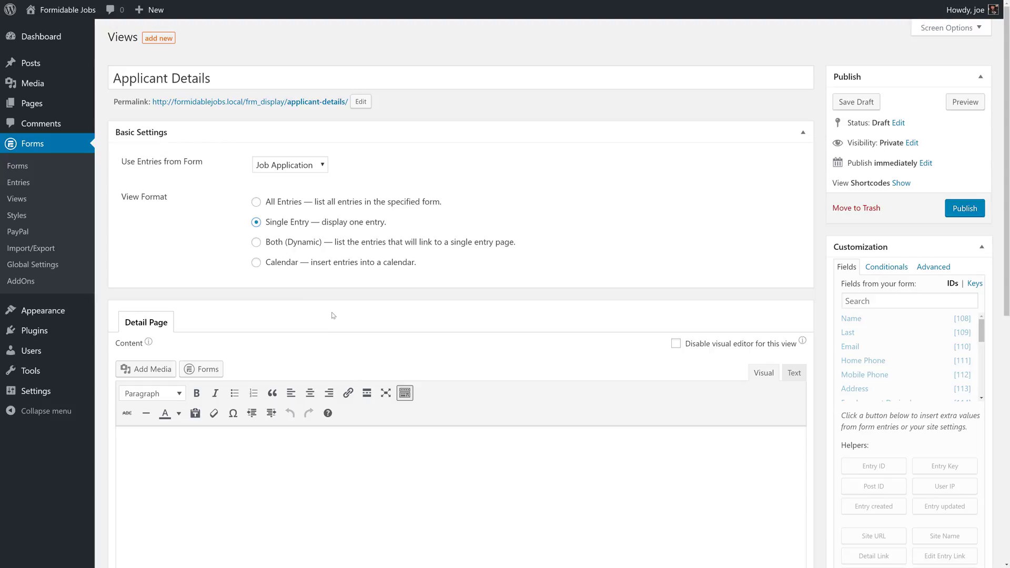
- Filter the view so Entry ID is equal to [get param=entry]
{"action": "scroll", "scroll_direction": "down", "scroll_amount": 3}
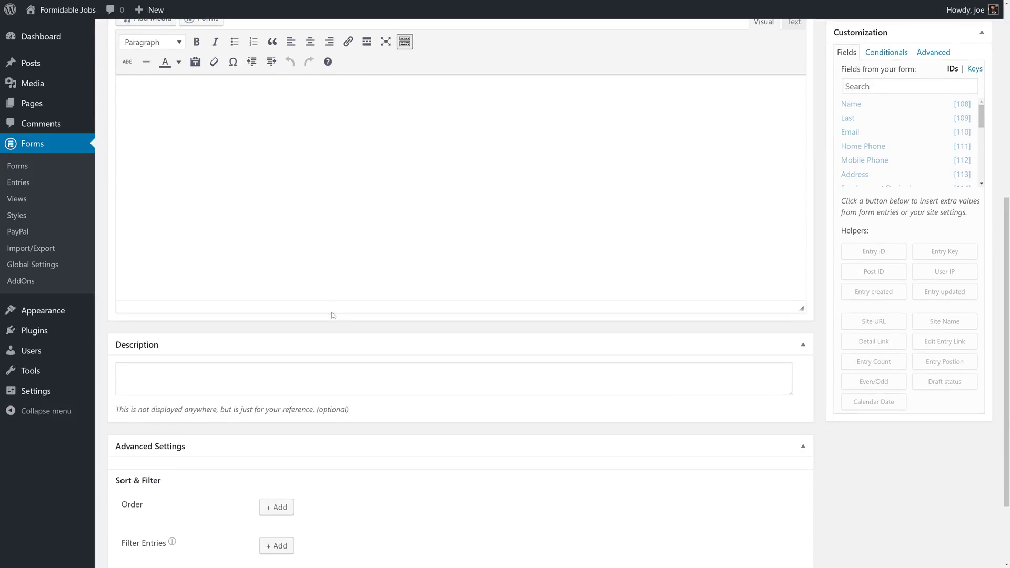
{"action": "scroll", "scroll_direction": "down", "scroll_amount": 3}
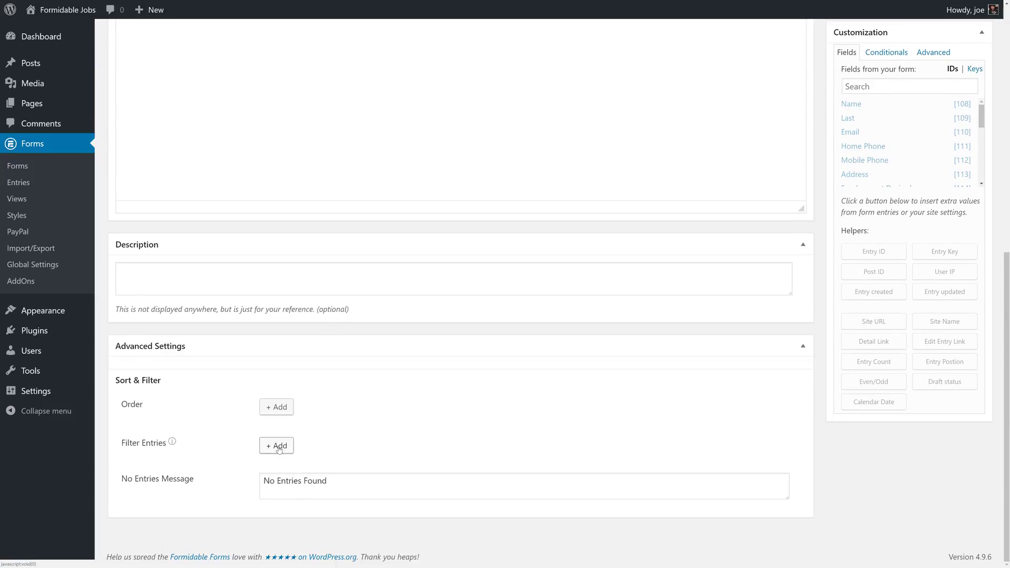
{"action": "left_click", "coordinate": [276, 445]}
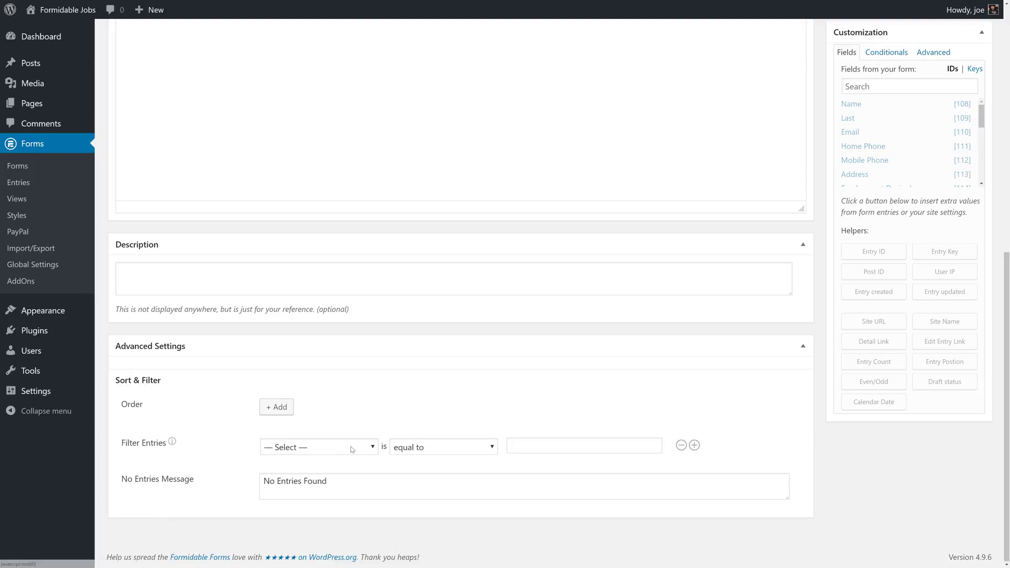
{"action": "left_click", "coordinate": [318, 446]}
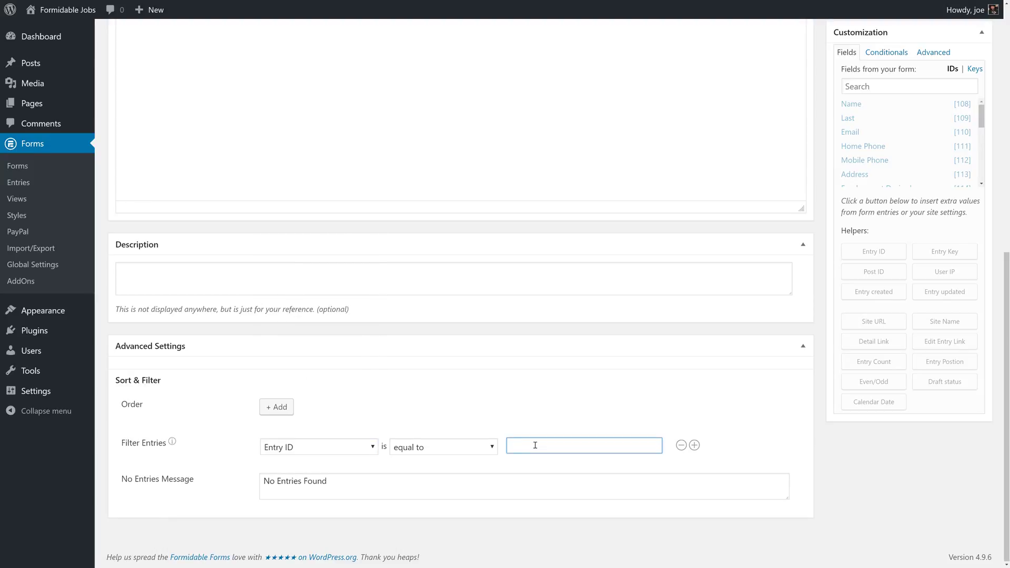
{"action": "type", "text": "[get param=entry]"}
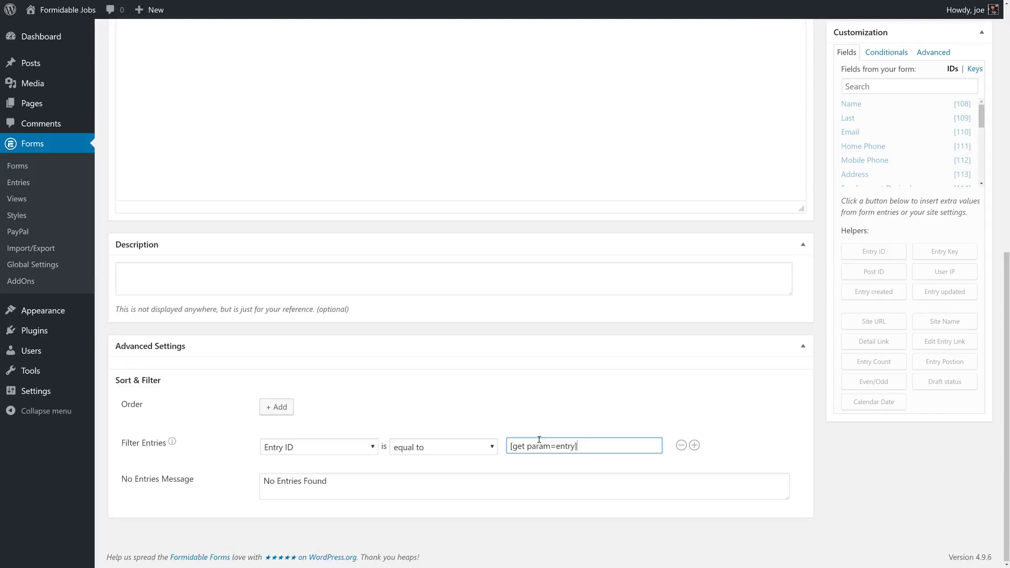
{"action": "scroll", "scroll_direction": "up", "scroll_amount": 3}
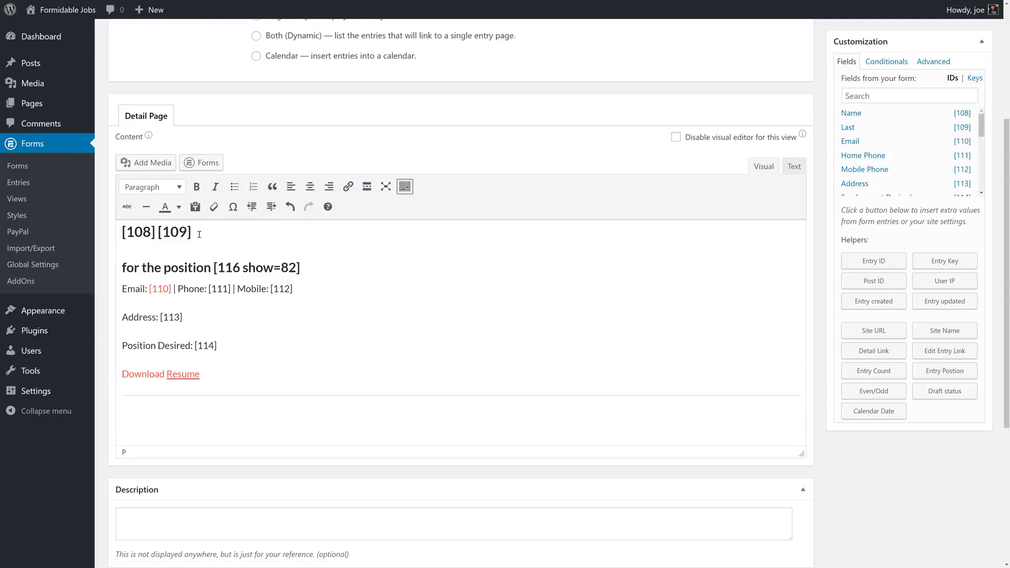
{"action": "mouse_move", "coordinate": [544, 239]}
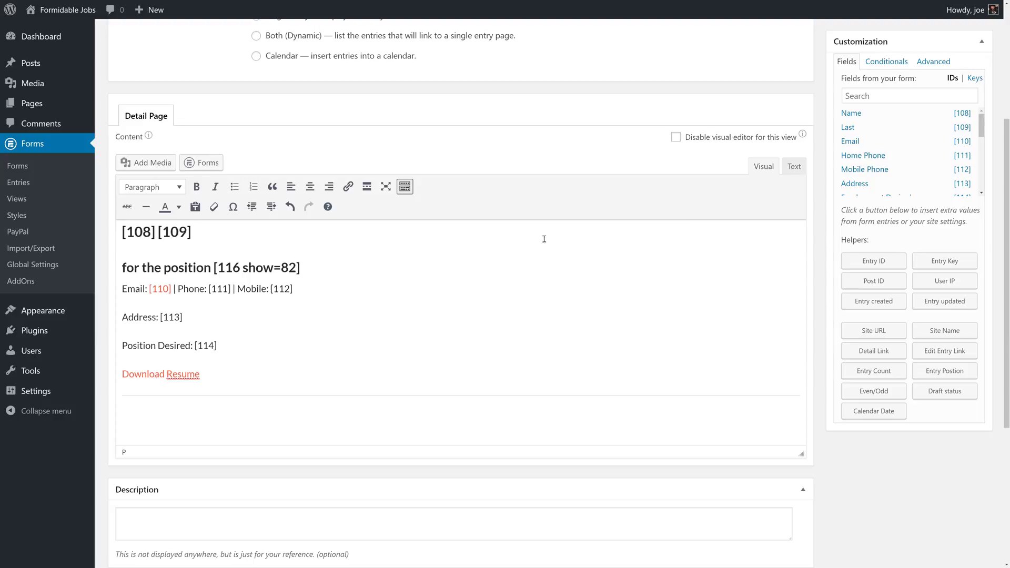
{"action": "scroll", "scroll_direction": "down", "scroll_amount": 3}
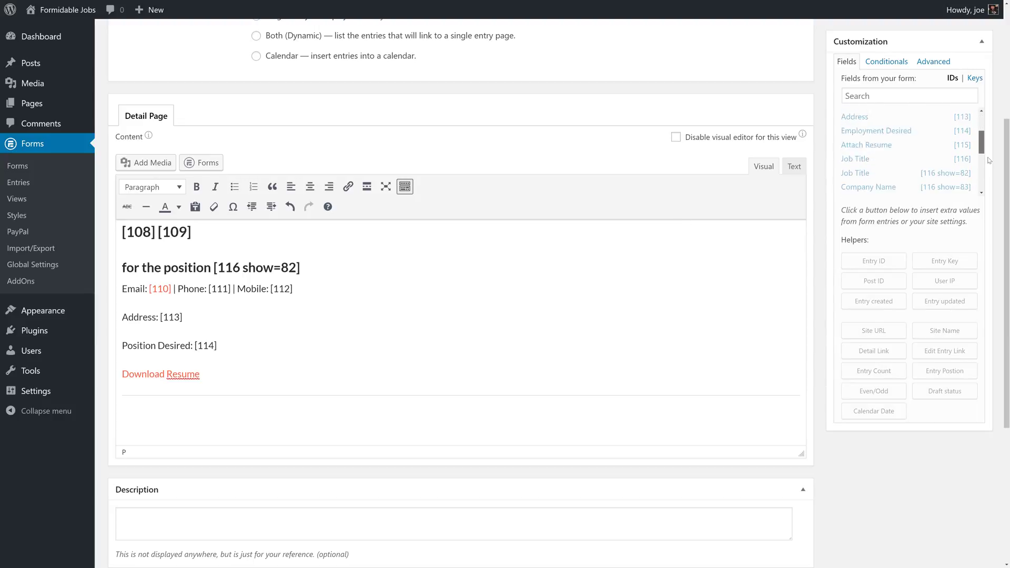
{"action": "scroll", "scroll_direction": "down", "scroll_amount": 3}
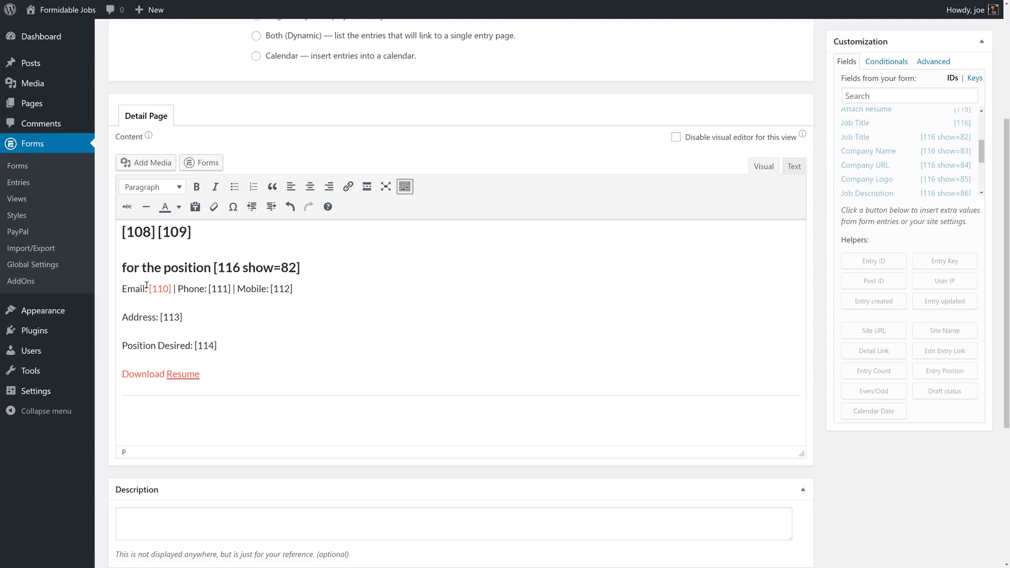
{"action": "mouse_move", "coordinate": [245, 340]}
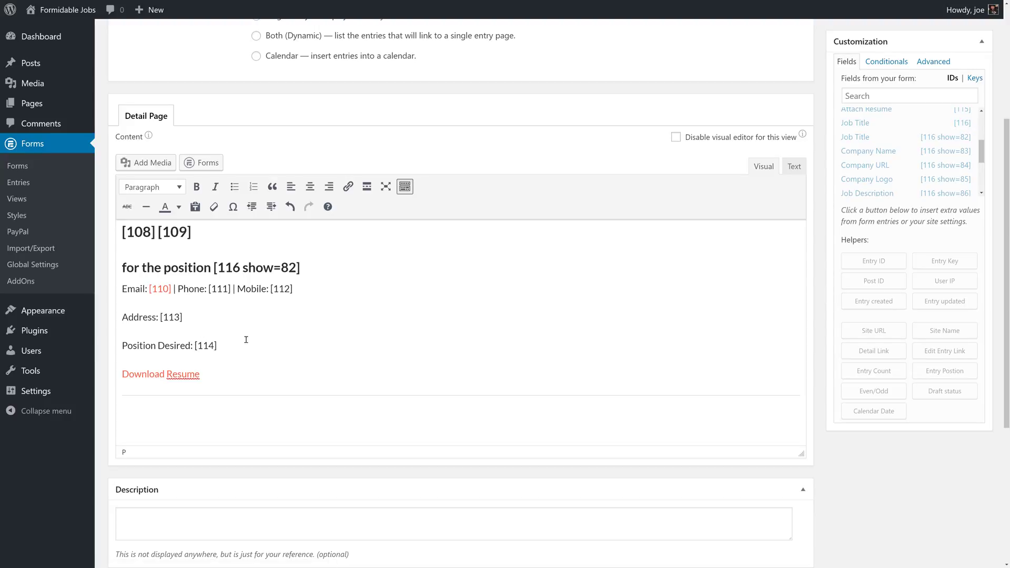
{"action": "left_click", "coordinate": [160, 373]}
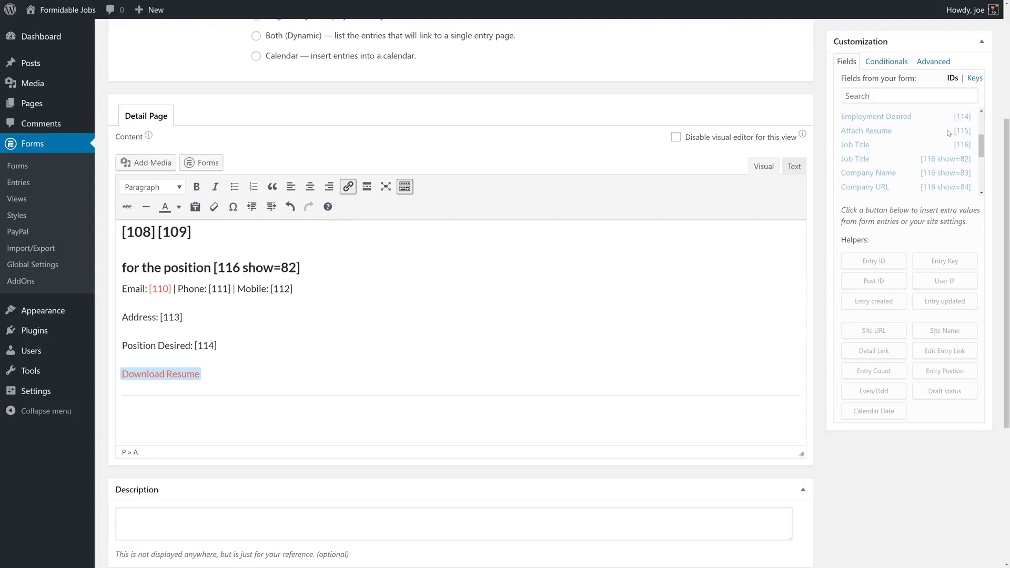
{"action": "left_click", "coordinate": [334, 371]}
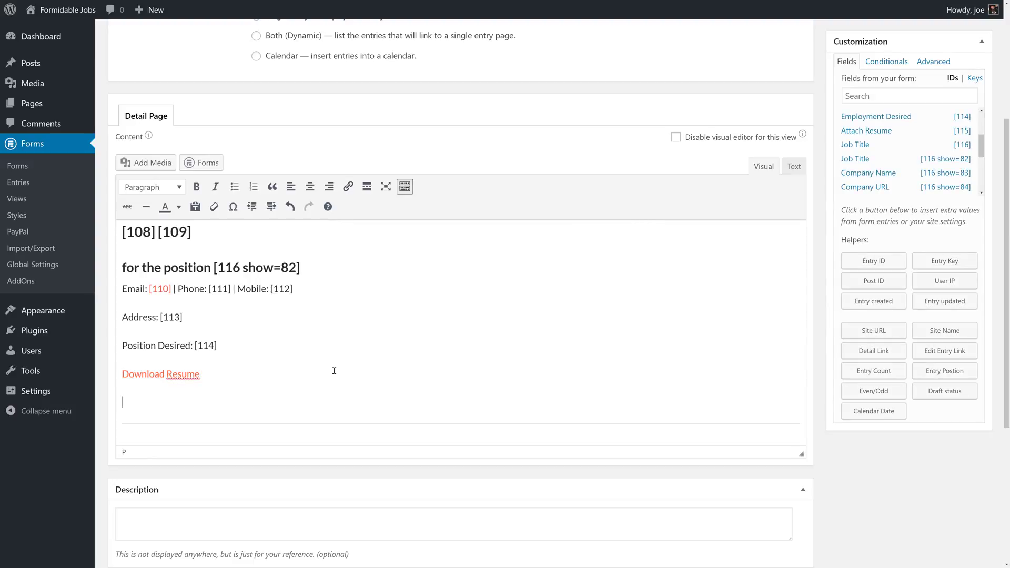
{"action": "mouse_move", "coordinate": [276, 322]}
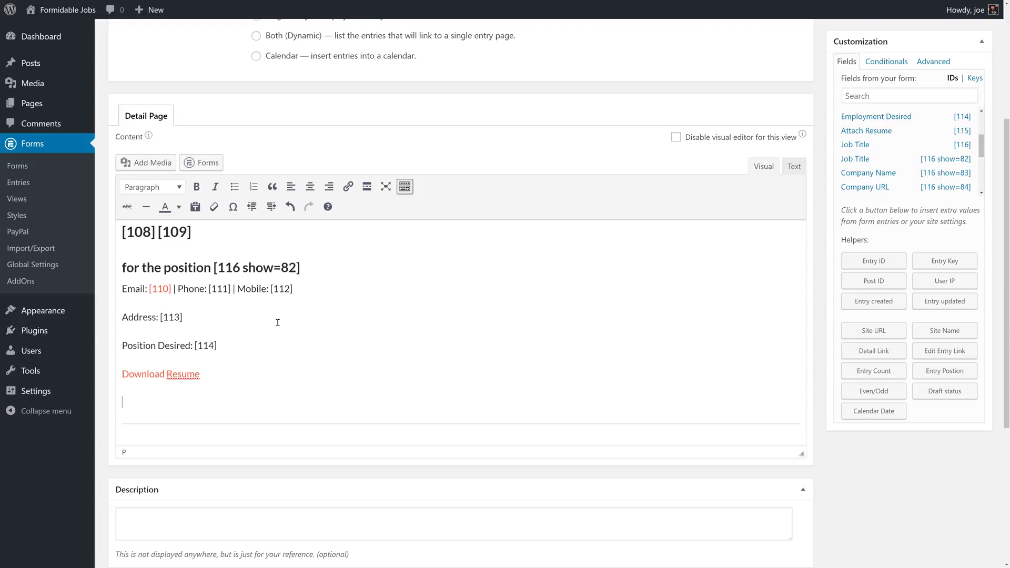
{"action": "mouse_move", "coordinate": [196, 206]}
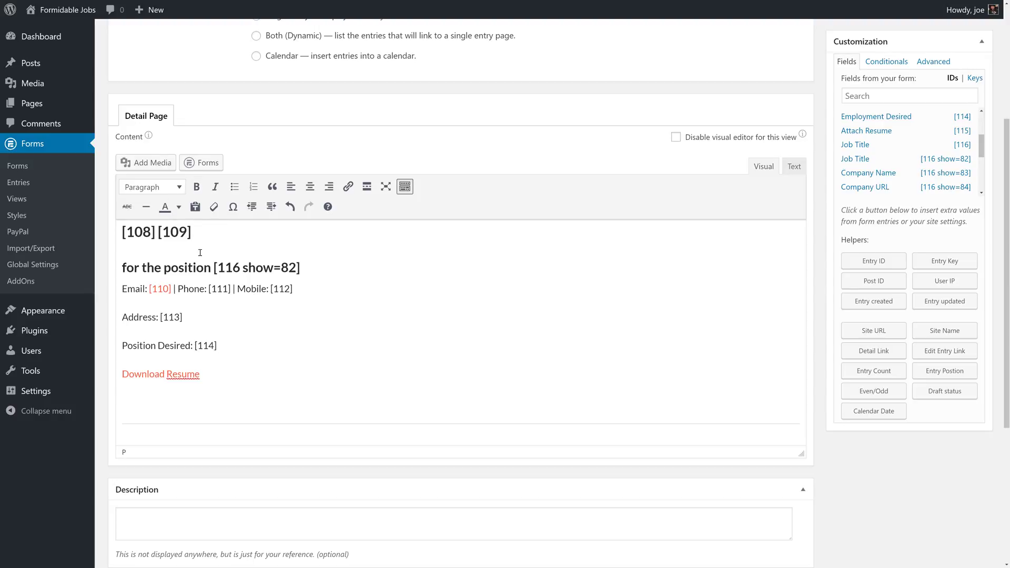
- Insert the Applicant Comments view shortcode with shortcode filtering enabled into the detail content
{"action": "left_click", "coordinate": [201, 162]}
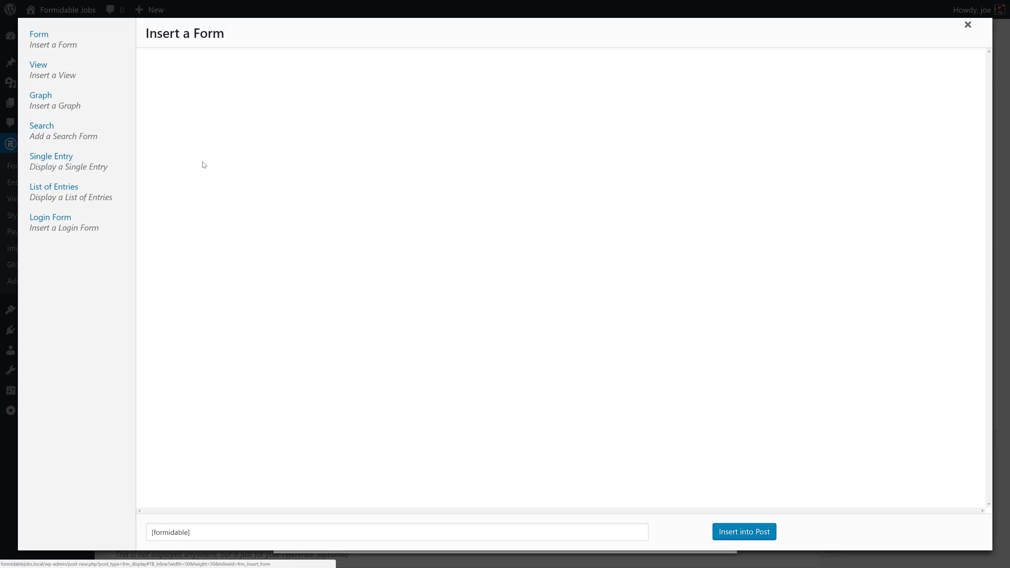
{"action": "left_click", "coordinate": [39, 70]}
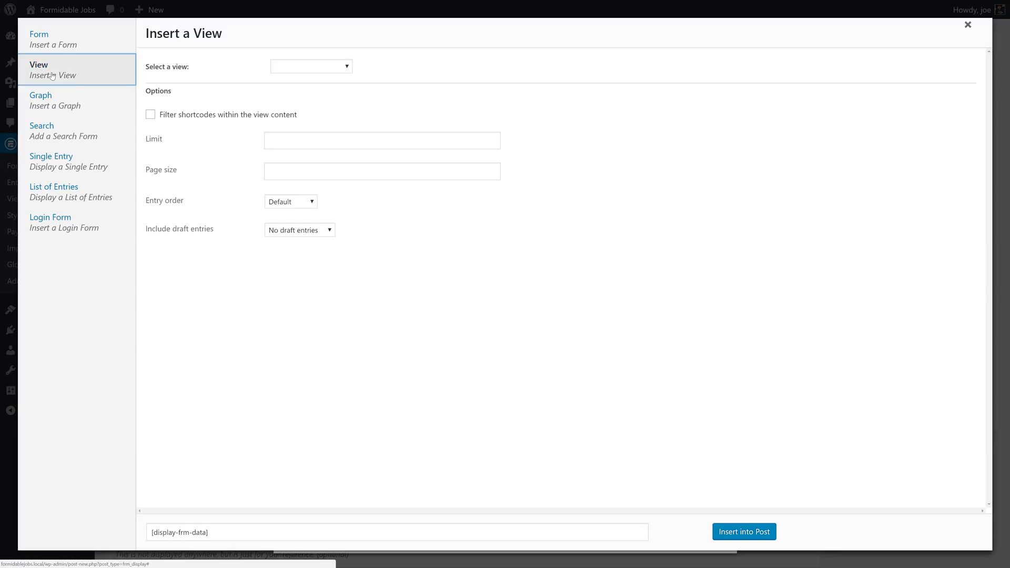
{"action": "left_click", "coordinate": [312, 66]}
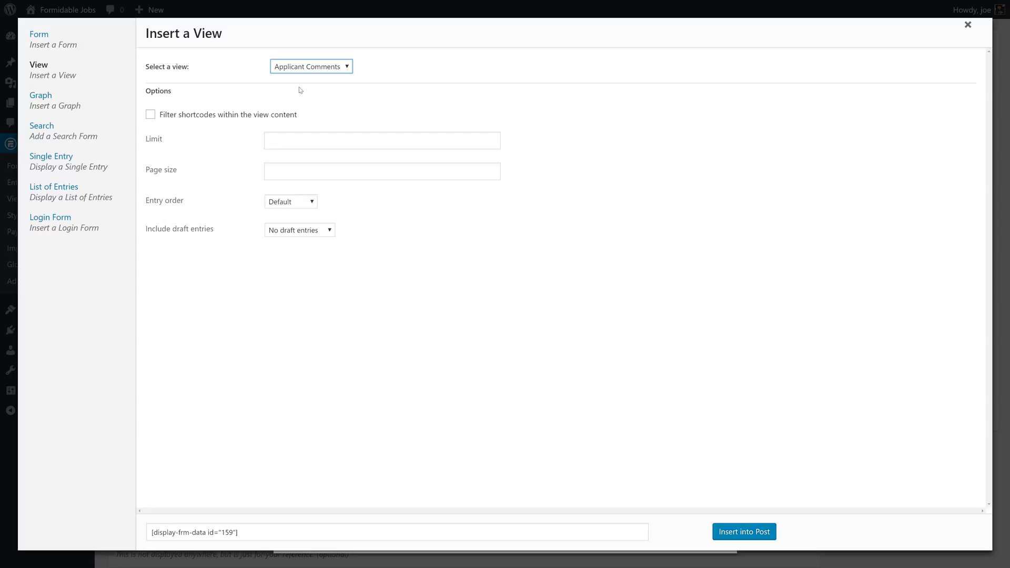
{"action": "mouse_move", "coordinate": [214, 123]}
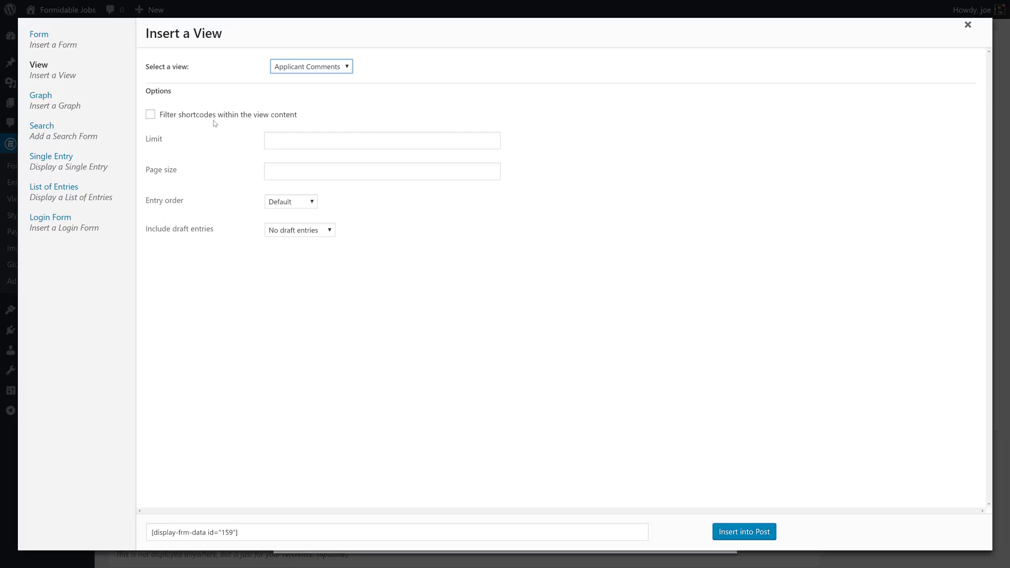
{"action": "left_click", "coordinate": [150, 114]}
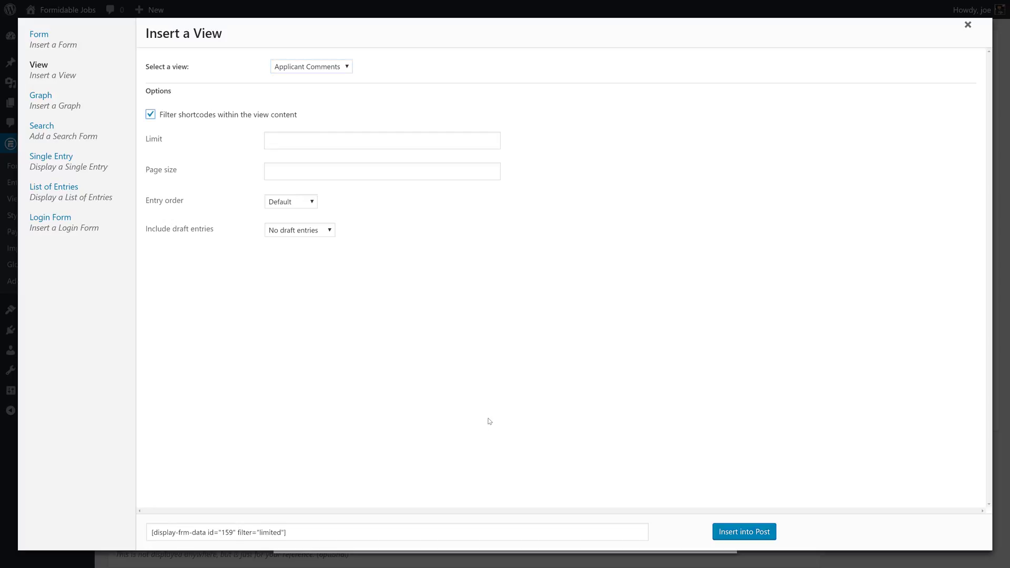
{"action": "left_click", "coordinate": [744, 531]}
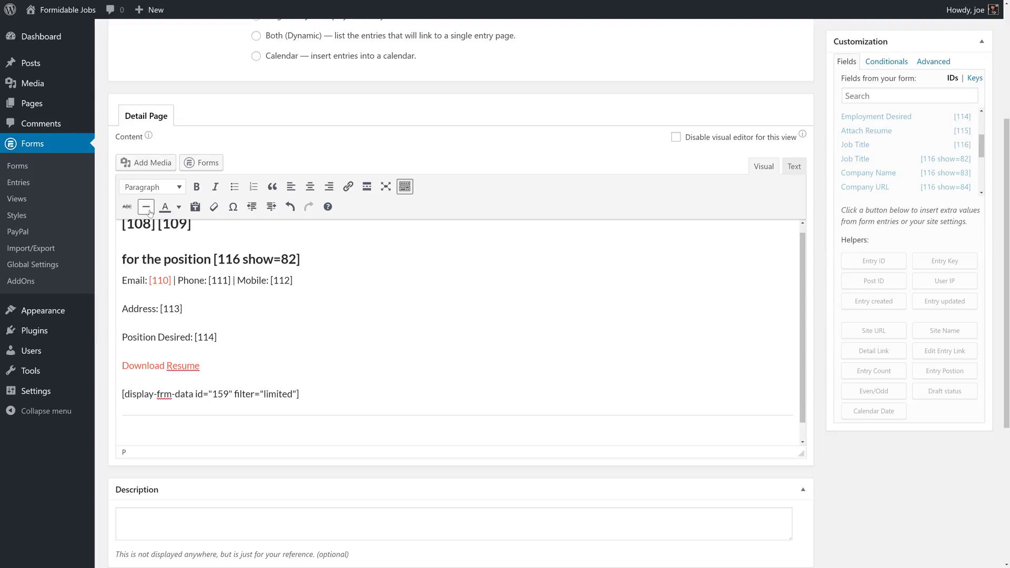
- Add an 'Add a Comment' heading and insert the comment form shortcode beneath it
{"action": "type", "text": "A"}
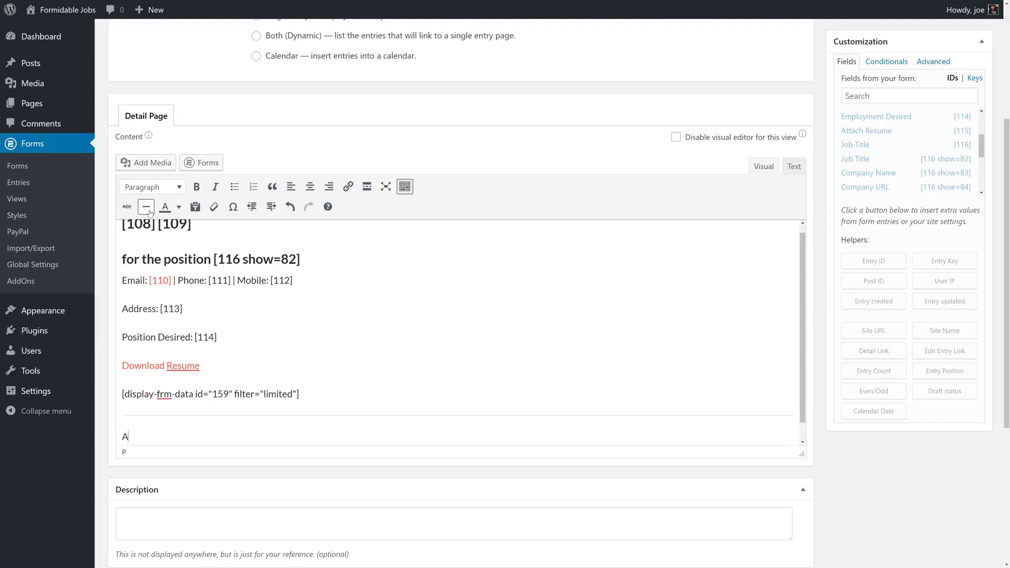
{"action": "type", "text": "dd a Comm"}
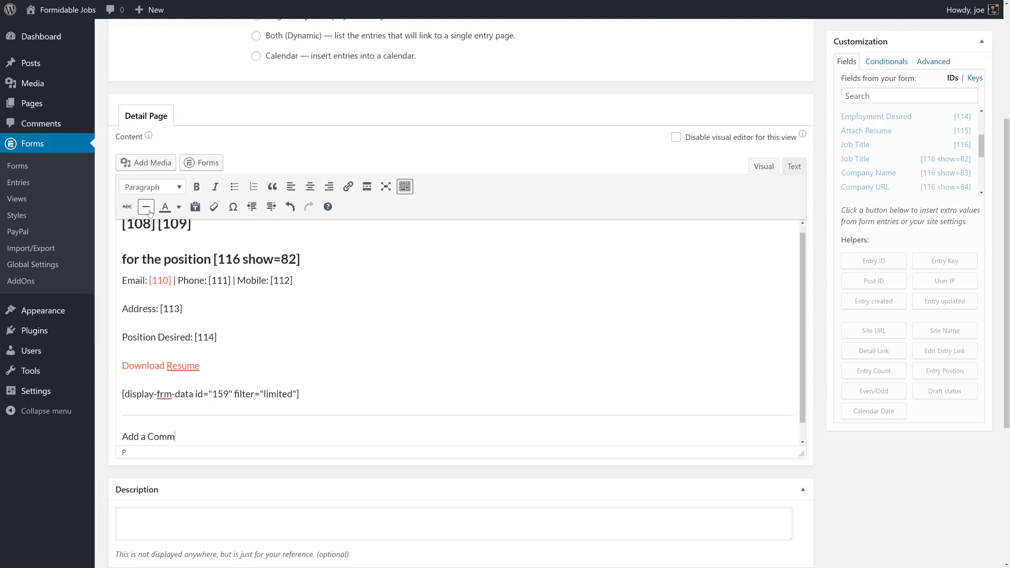
{"action": "type", "text": "ent"}
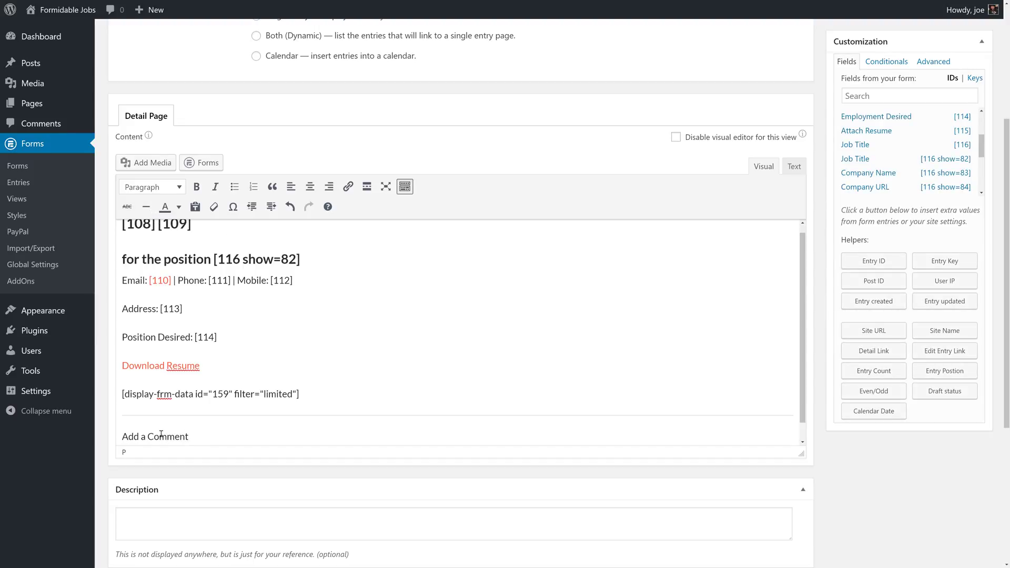
{"action": "left_click", "coordinate": [152, 187]}
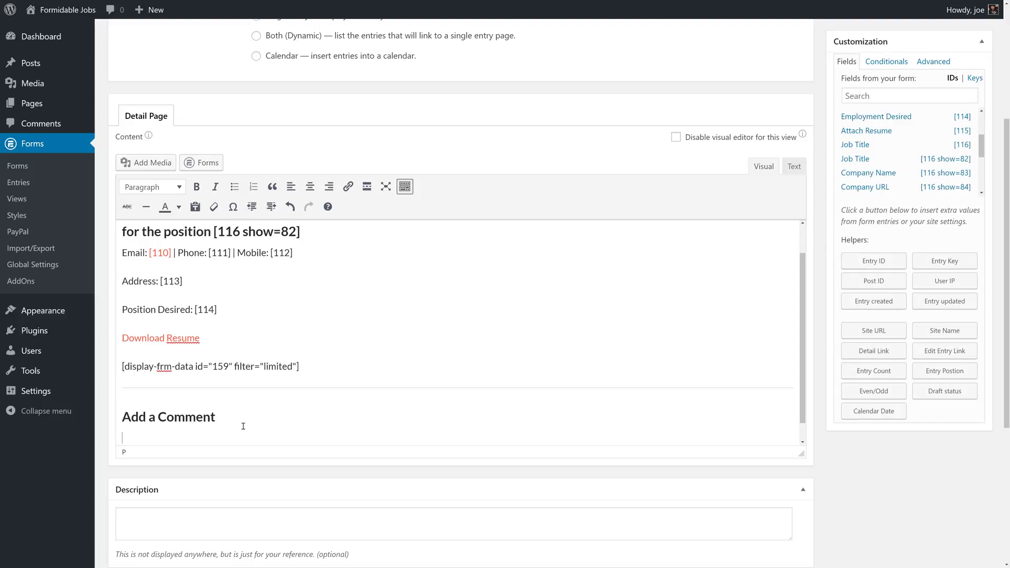
{"action": "left_click", "coordinate": [200, 162]}
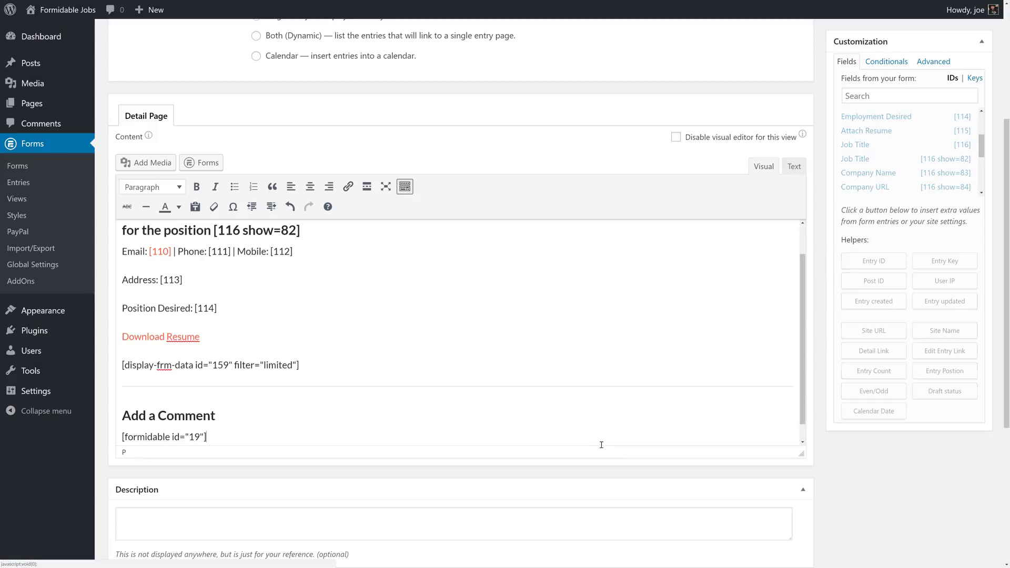
{"action": "scroll", "scroll_direction": "up", "scroll_amount": 3}
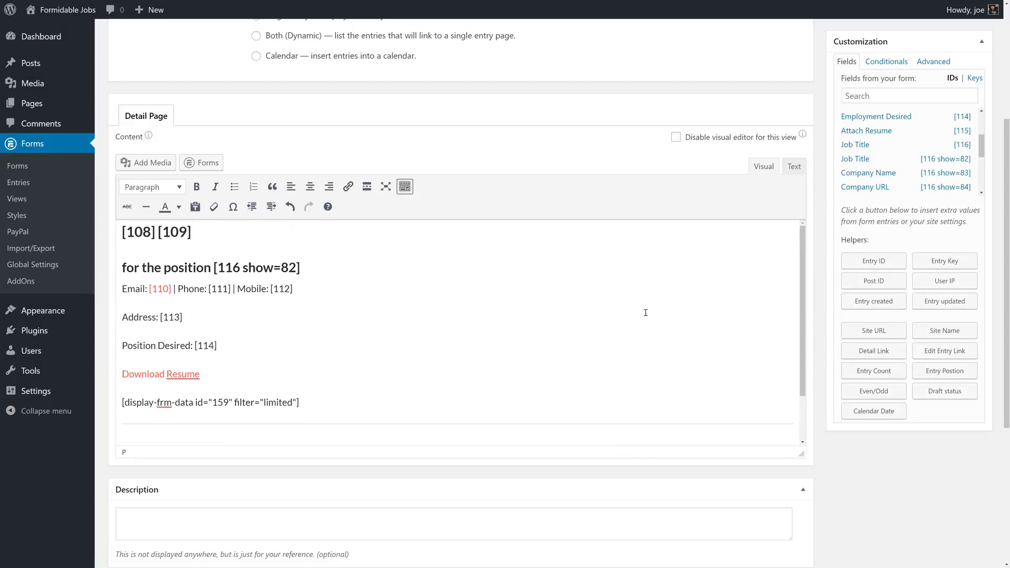
{"action": "scroll", "scroll_direction": "up", "scroll_amount": 3}
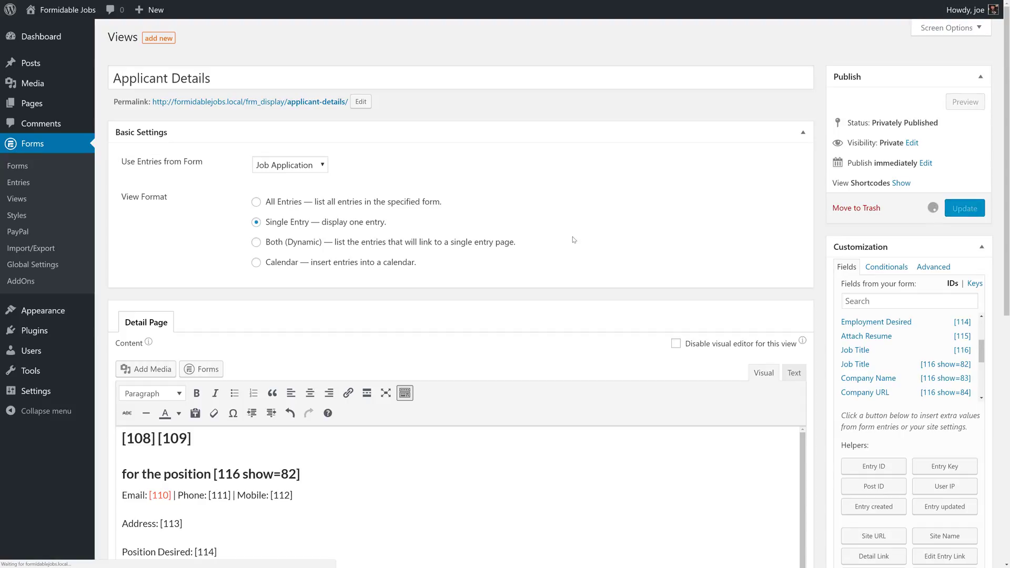
- Save the view, then start a new page titled 'Applicant Details'
{"action": "left_click", "coordinate": [965, 208]}
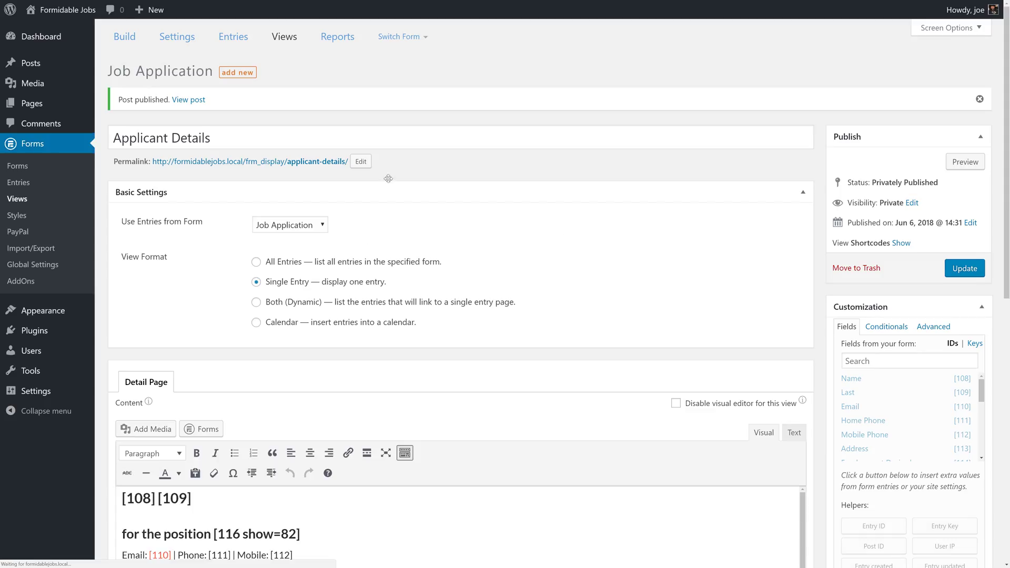
{"action": "mouse_move", "coordinate": [133, 171]}
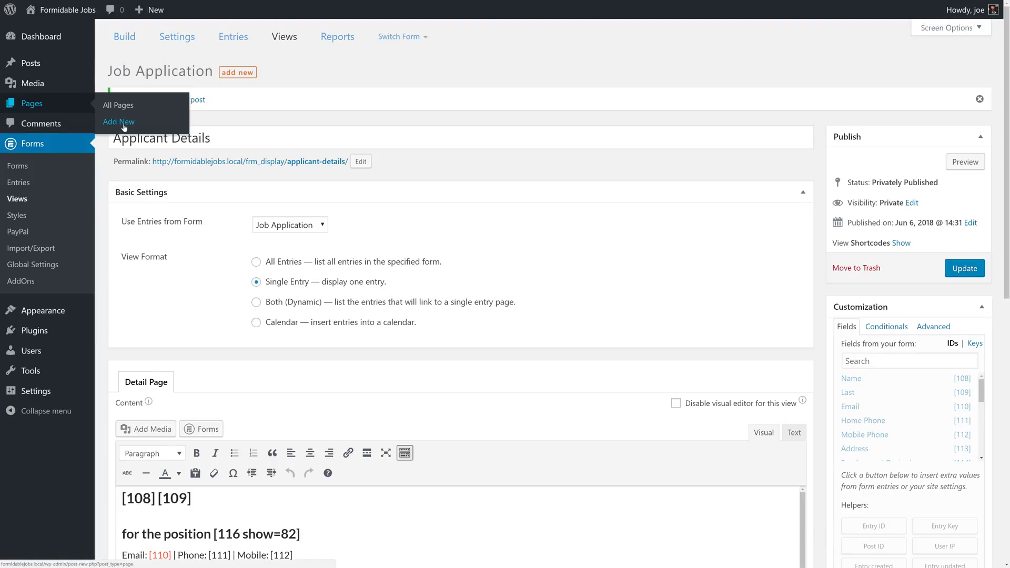
{"action": "left_click", "coordinate": [119, 122]}
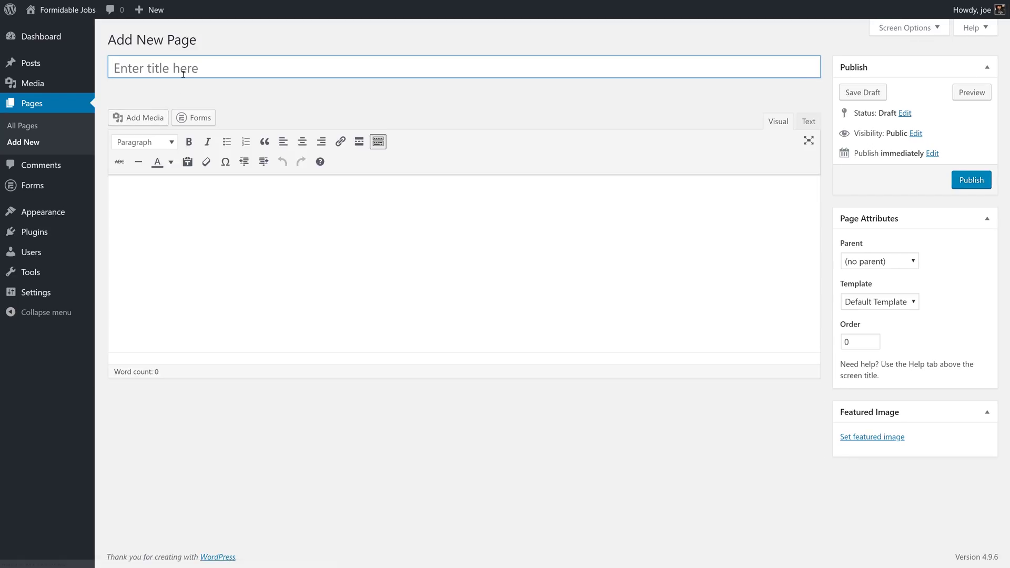
{"action": "type", "text": "Appl"}
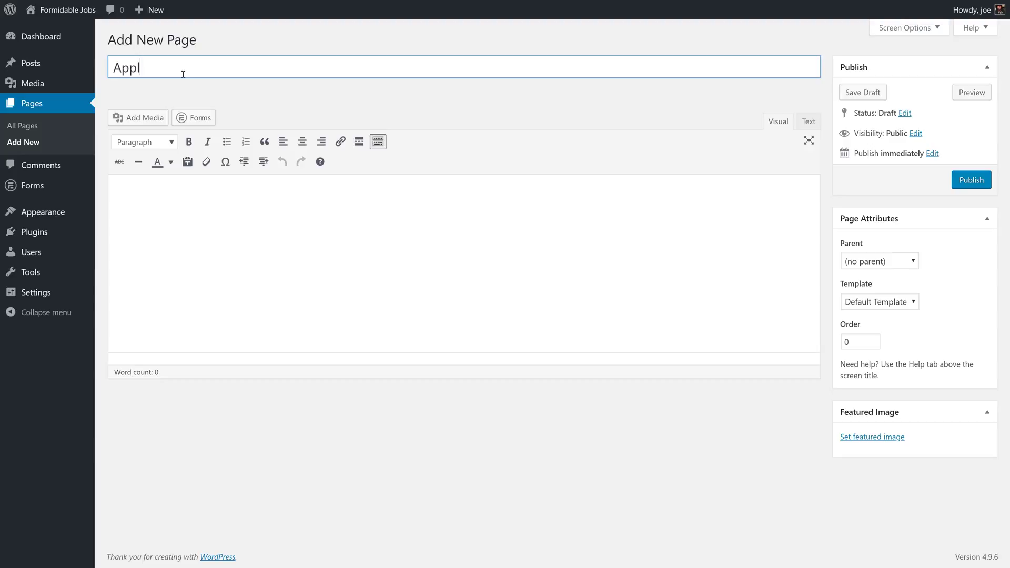
{"action": "type", "text": "icant Details"}
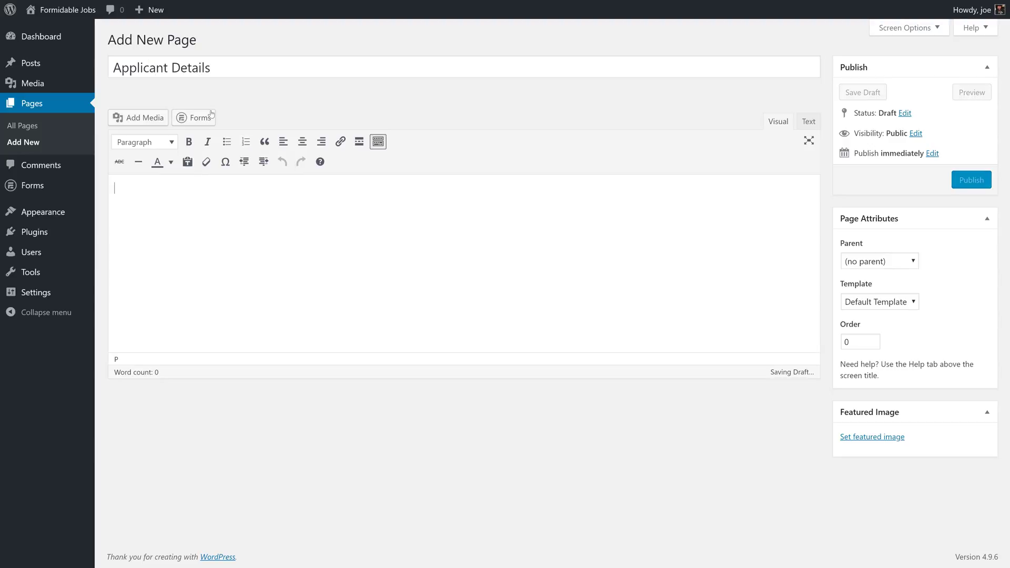
- Embed the Applicant Details view shortcode (id 161, filter limited) and publish the page
{"action": "left_click", "coordinate": [195, 117]}
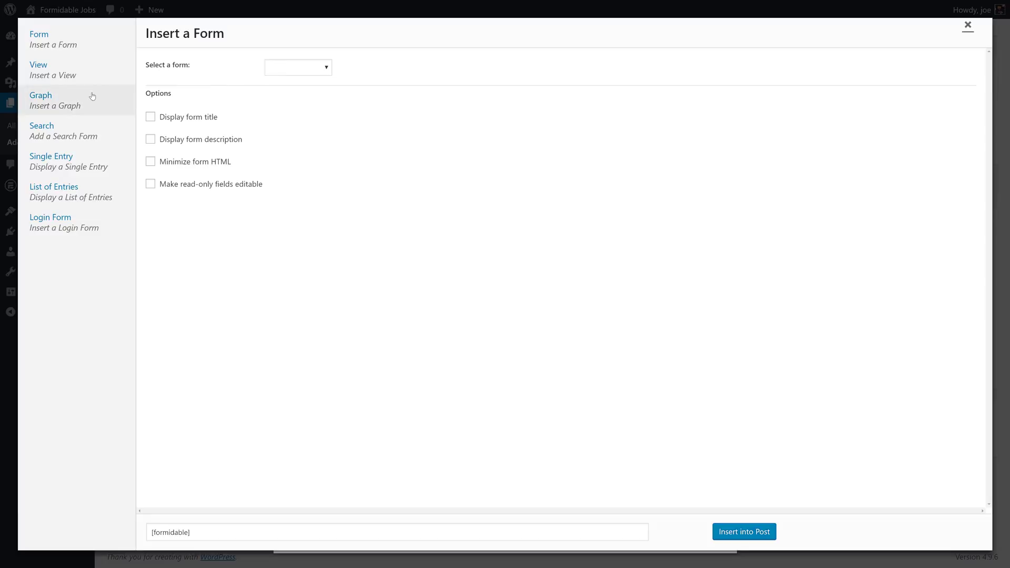
{"action": "left_click", "coordinate": [38, 64]}
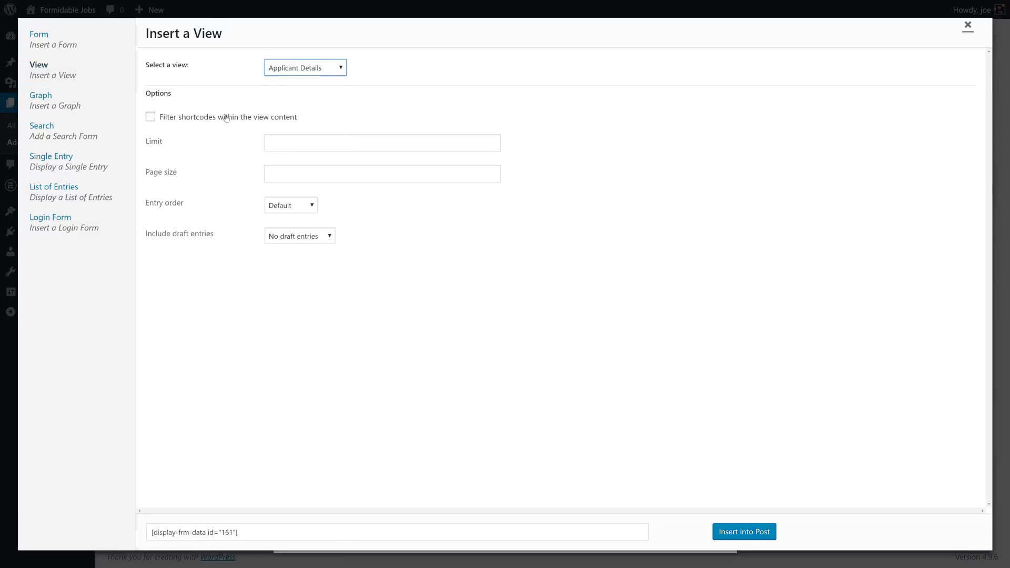
{"action": "left_click", "coordinate": [744, 532]}
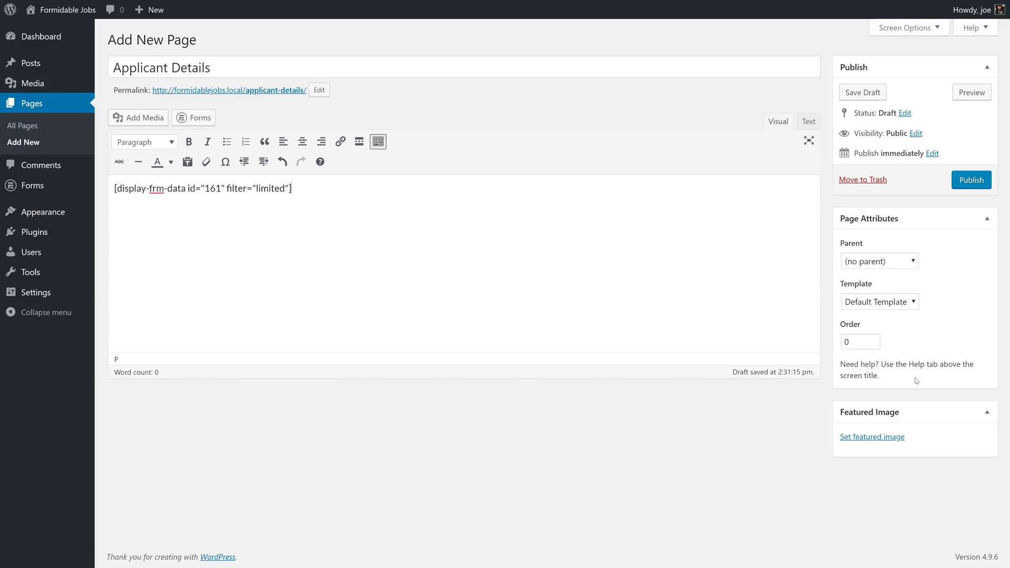
{"action": "left_click", "coordinate": [971, 180]}
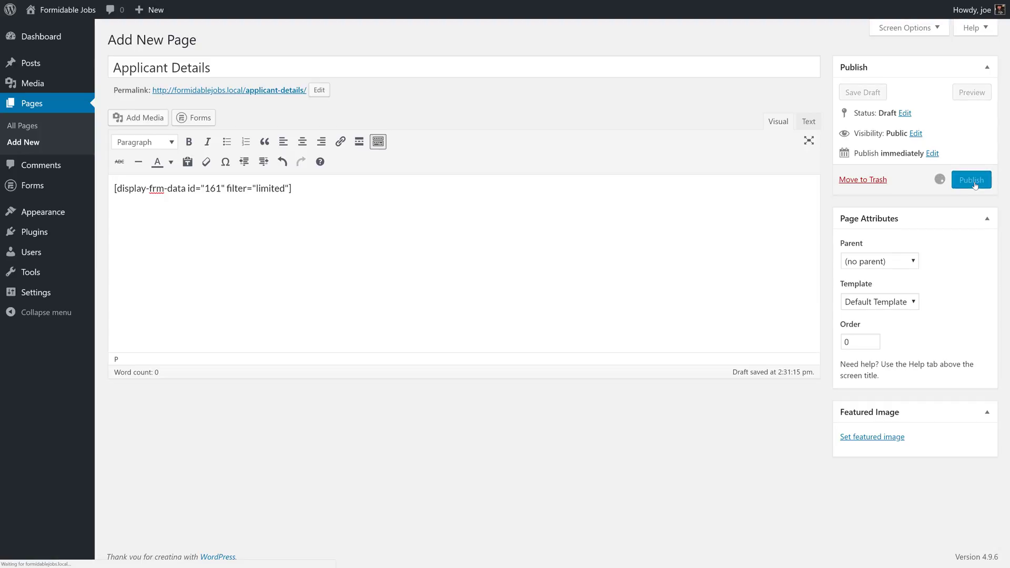
{"action": "left_click", "coordinate": [971, 180]}
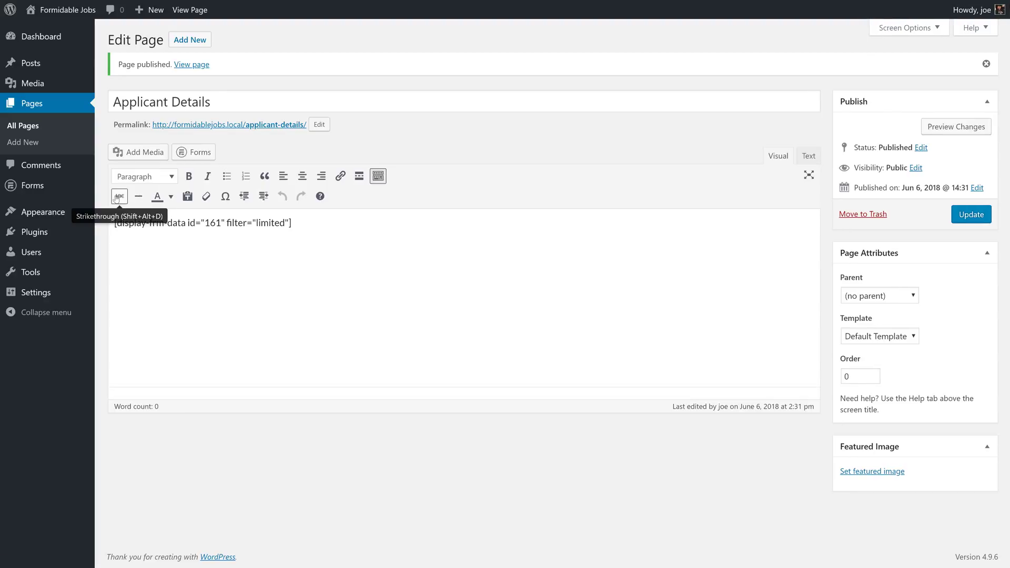
{"action": "mouse_move", "coordinate": [220, 149]}
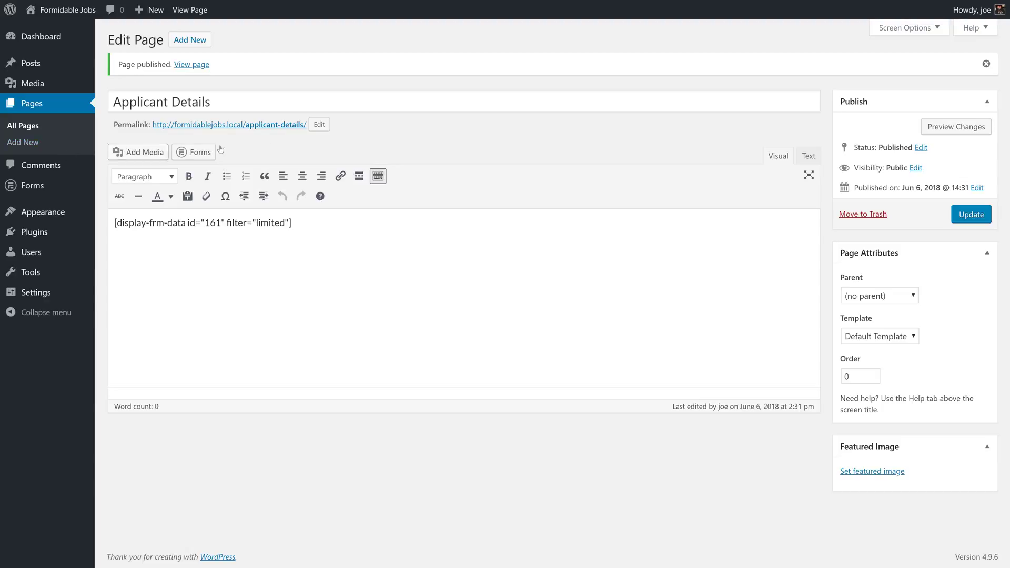
{"action": "mouse_move", "coordinate": [273, 124]}
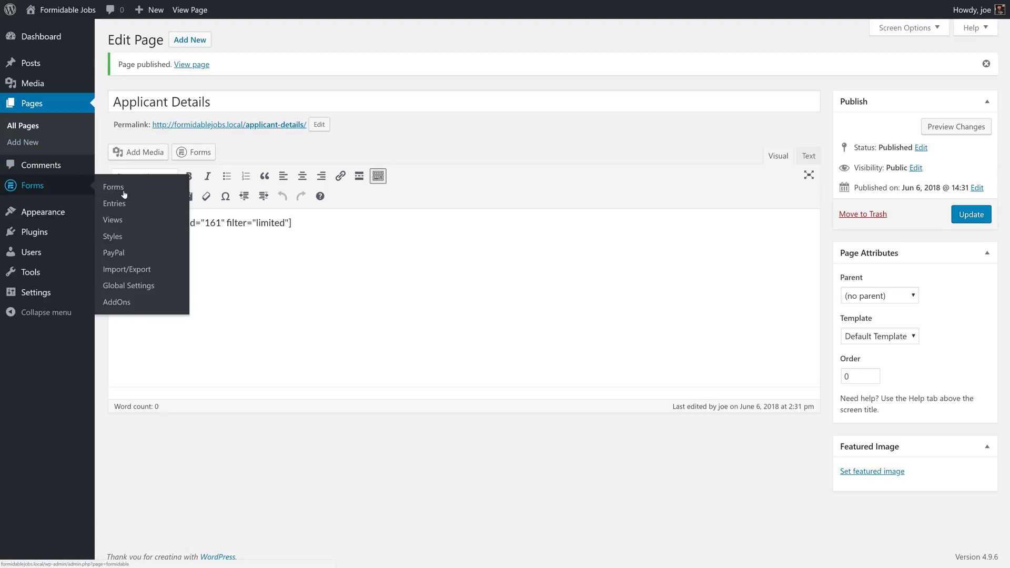
- Open the Job Applicants view and switch its listing content to raw HTML editing
{"action": "left_click", "coordinate": [113, 220]}
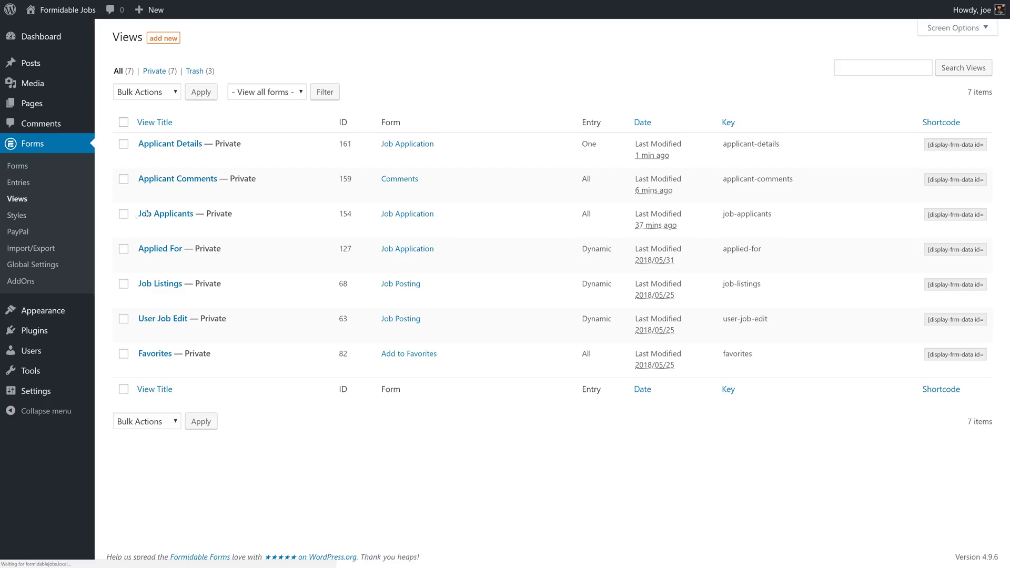
{"action": "left_click", "coordinate": [166, 214]}
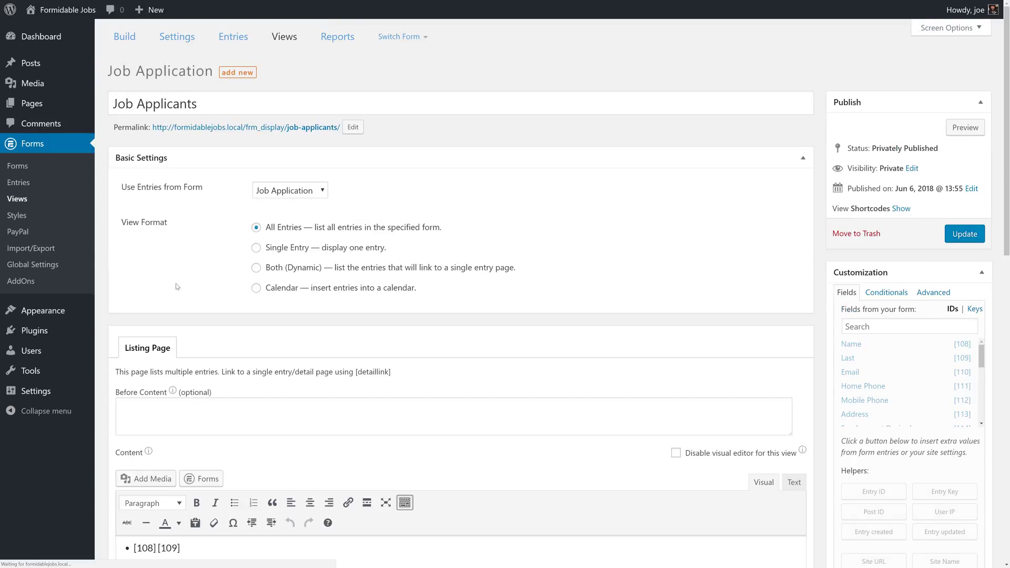
{"action": "scroll", "scroll_direction": "down", "scroll_amount": 3}
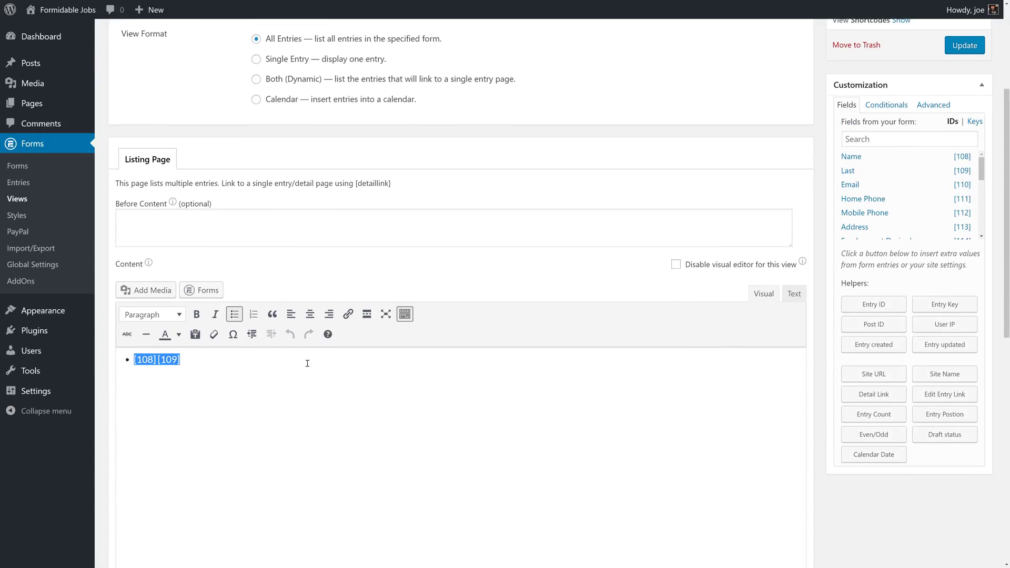
{"action": "mouse_move", "coordinate": [721, 294]}
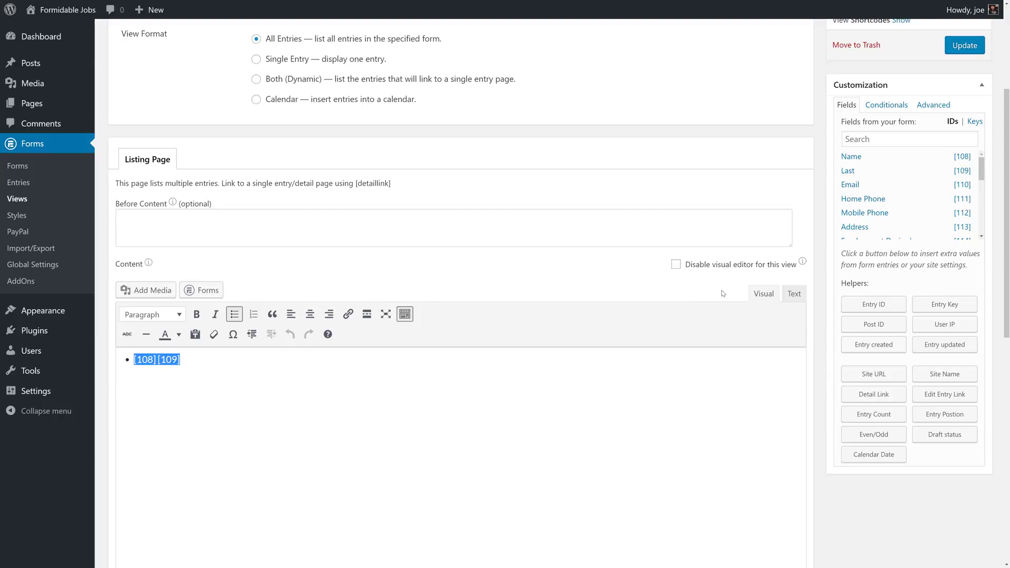
{"action": "left_click", "coordinate": [793, 294]}
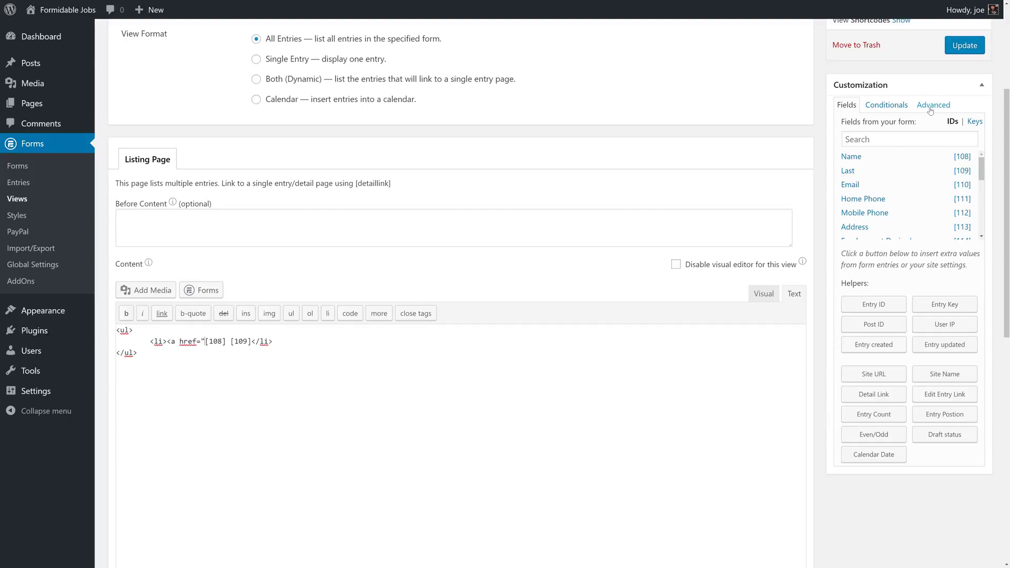
{"action": "mouse_move", "coordinate": [868, 343]}
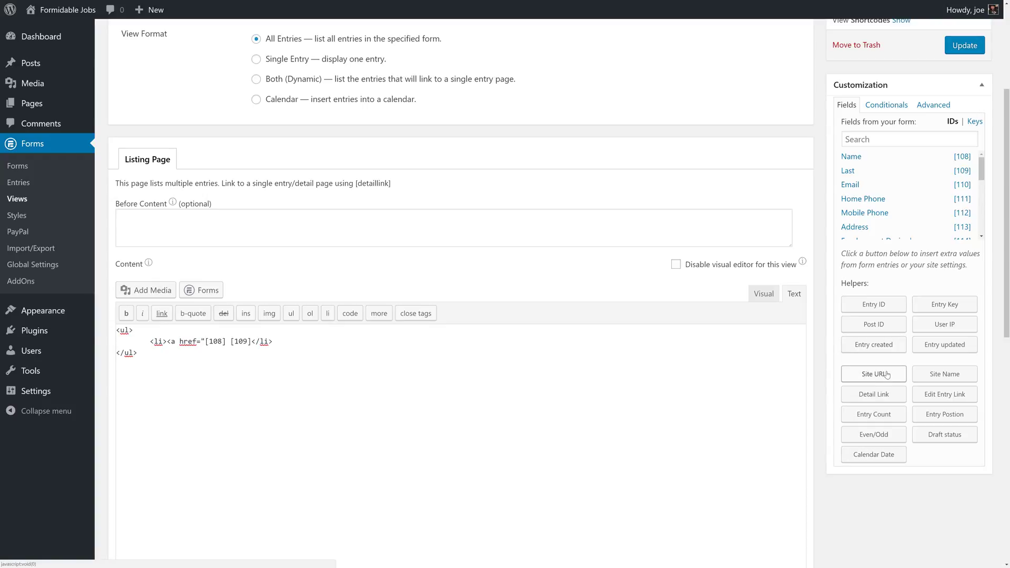
- Wrap the name in a link to [siteurl]/applicant-details/entry/[id] and update the view
{"action": "left_click", "coordinate": [874, 373]}
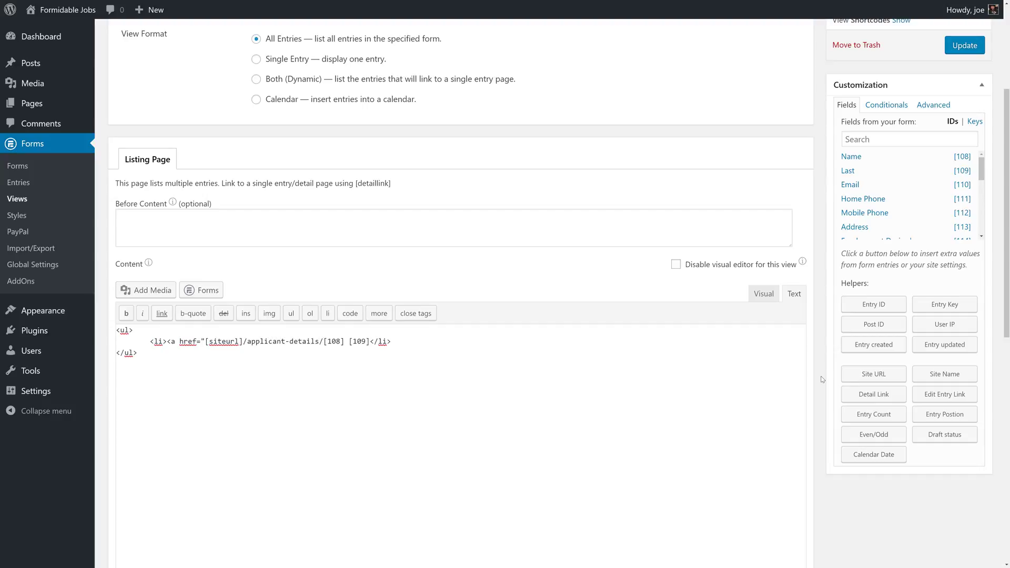
{"action": "type", "text": "entry"}
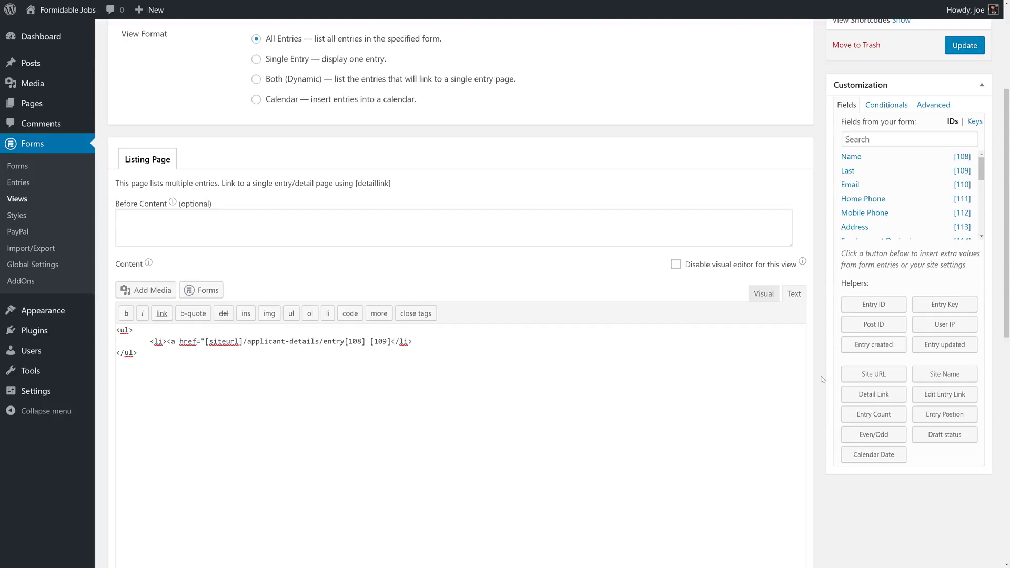
{"action": "type", "text": "/"}
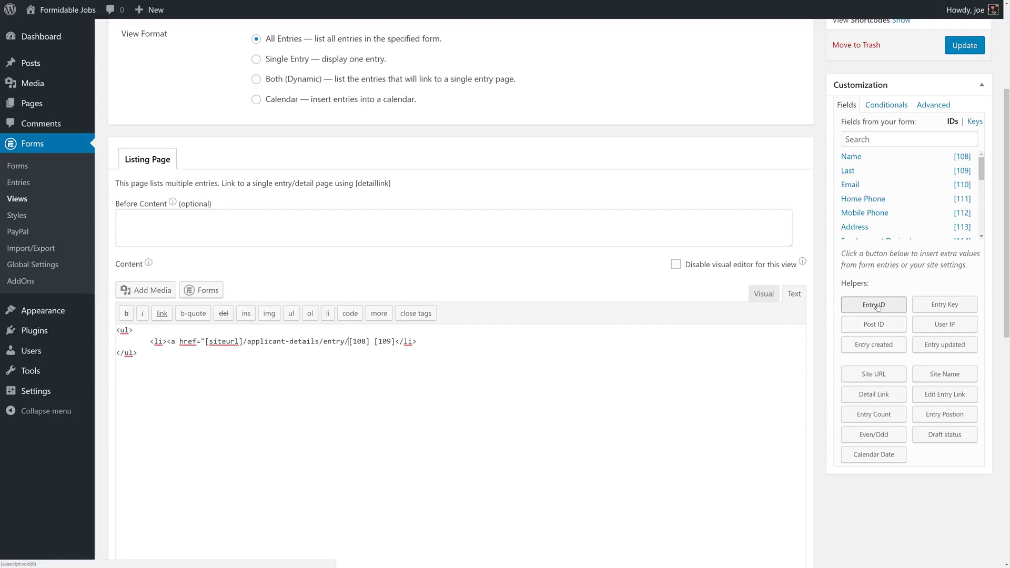
{"action": "left_click", "coordinate": [873, 304]}
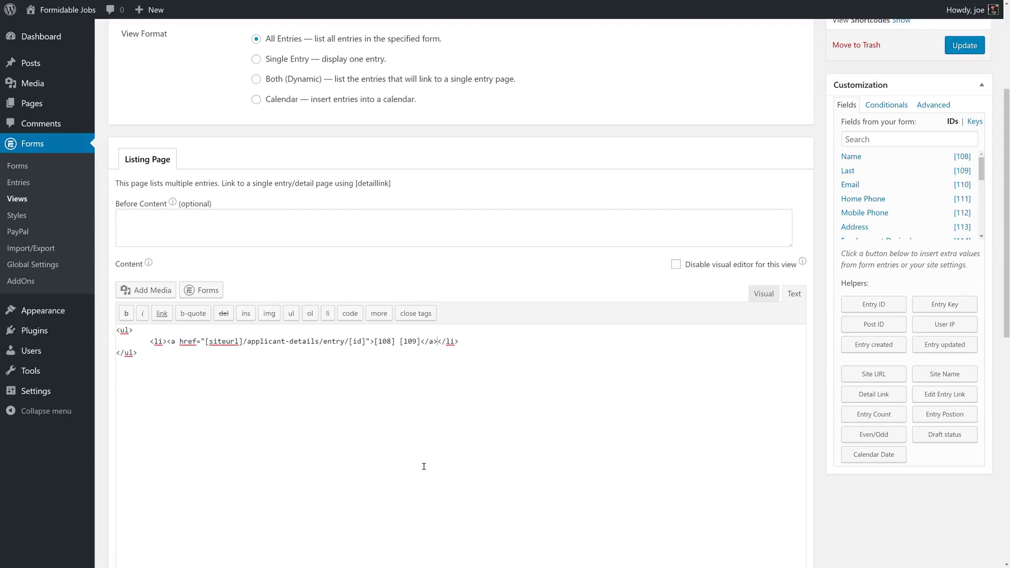
{"action": "left_click", "coordinate": [965, 46]}
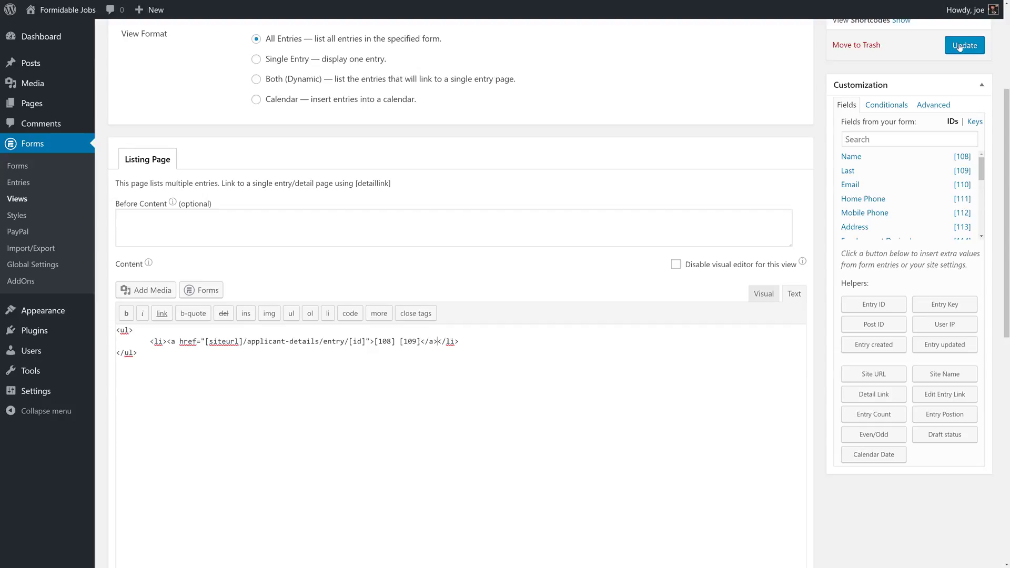
{"action": "left_click", "coordinate": [965, 45]}
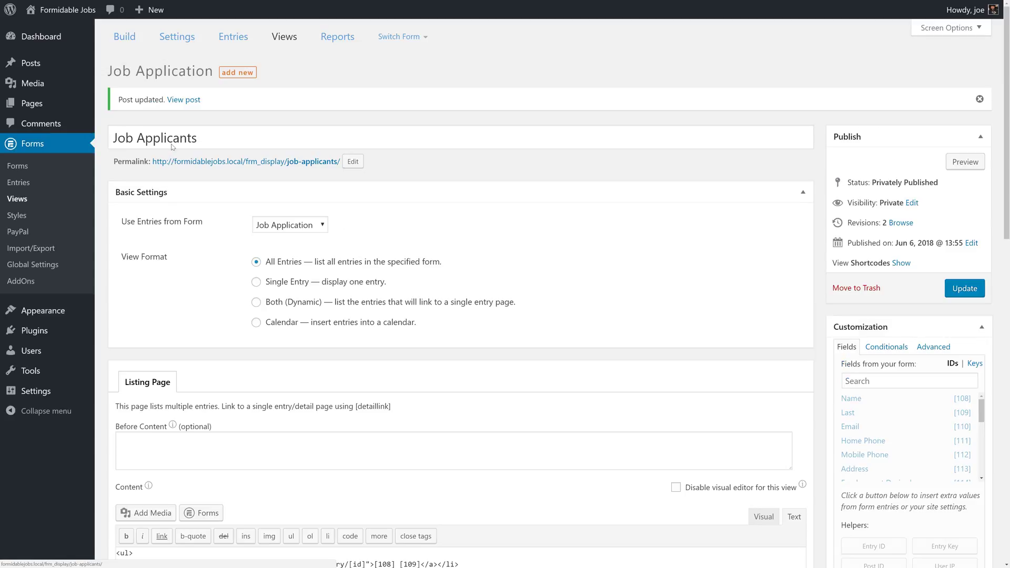
- View the live applicant list and follow the John Smith link to his details page
{"action": "left_click", "coordinate": [183, 99]}
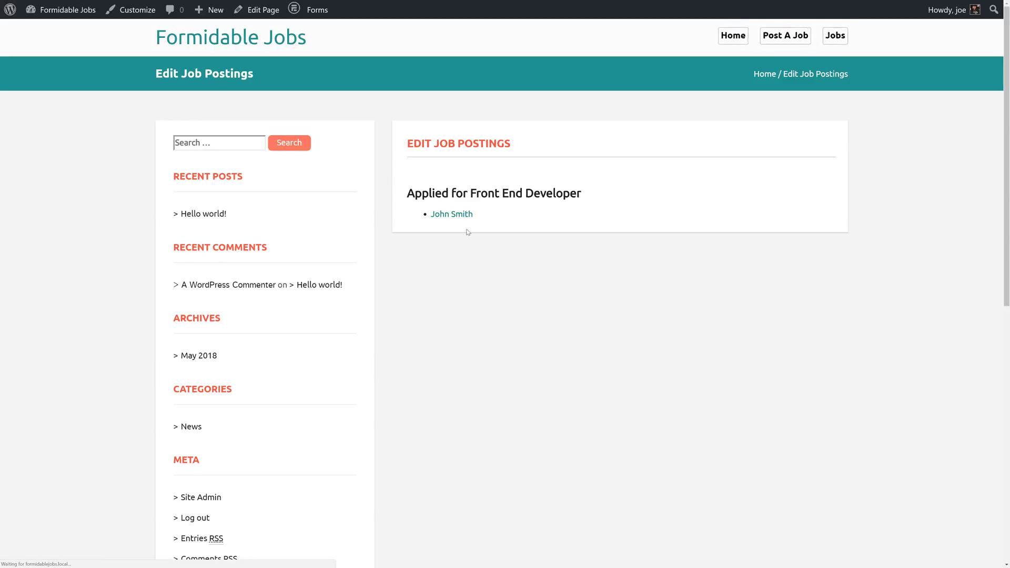
{"action": "mouse_move", "coordinate": [451, 213]}
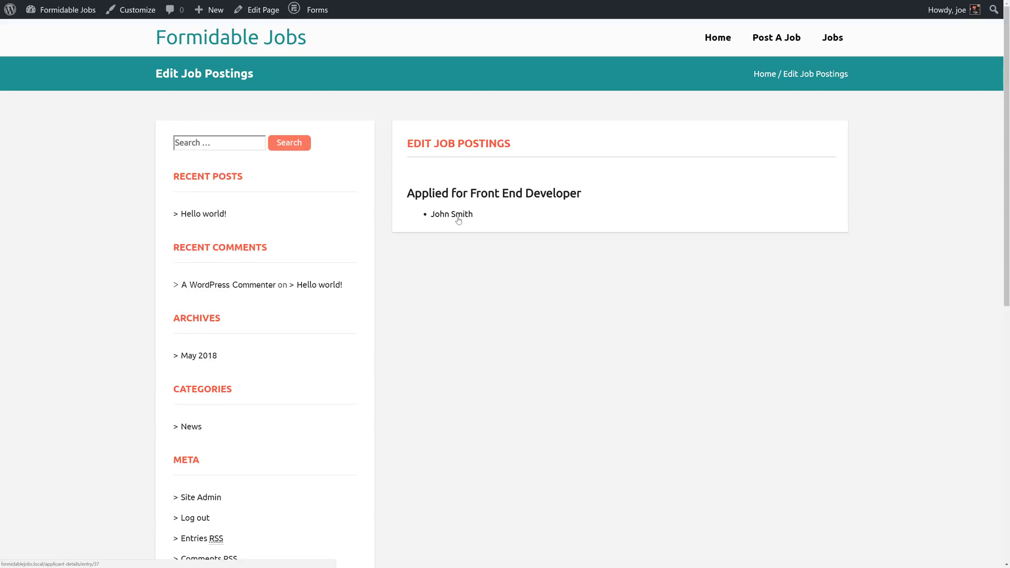
{"action": "left_click", "coordinate": [451, 214]}
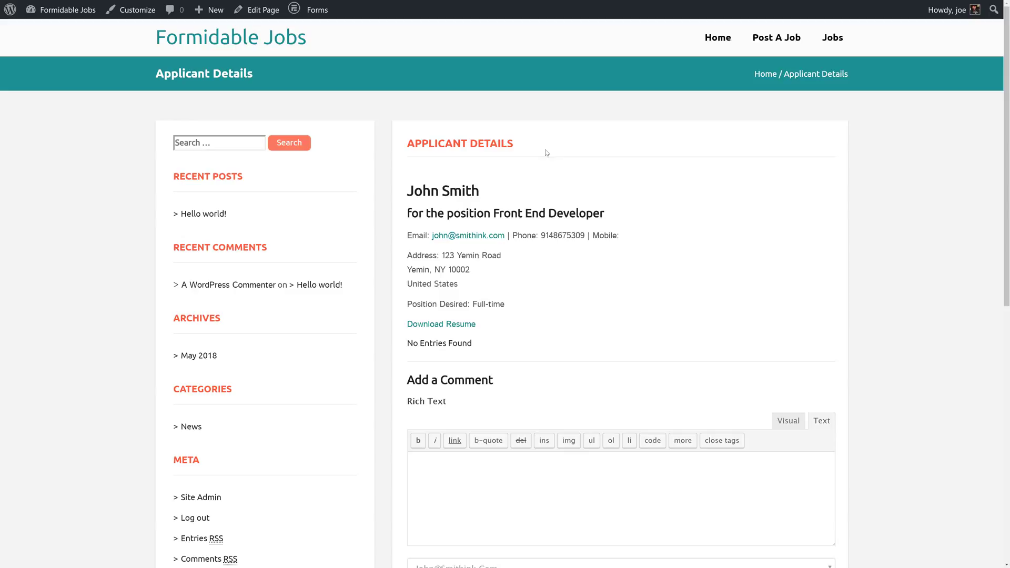
{"action": "mouse_move", "coordinate": [532, 265]}
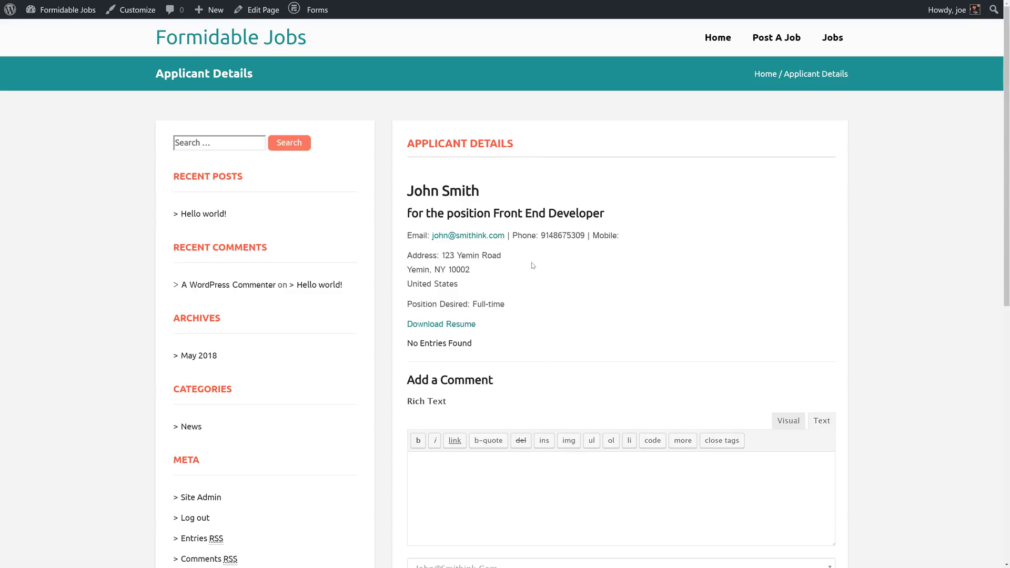
{"action": "mouse_move", "coordinate": [484, 202]}
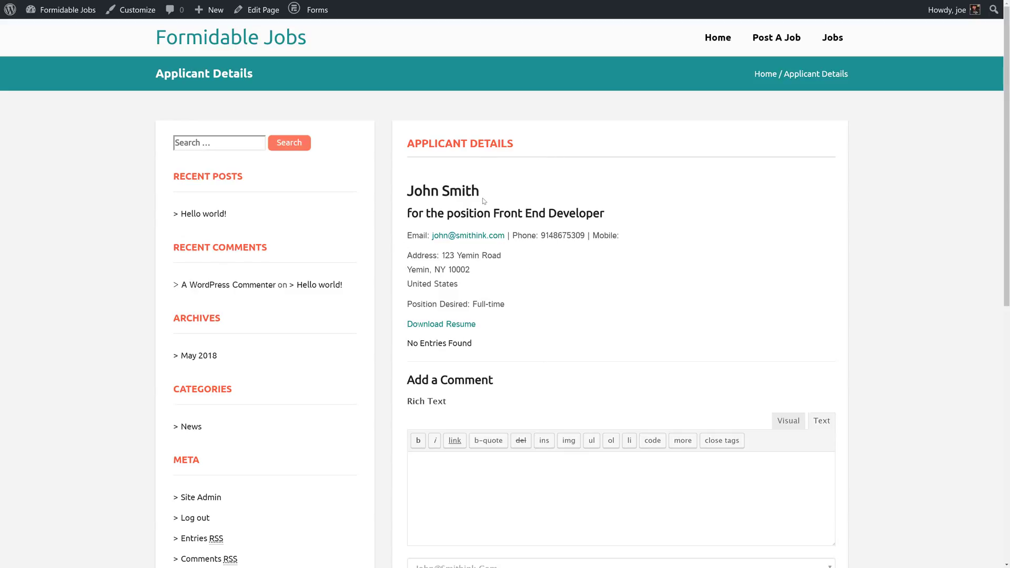
{"action": "scroll", "scroll_direction": "down", "scroll_amount": 3}
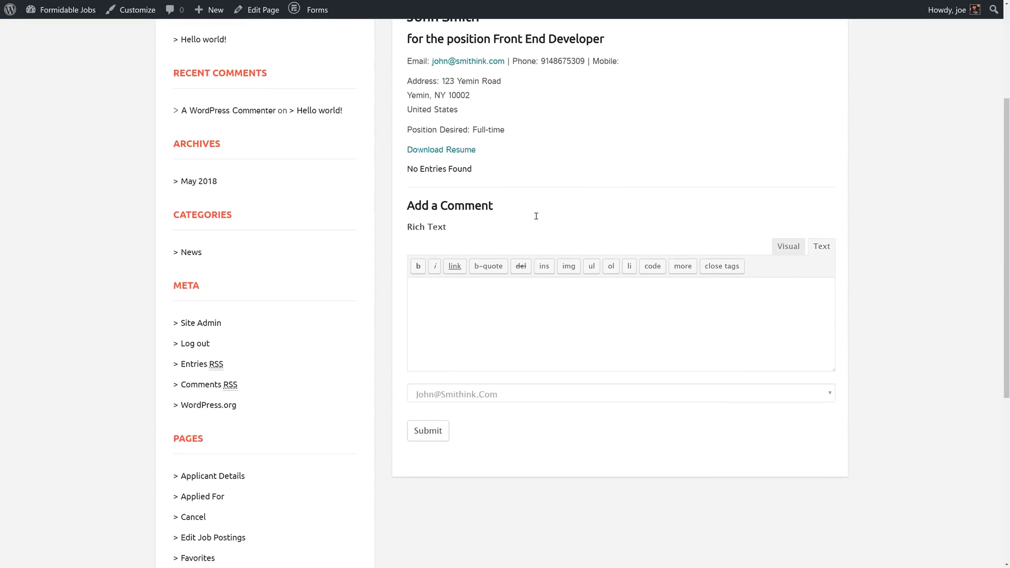
{"action": "mouse_move", "coordinate": [541, 371]}
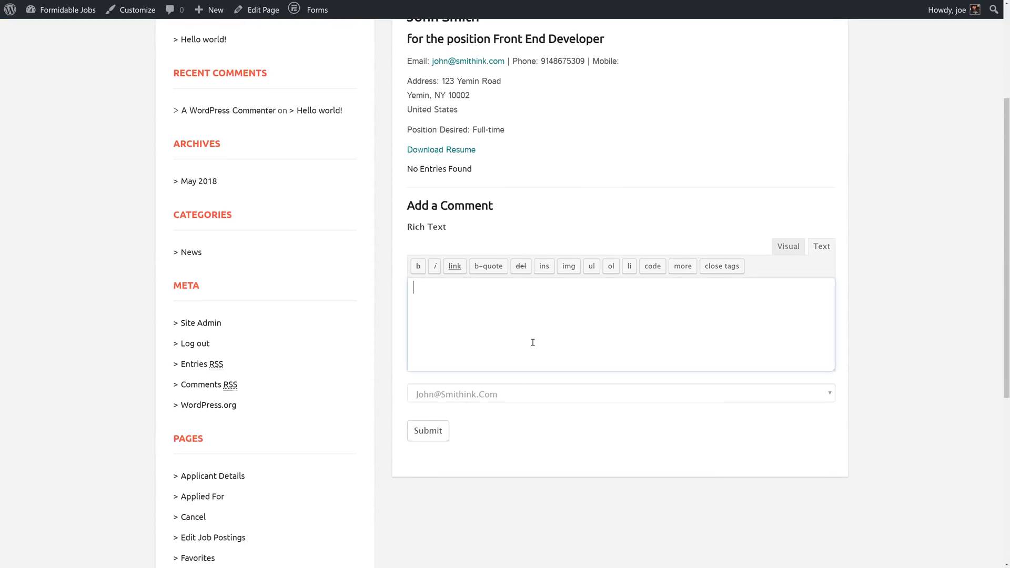
- Submit the comment 'John seems like a good cultural fit.' on John Smith's details page
{"action": "type", "text": "j"}
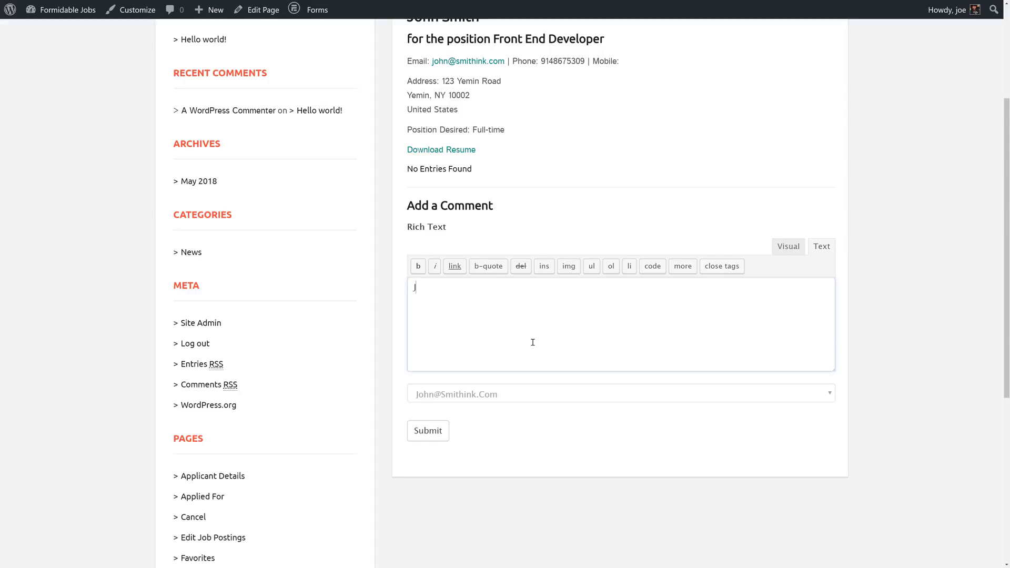
{"action": "type", "text": "ohn seems like a good cultural fit."}
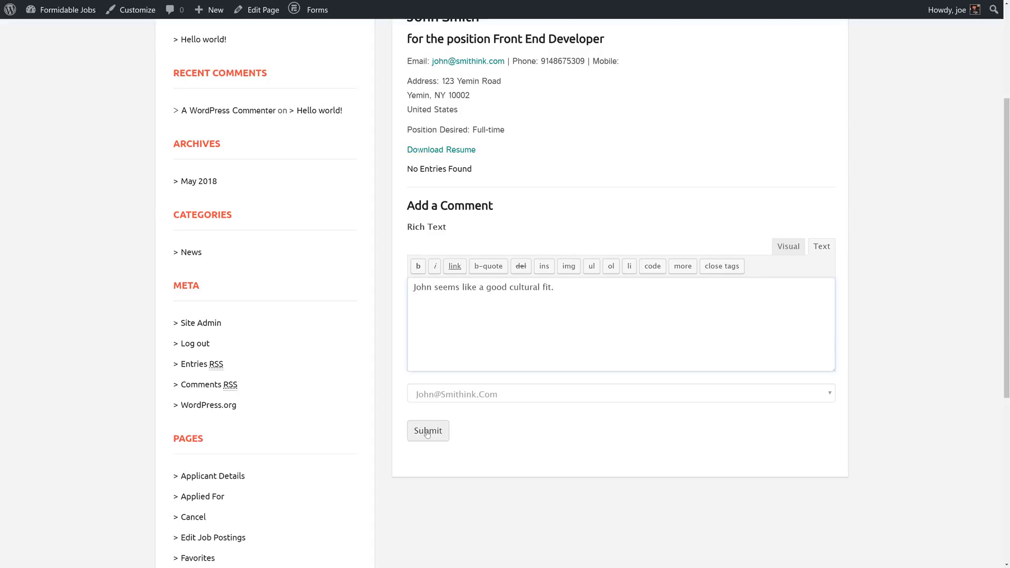
{"action": "left_click", "coordinate": [428, 430]}
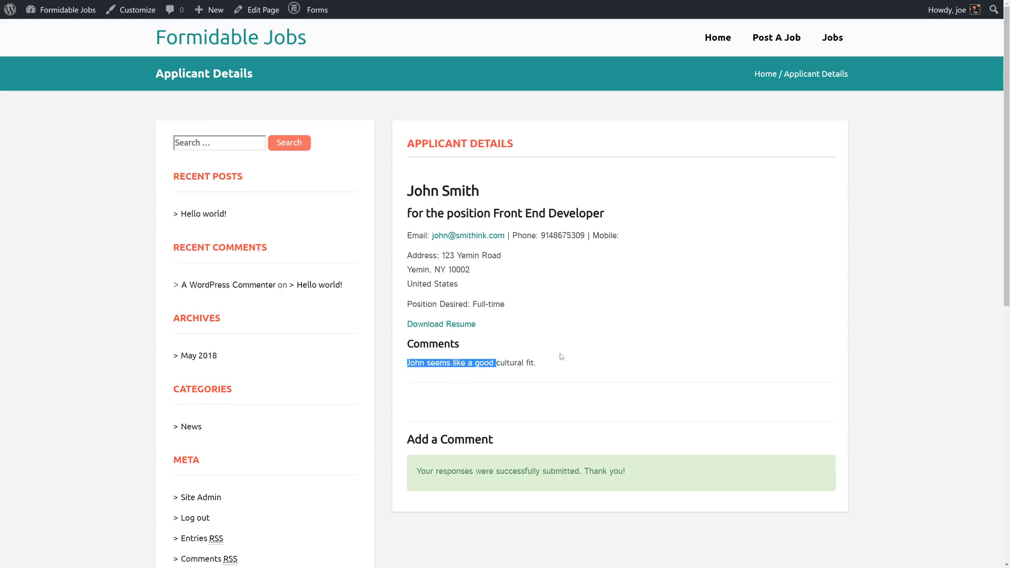
{"action": "left_click", "coordinate": [583, 357]}
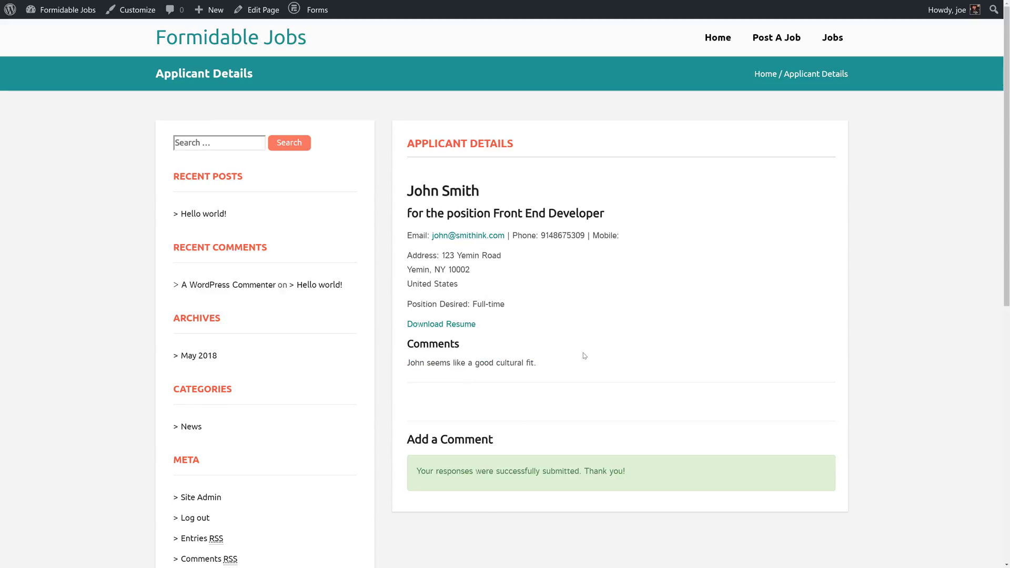
{"action": "mouse_move", "coordinate": [556, 345]}
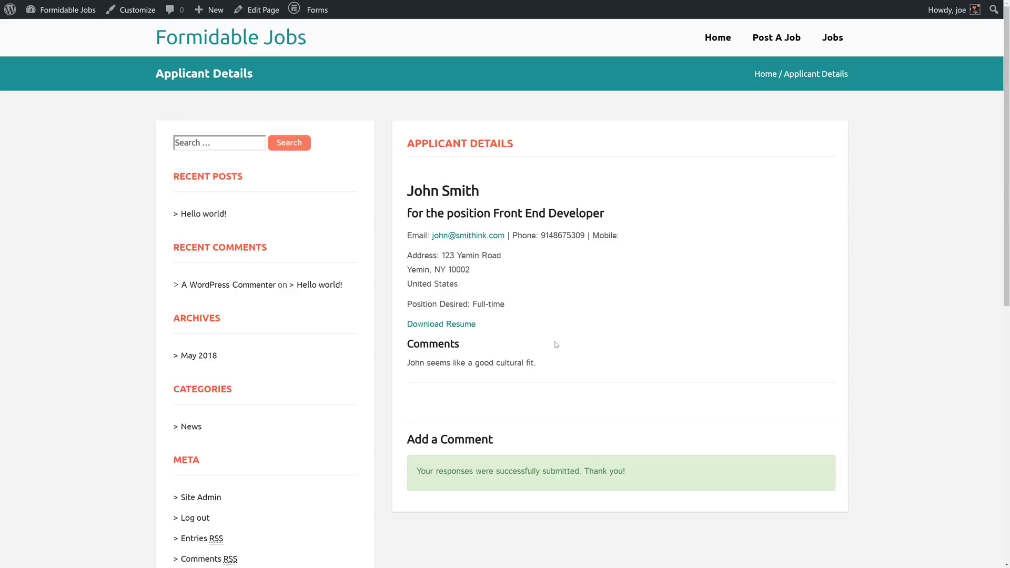